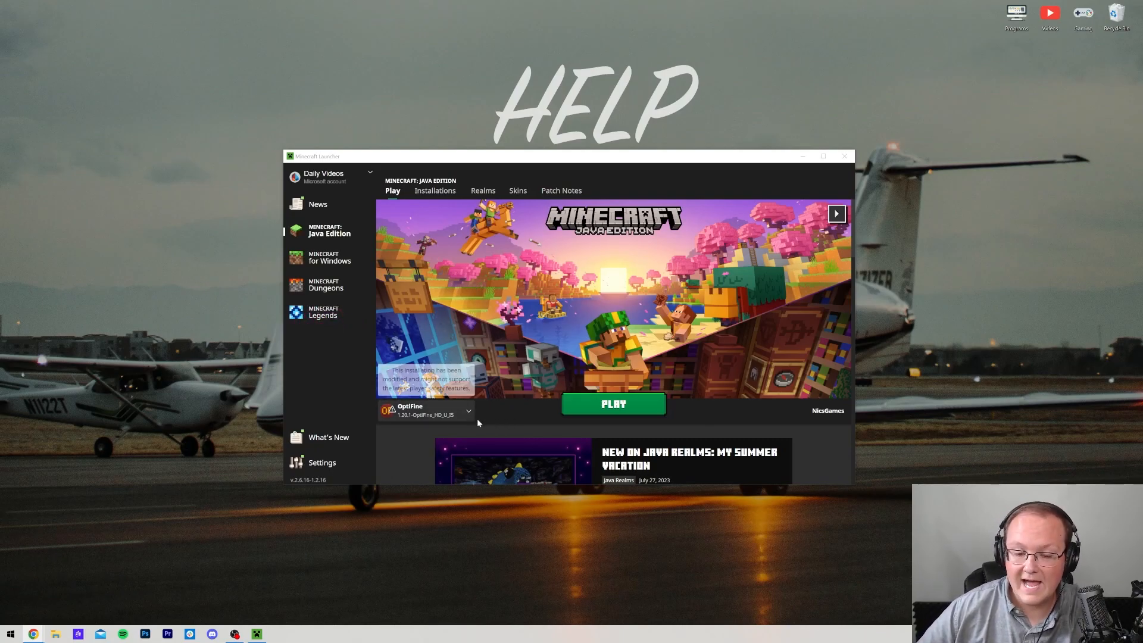
Keep OptiFine as the launch installation and show the Installations list.
left_click(468, 410)
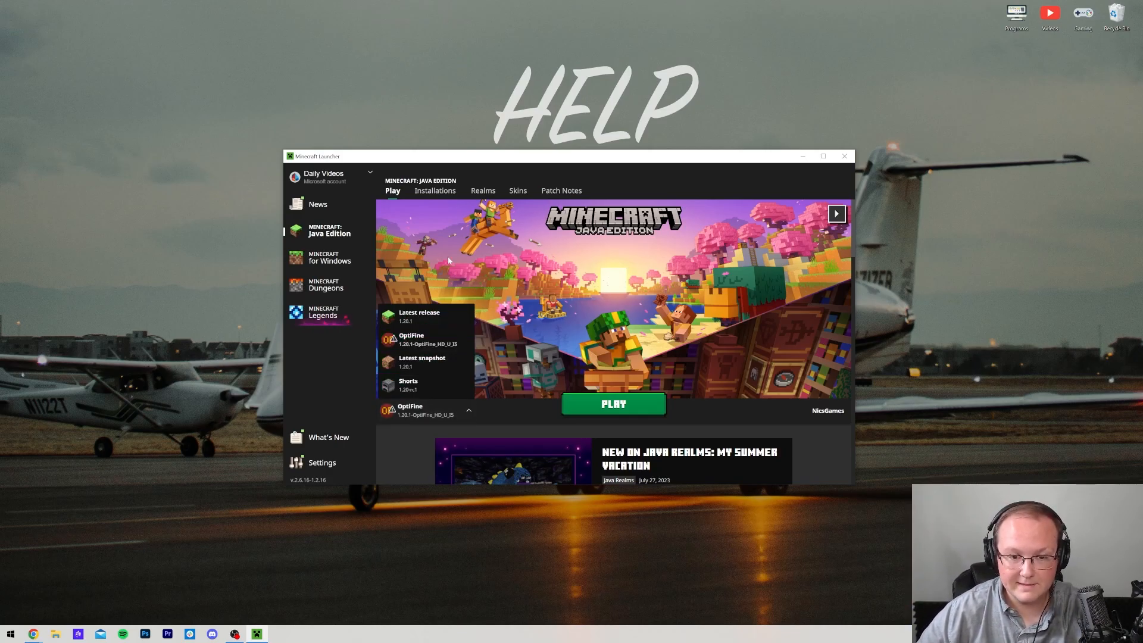
left_click(469, 408)
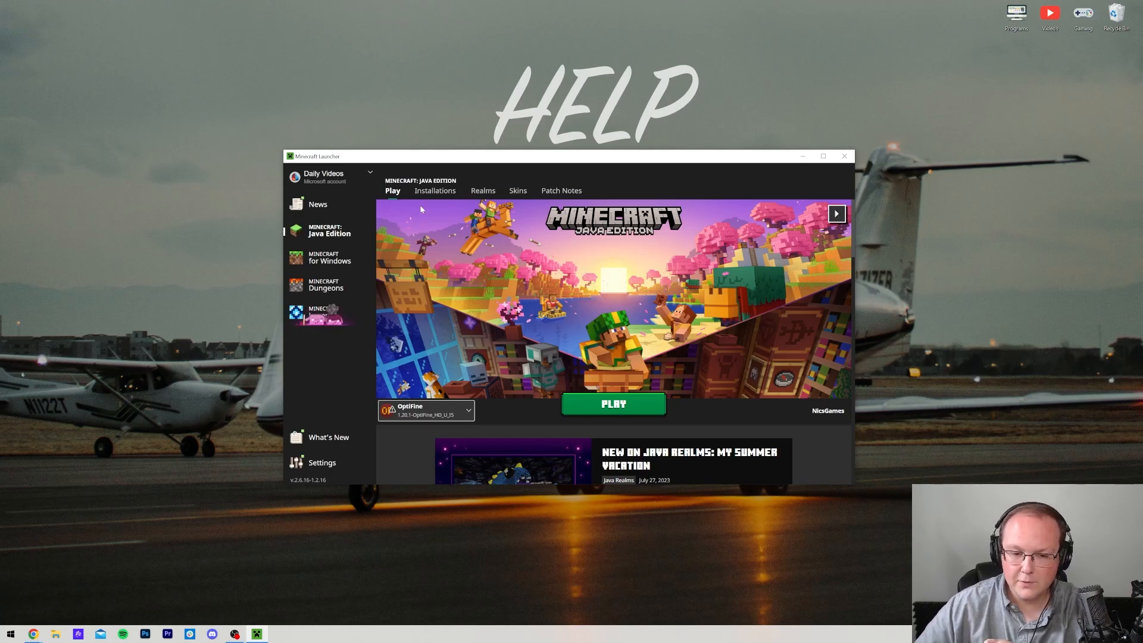
left_click(435, 191)
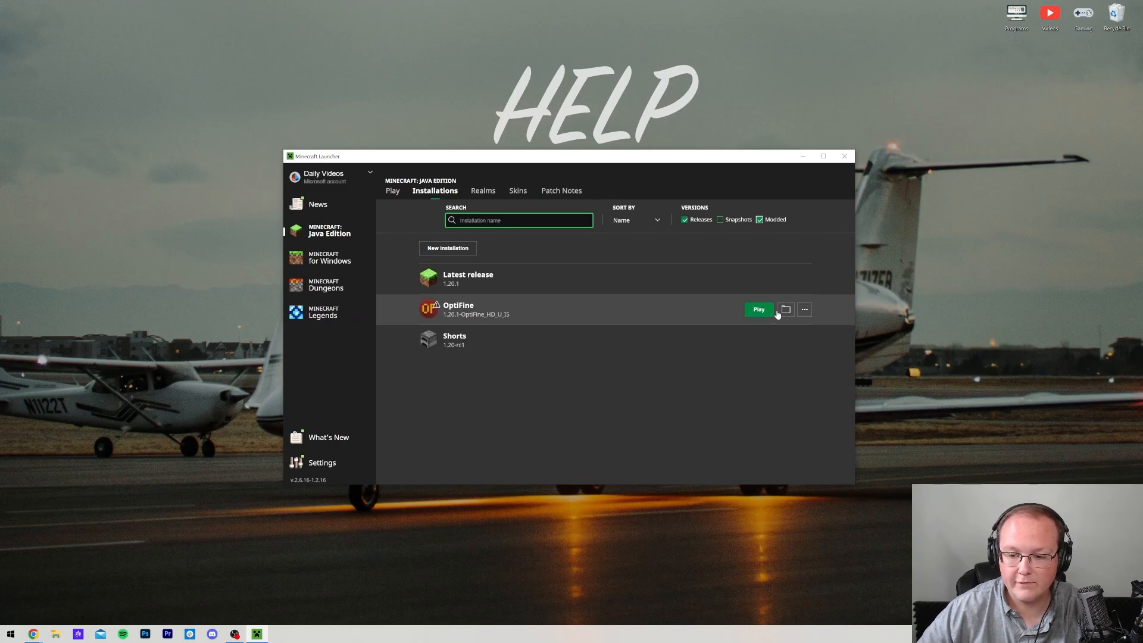
Edit the OptiFine installation and expand More Options for Java executable and JVM arguments.
left_click(785, 310)
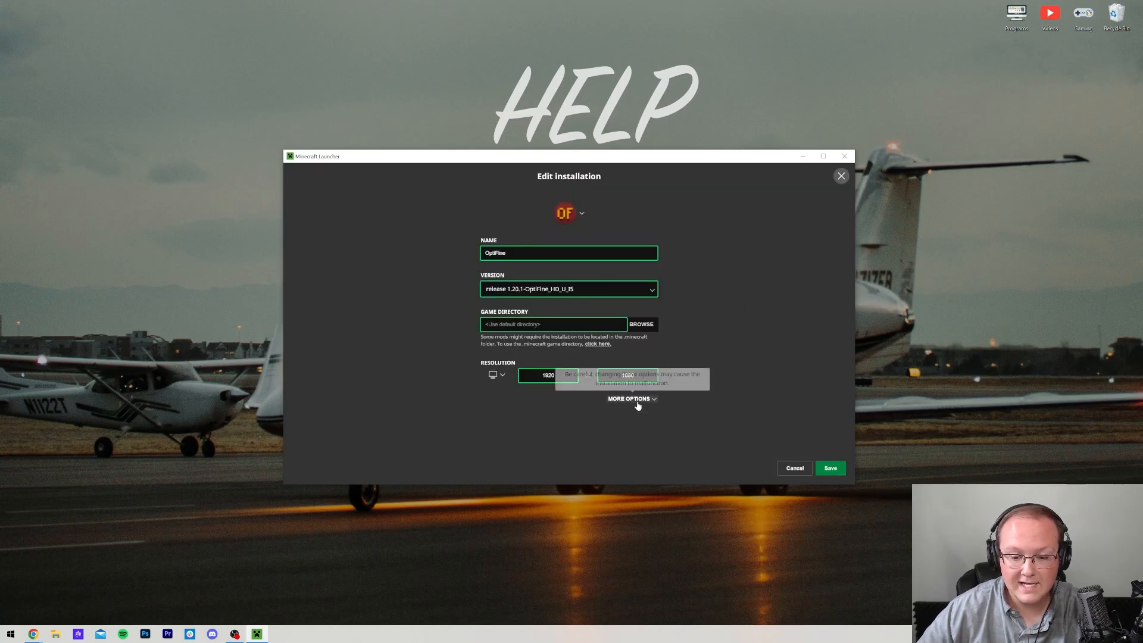
left_click(628, 399)
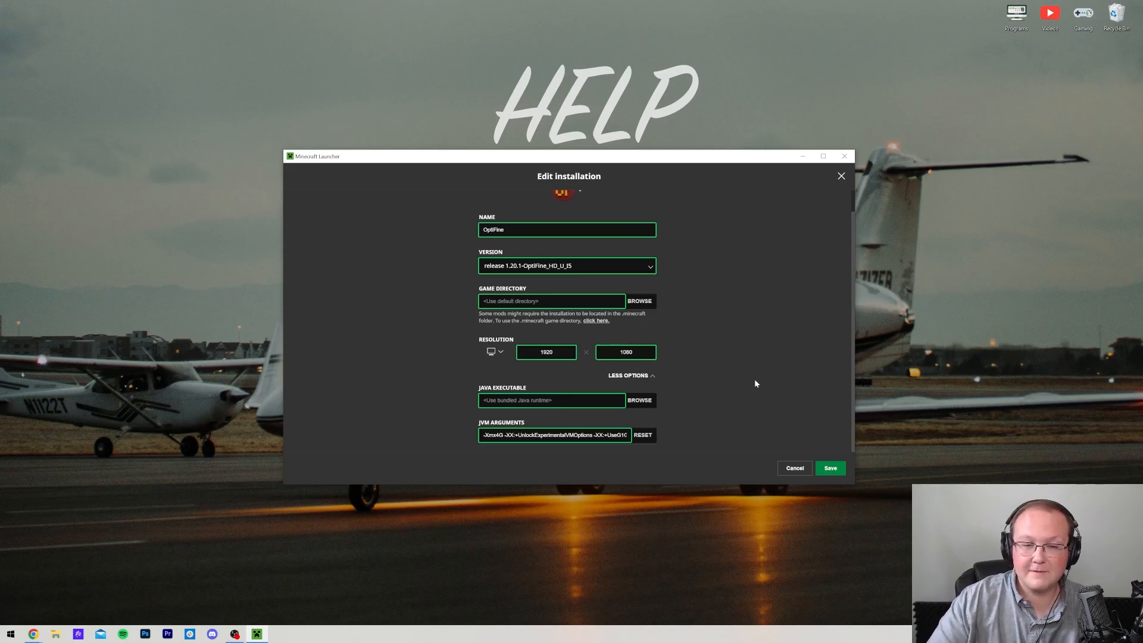
mouse_move(687, 444)
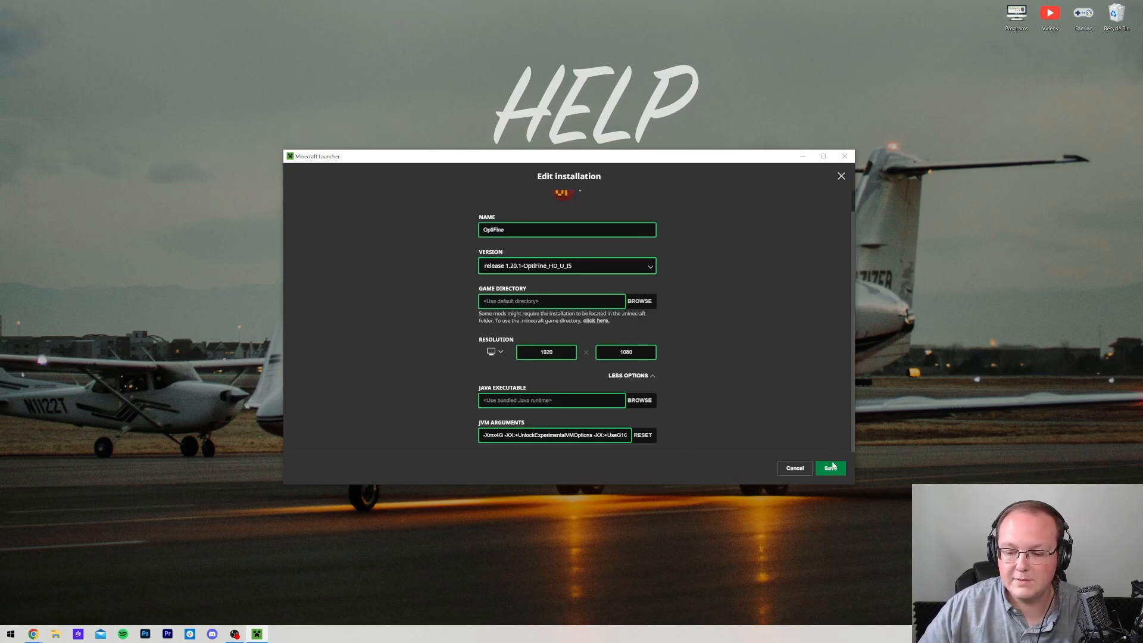
left_click(829, 468)
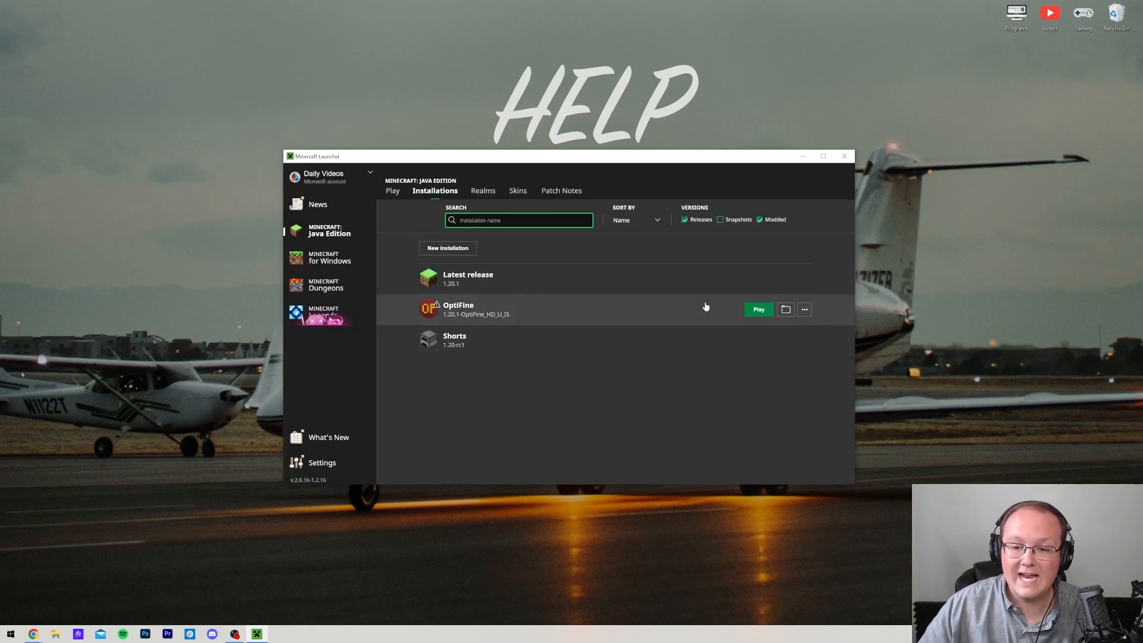
mouse_move(741, 433)
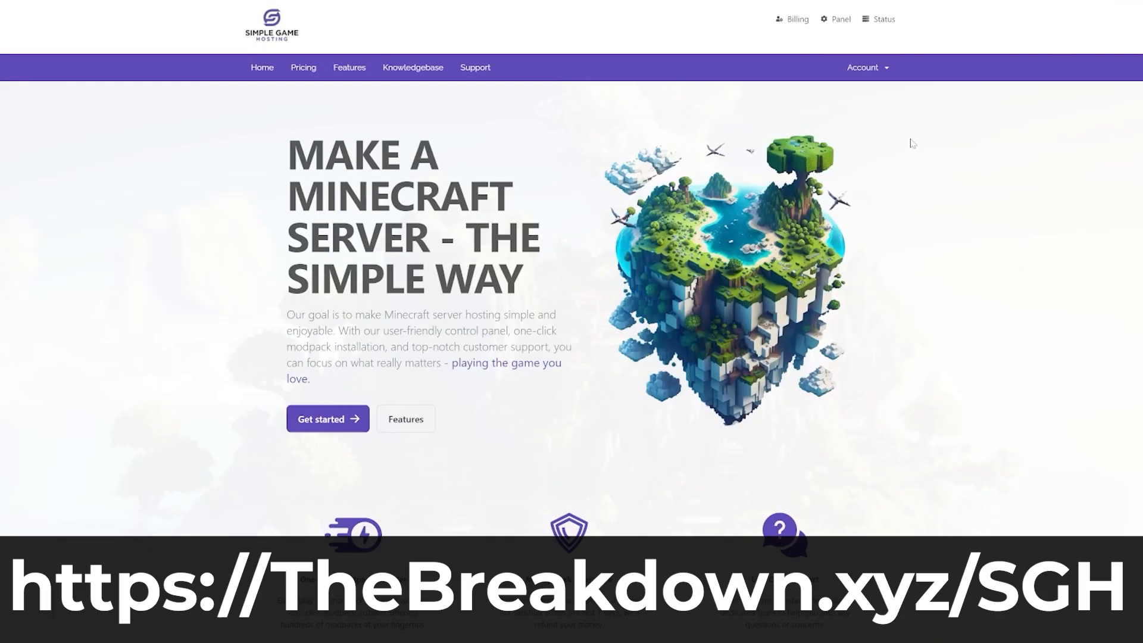
scroll("down", 3)
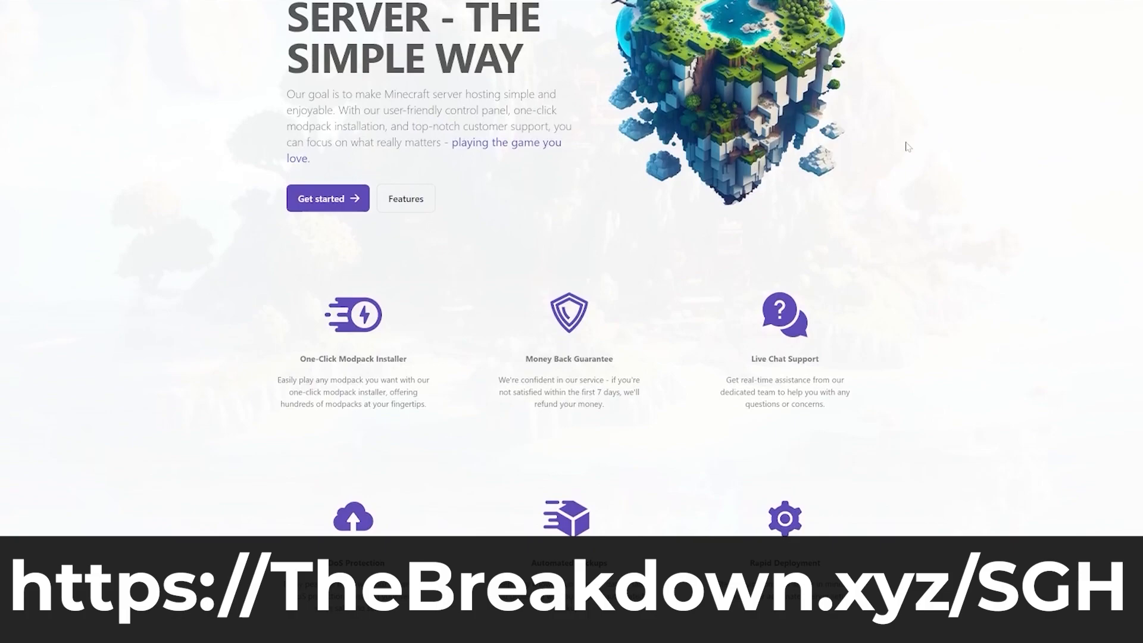
scroll("down", 3)
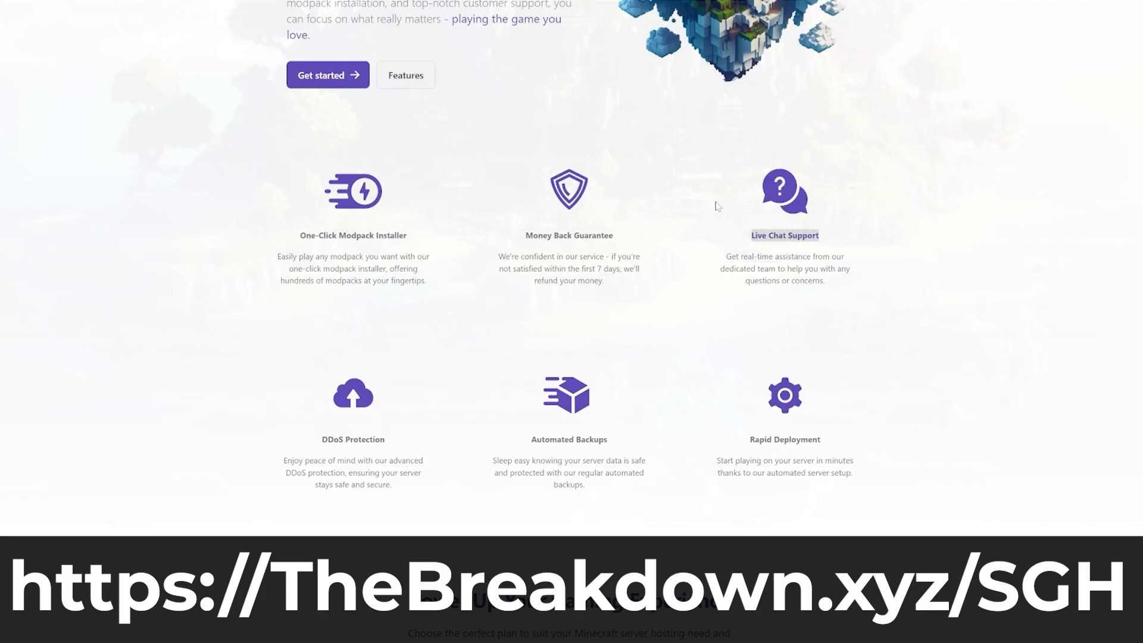
left_click(326, 74)
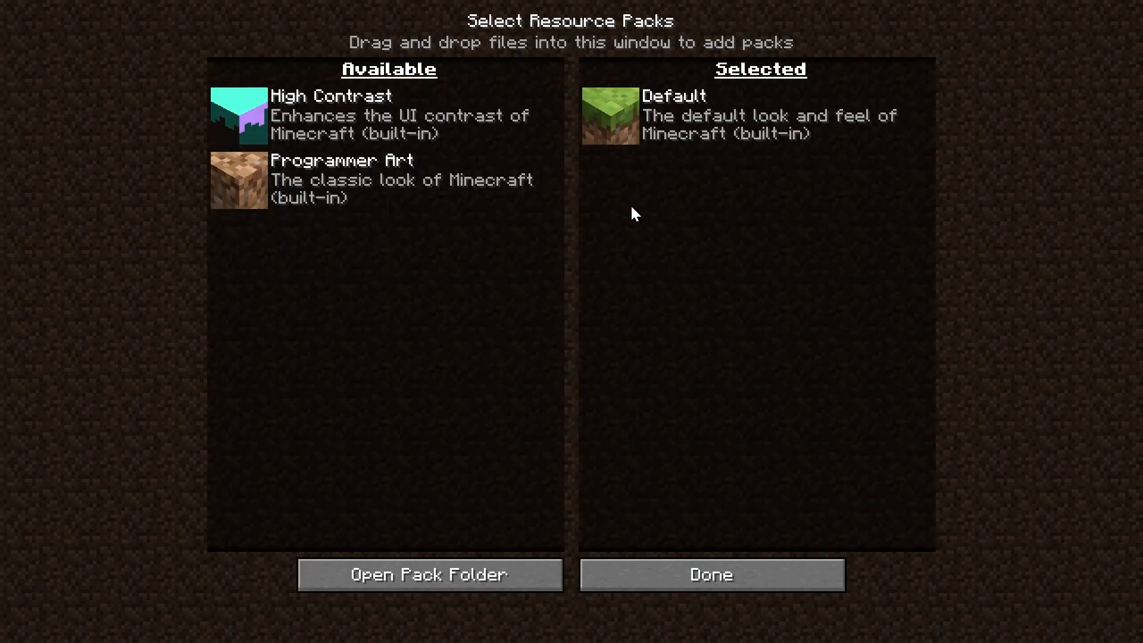
mouse_move(613, 249)
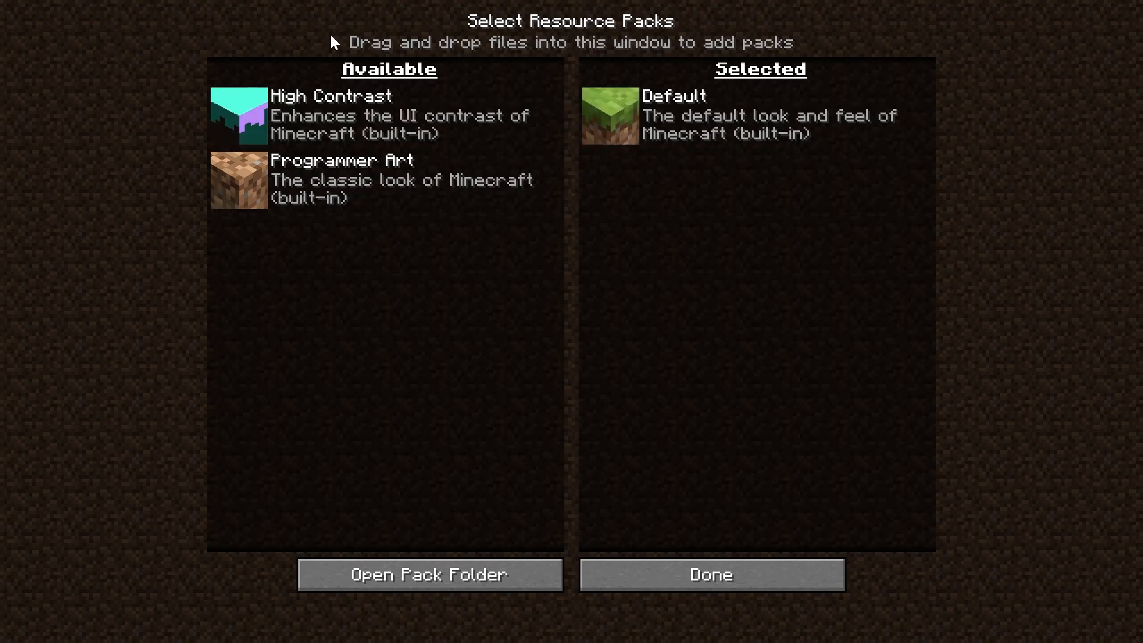
mouse_move(507, 350)
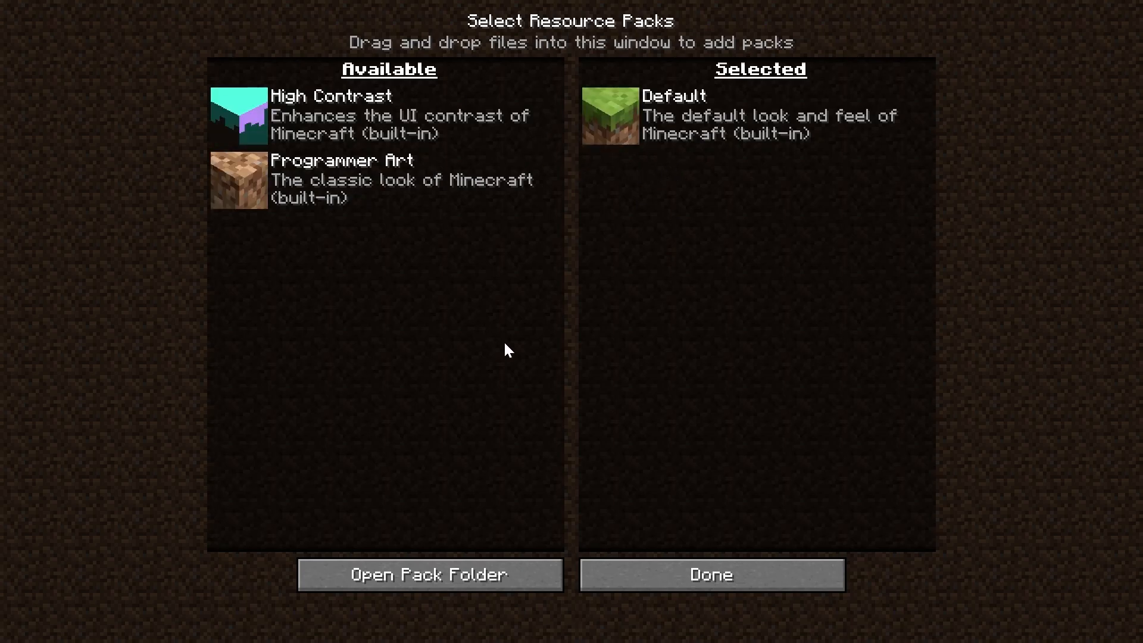
mouse_move(515, 285)
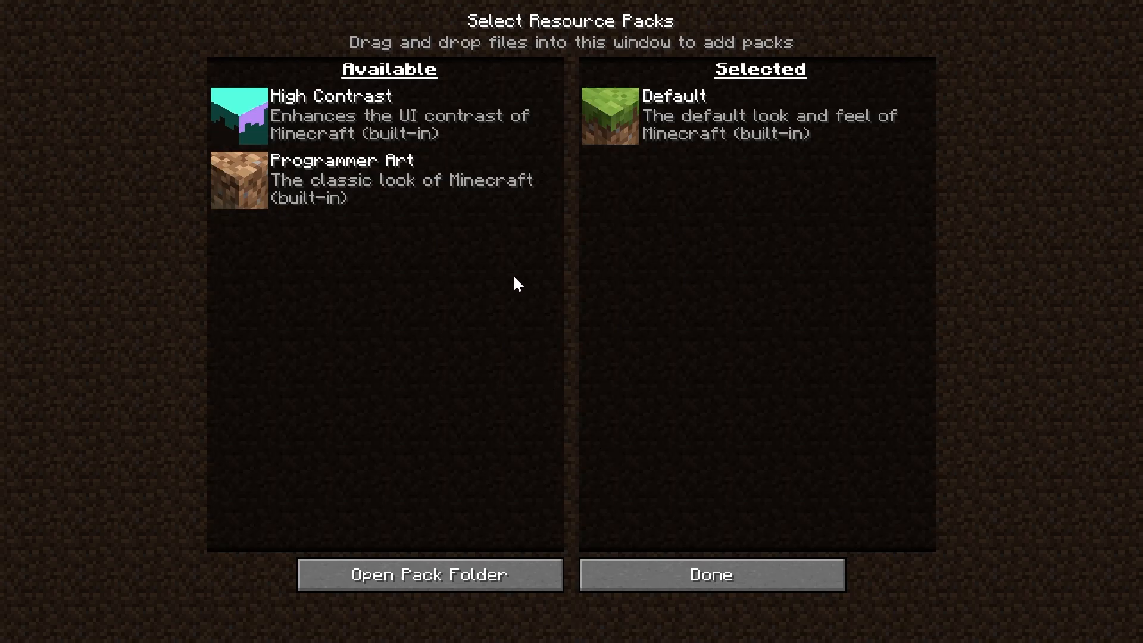
Leave only the Default resource pack active and return to the game options.
left_click(709, 574)
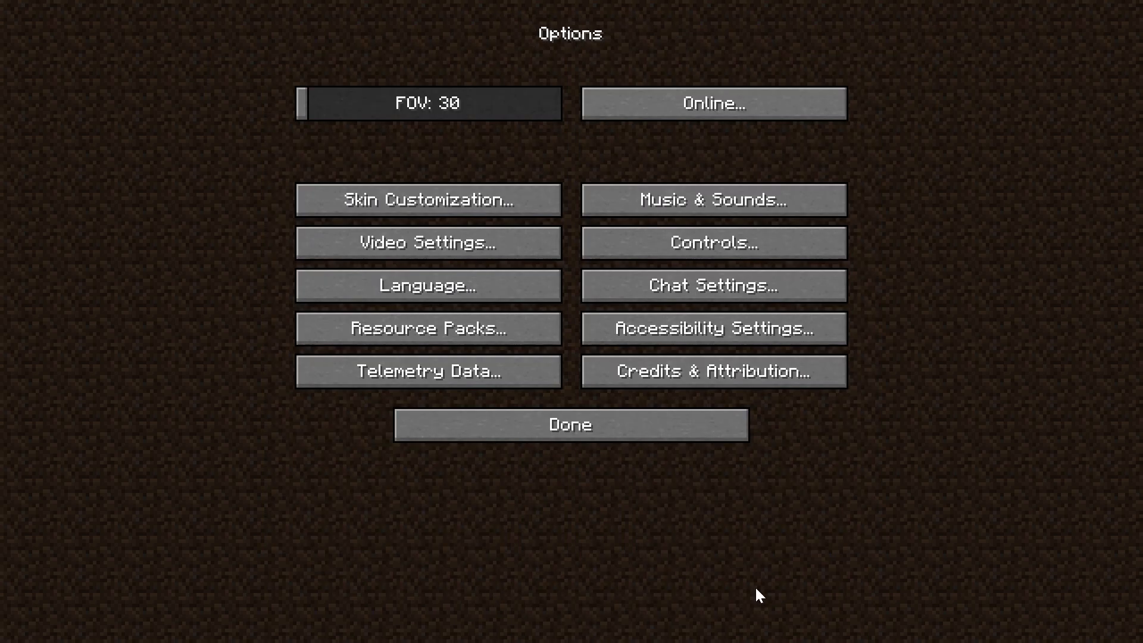
mouse_move(998, 427)
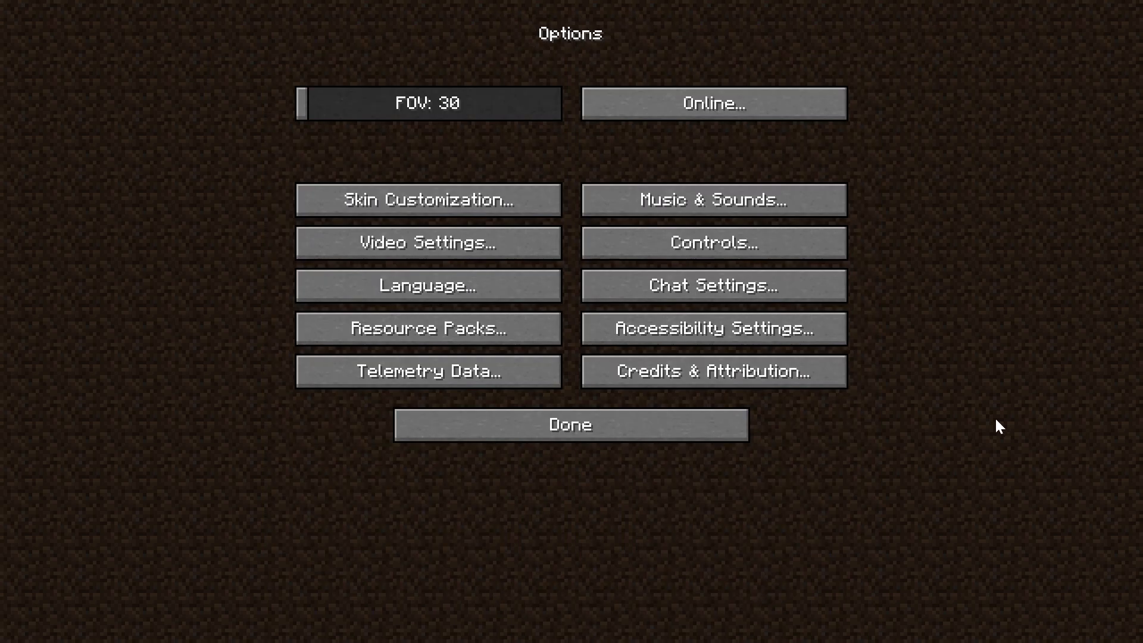
mouse_move(986, 416)
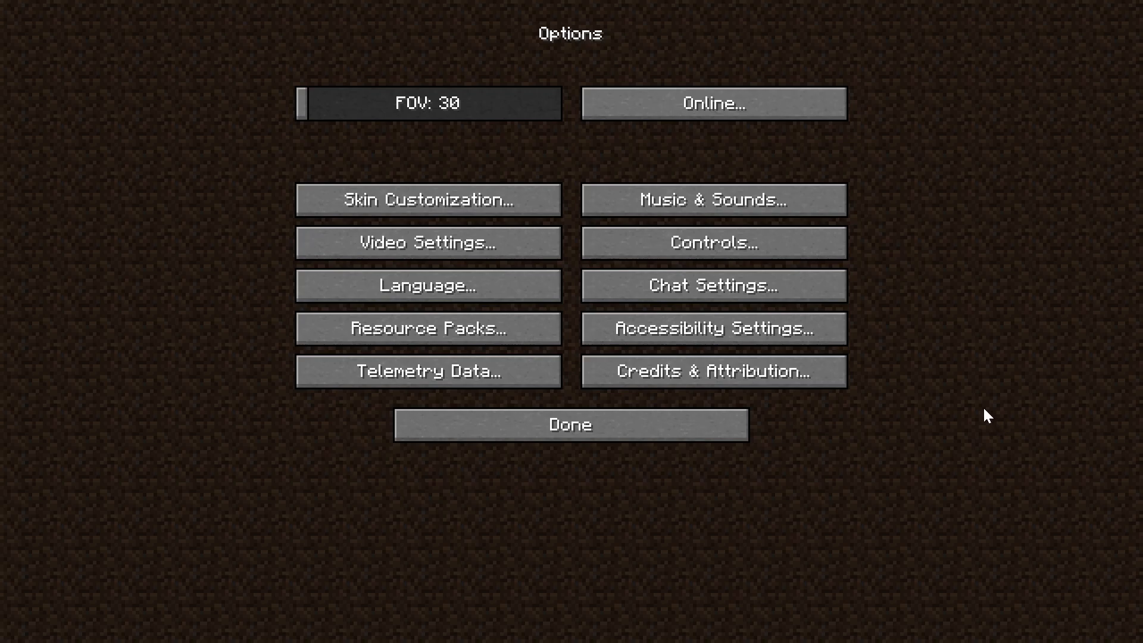
left_click(428, 328)
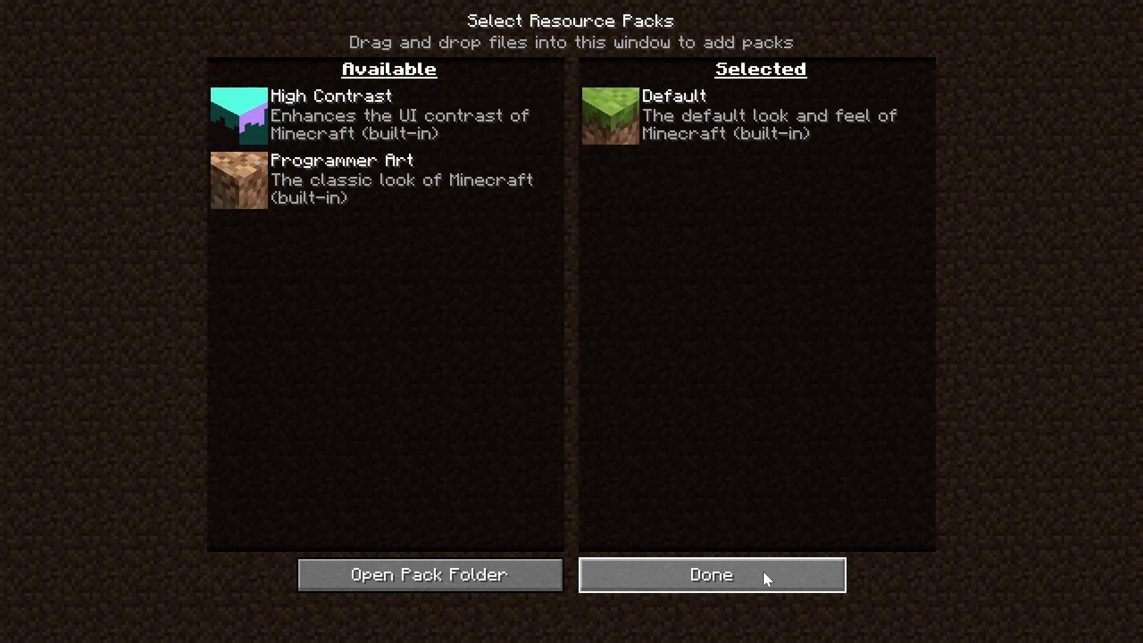
left_click(709, 574)
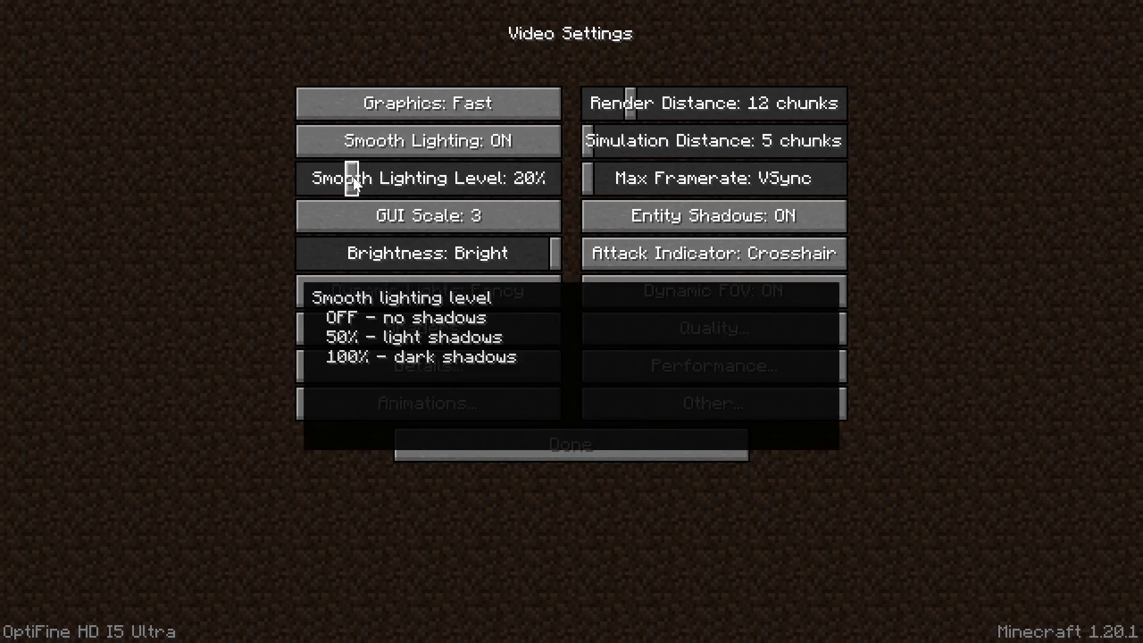
mouse_move(162, 212)
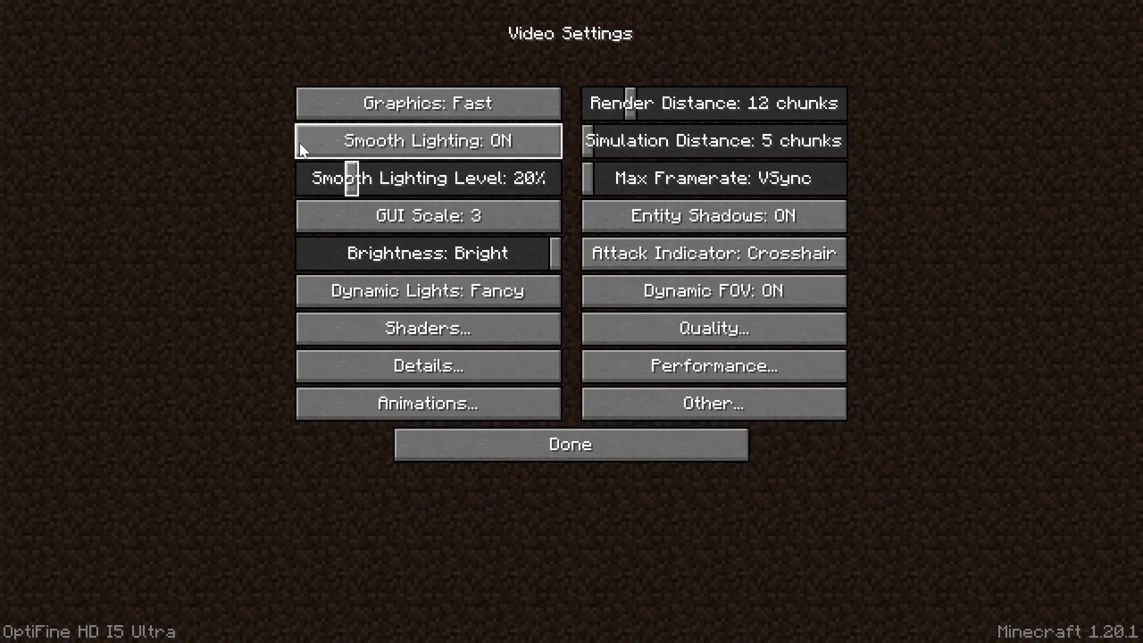
Keep Smooth Lighting on, turn Entity Shadows, Dynamic Lights and Dynamic FOV off, then show shader packs.
left_click(427, 140)
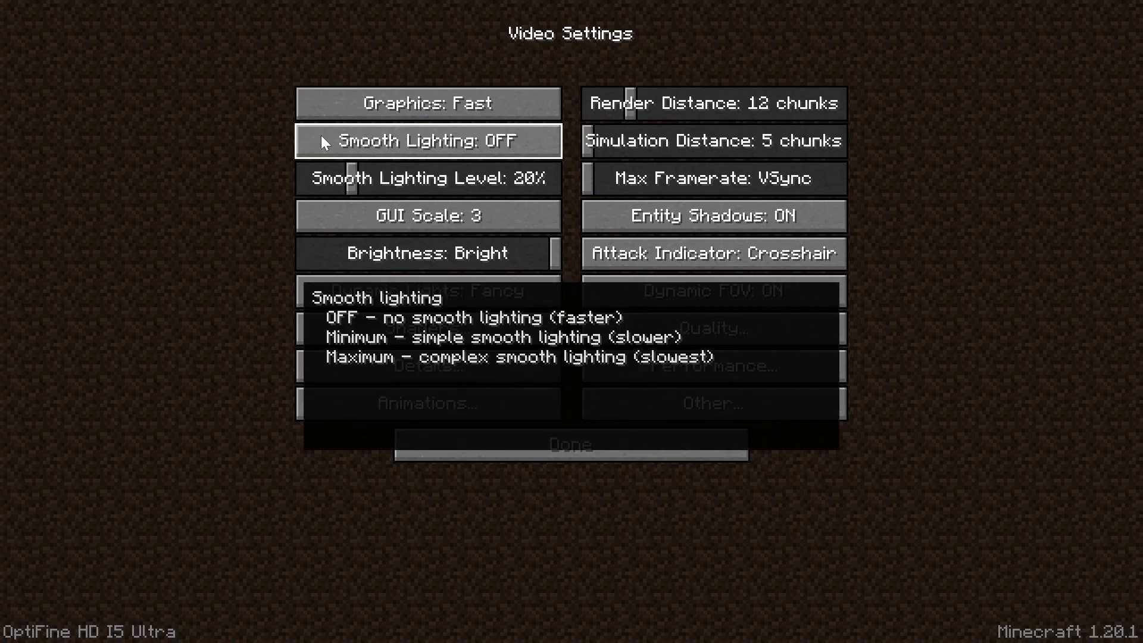
left_click(427, 140)
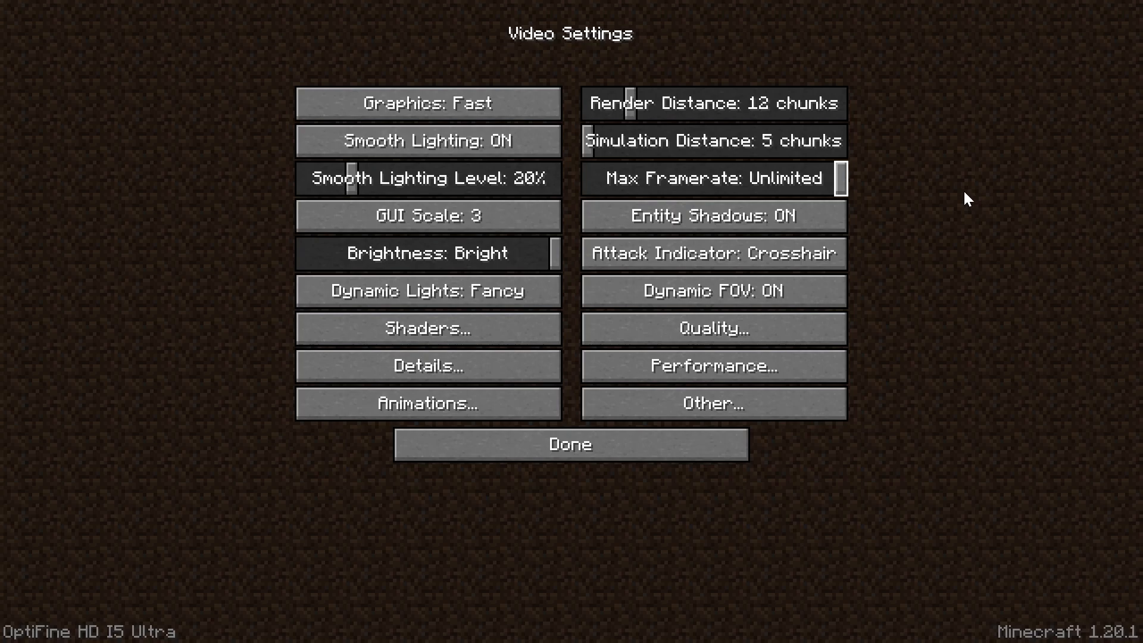
left_click(713, 215)
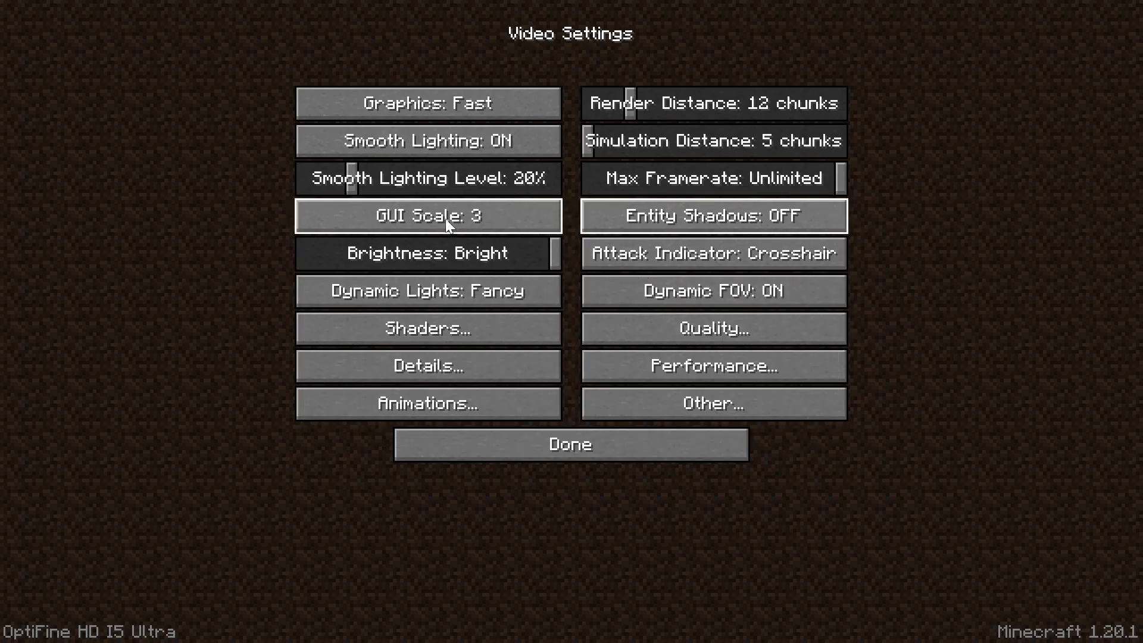
mouse_move(428, 291)
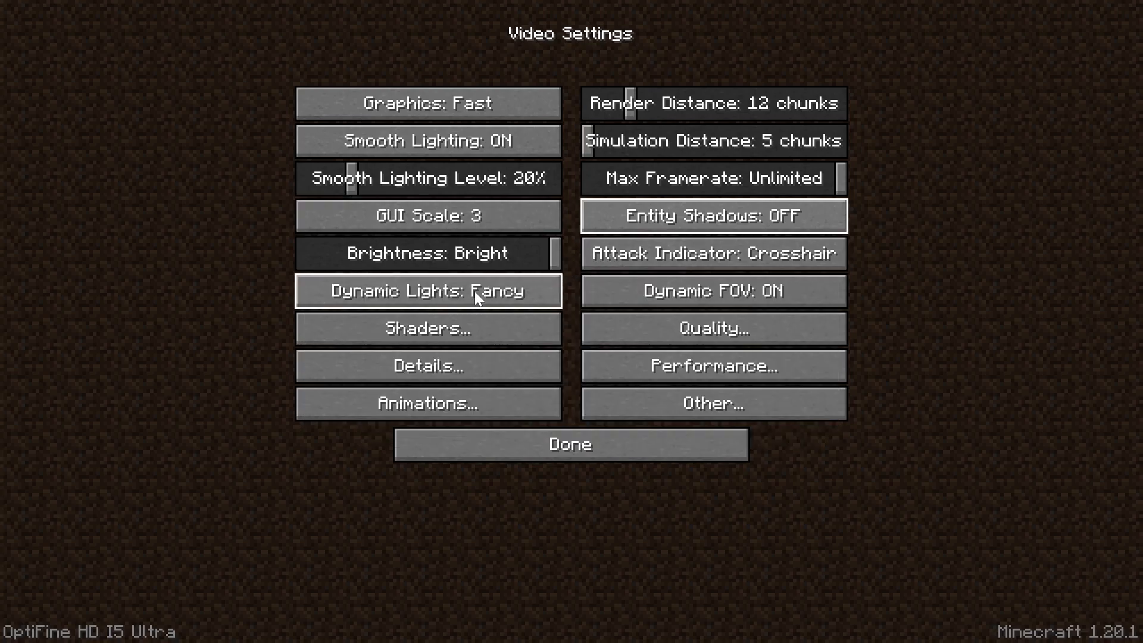
left_click(428, 291)
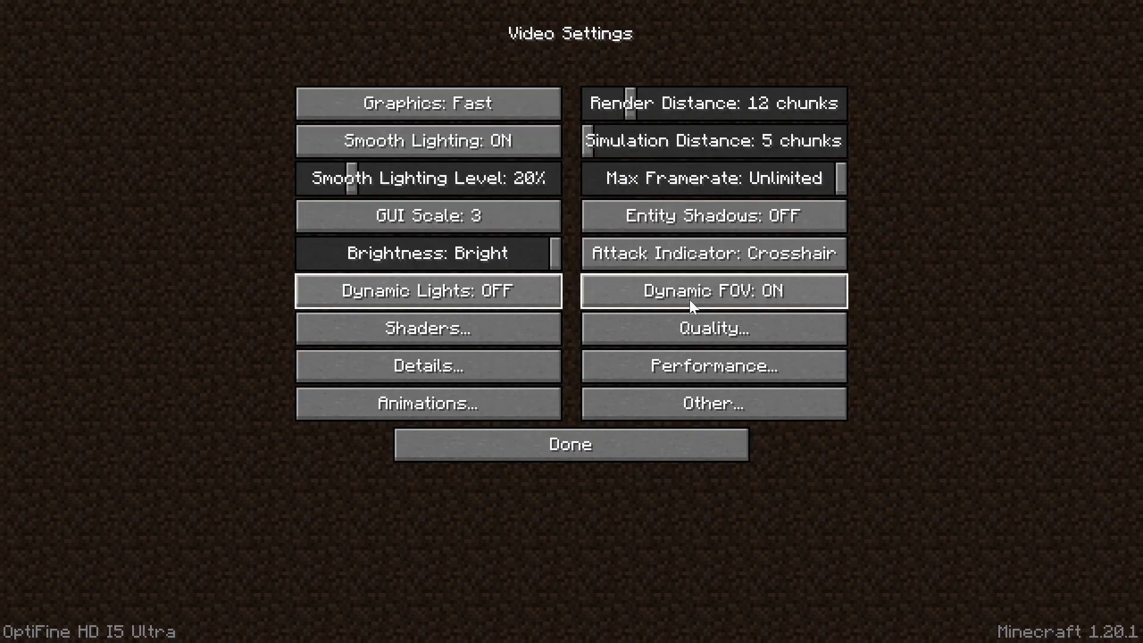
left_click(713, 291)
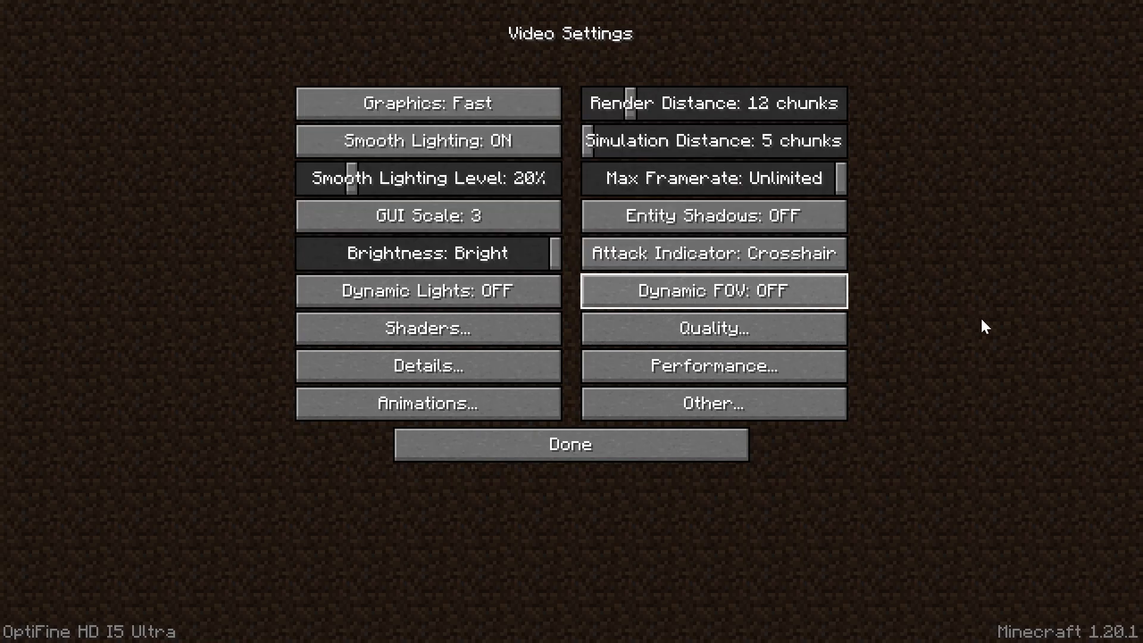
left_click(427, 329)
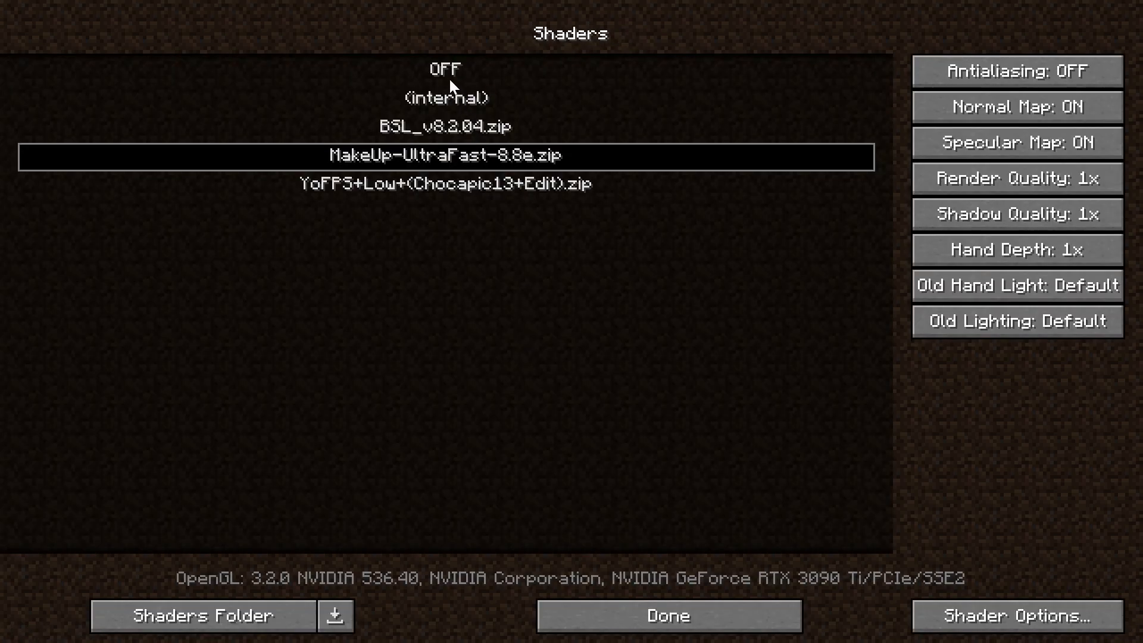
Set Shaders to OFF and move on to the Quality settings.
left_click(444, 69)
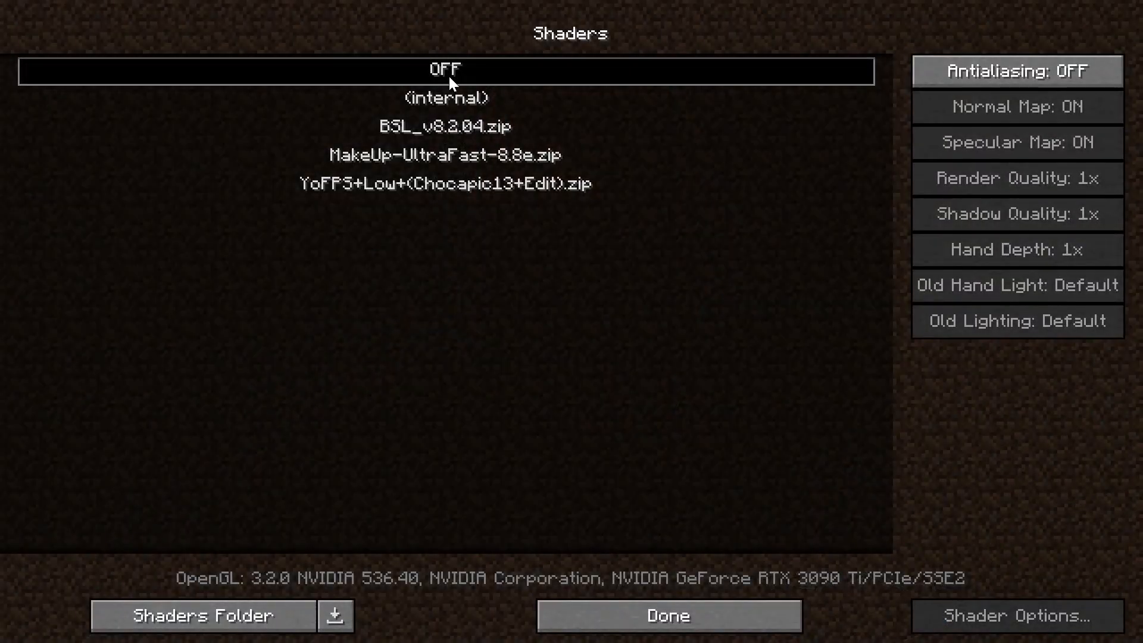
left_click(666, 615)
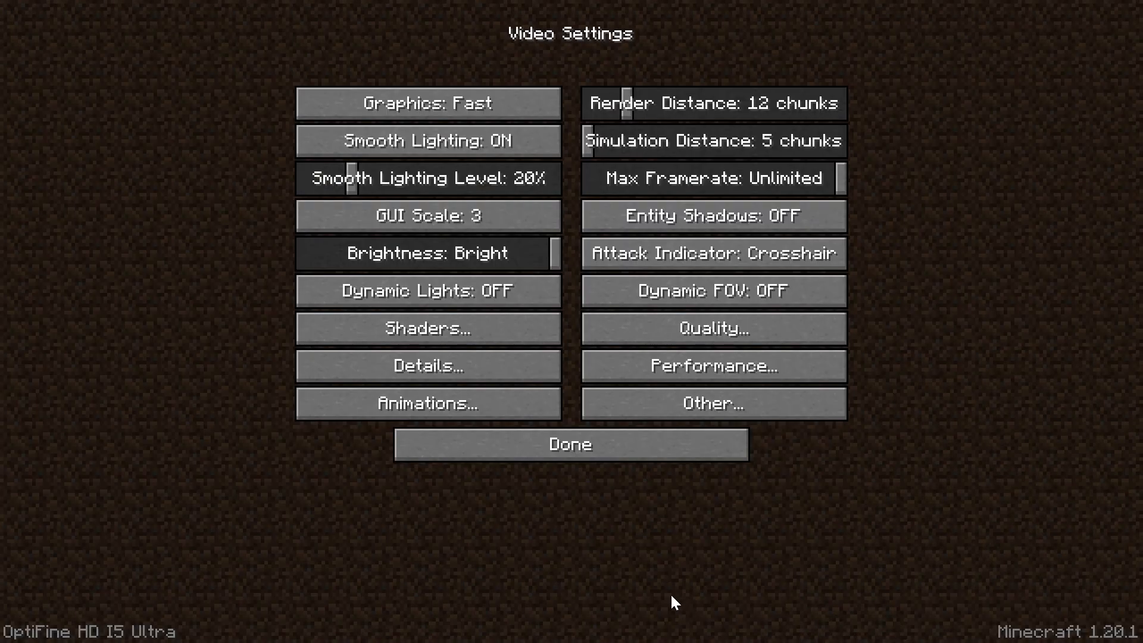
left_click(713, 328)
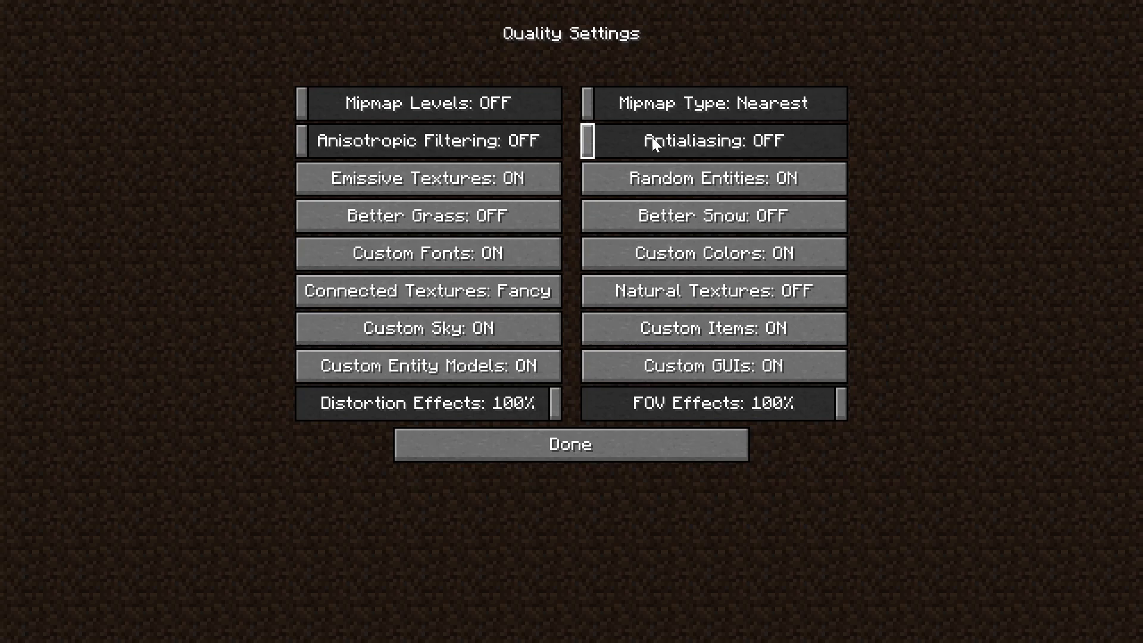
Set Emissive Textures off, Better Grass Fast, Better Snow on and Natural Textures on.
left_click(427, 177)
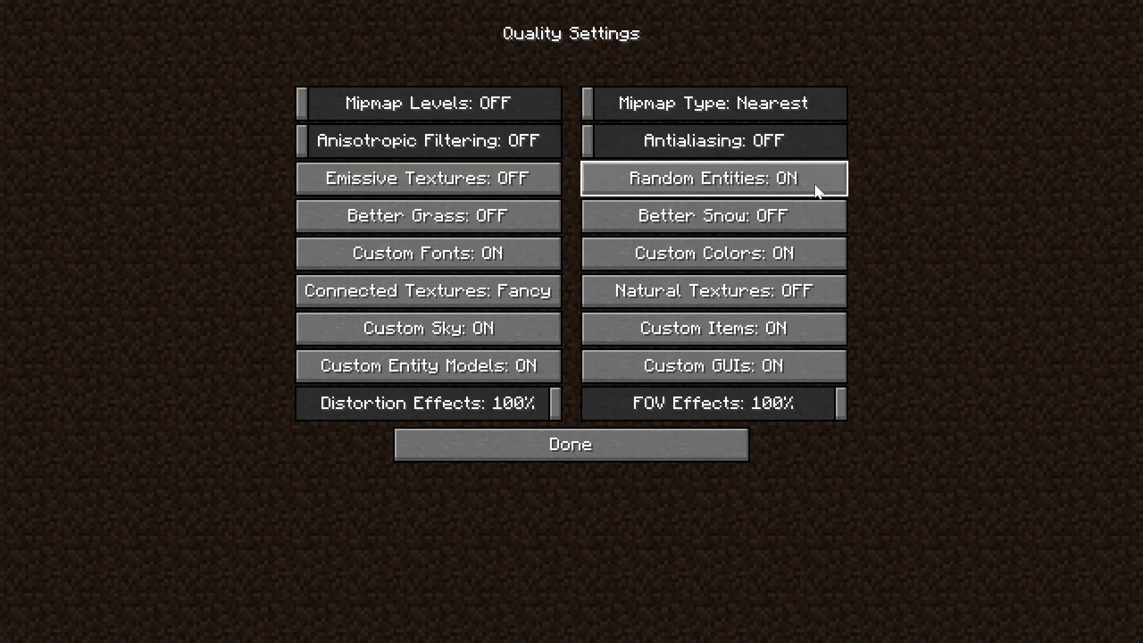
mouse_move(801, 185)
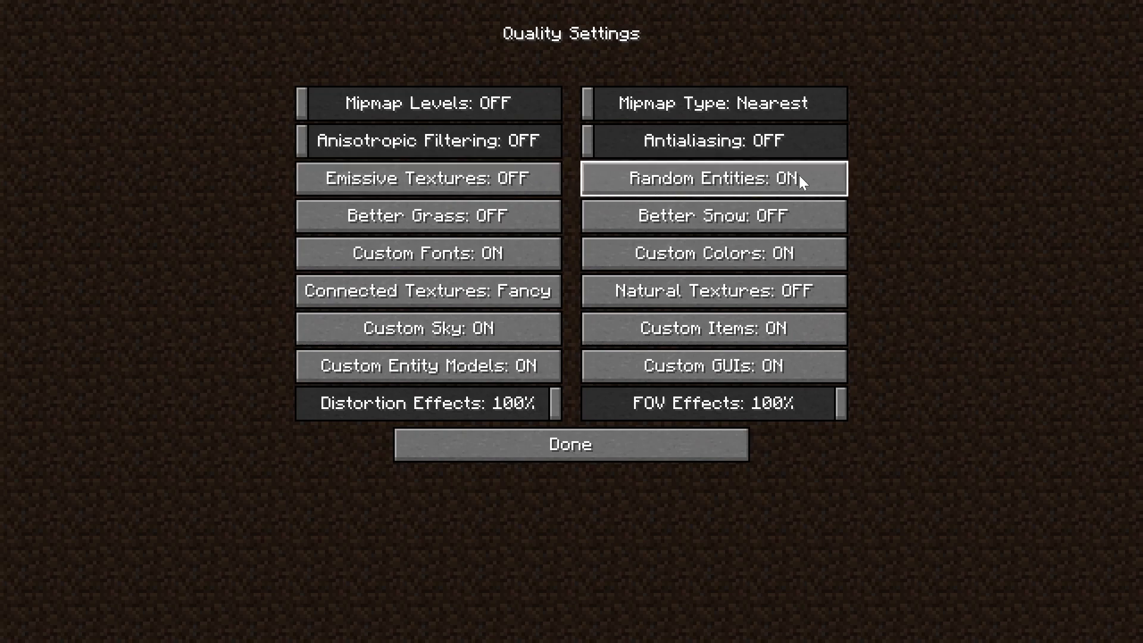
left_click(427, 216)
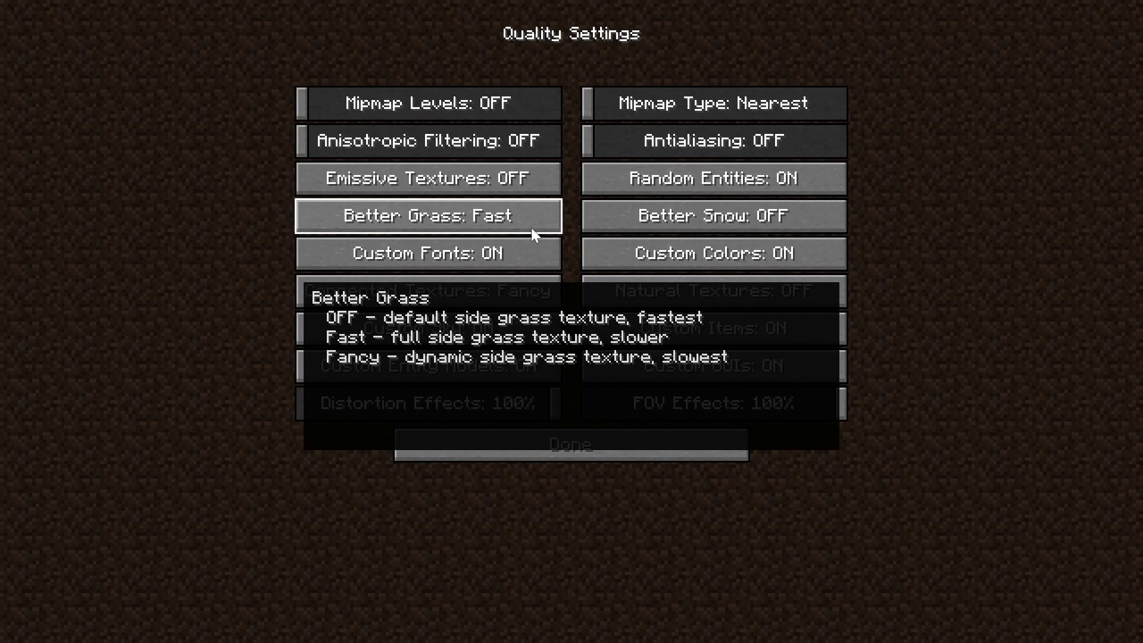
left_click(712, 216)
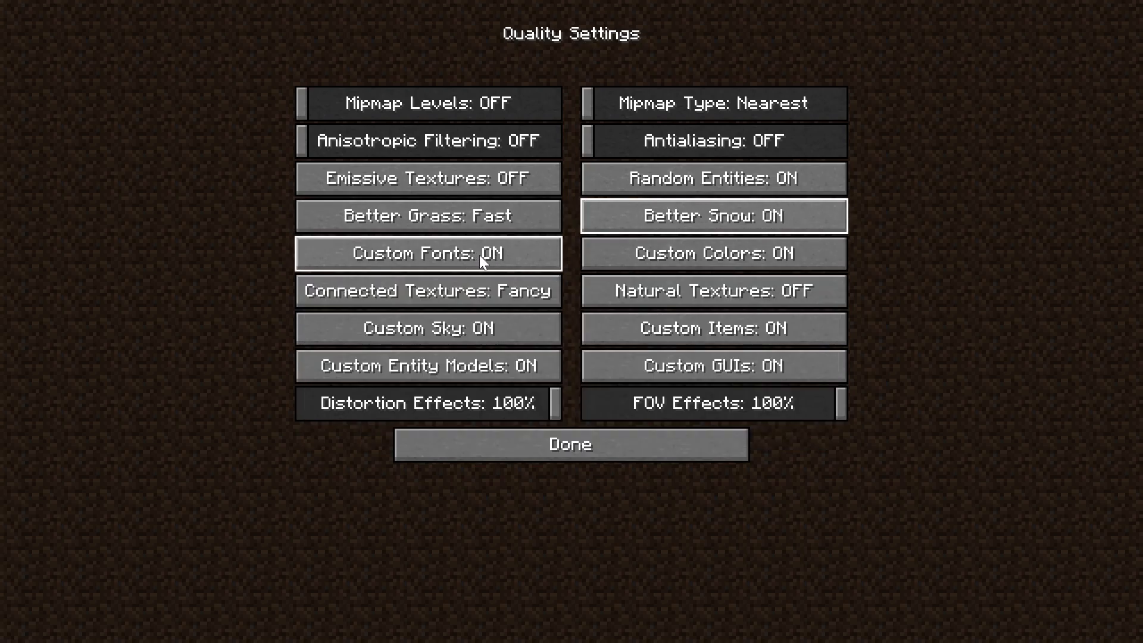
mouse_move(615, 257)
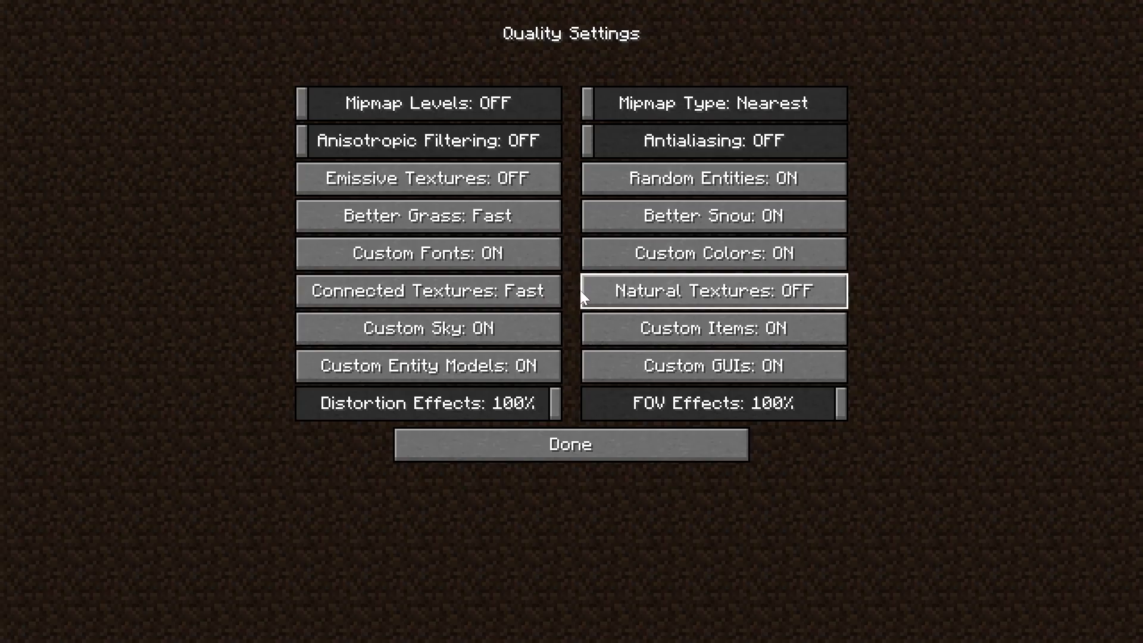
mouse_move(711, 290)
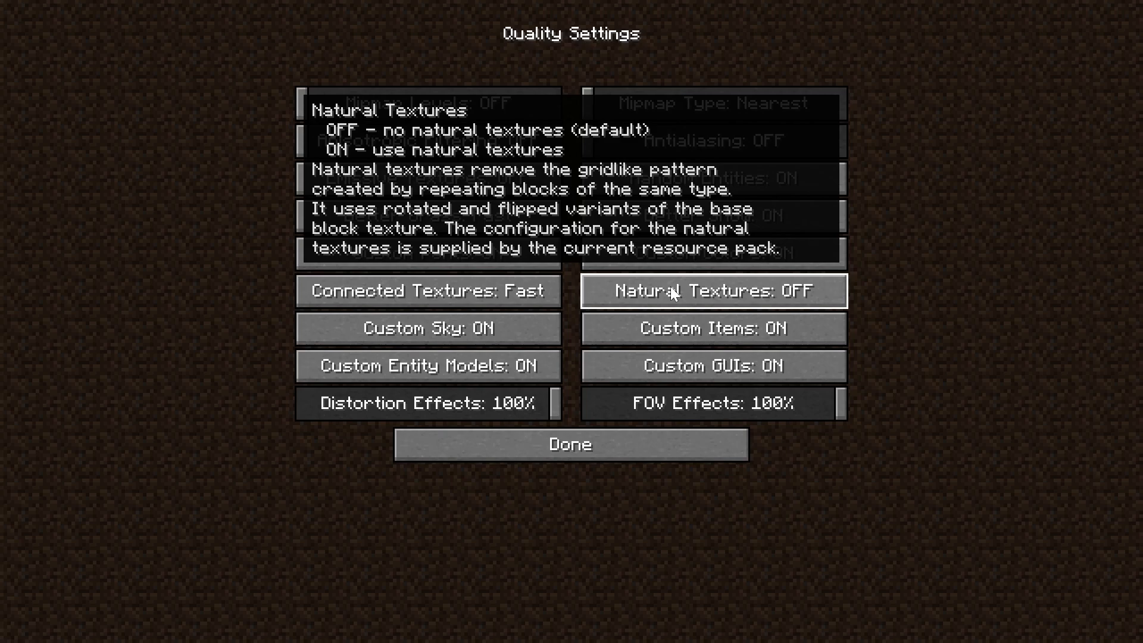
left_click(712, 290)
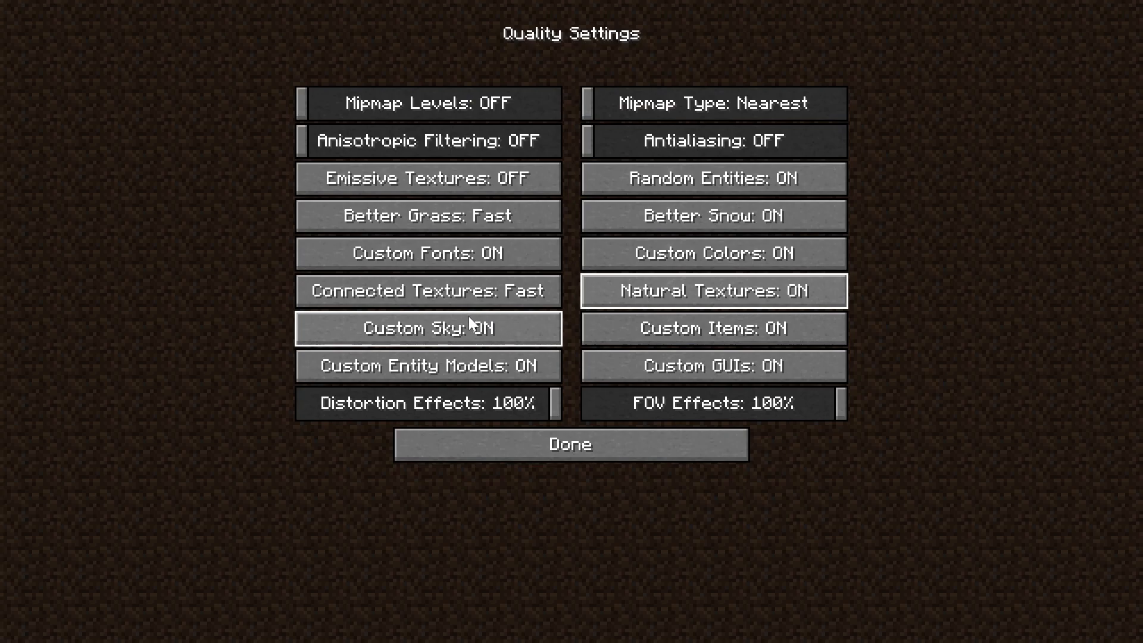
mouse_move(427, 366)
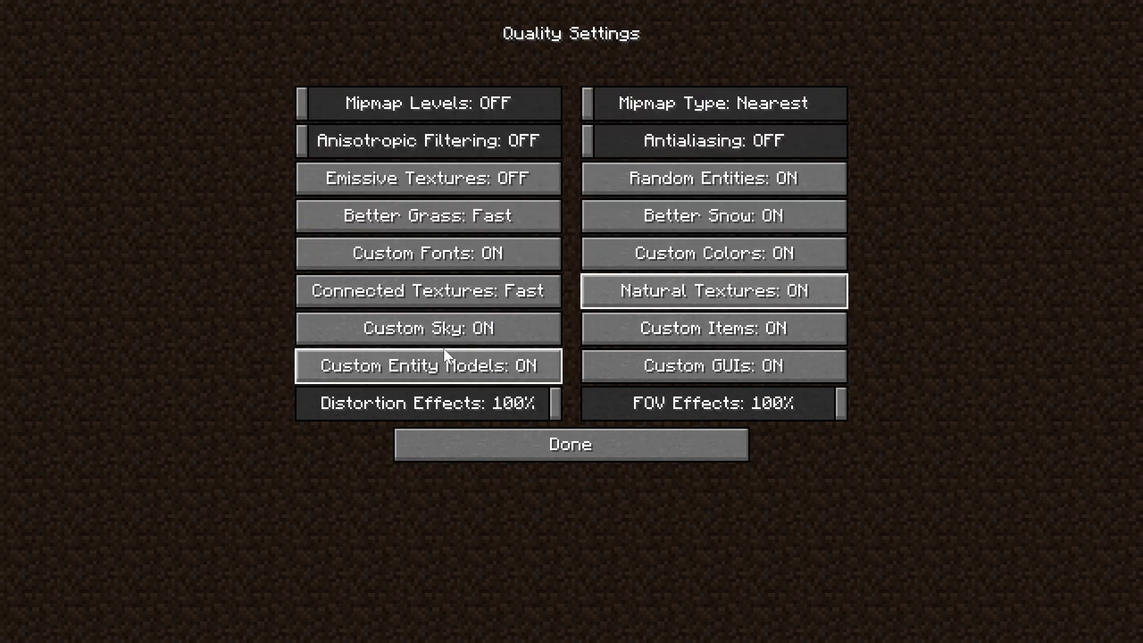
mouse_move(673, 369)
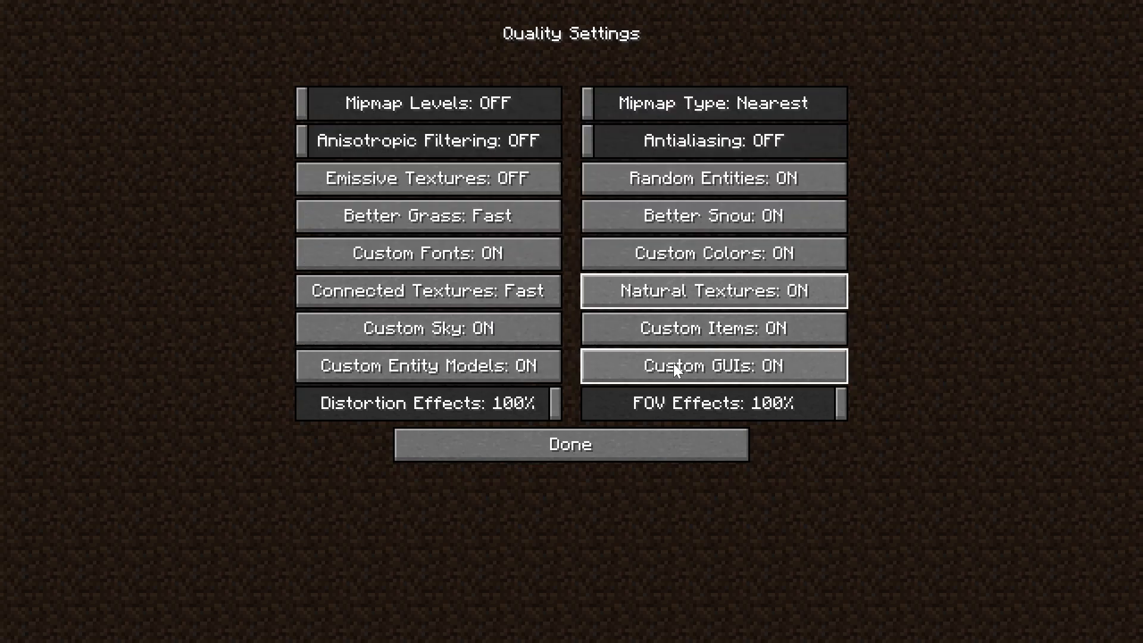
mouse_move(710, 366)
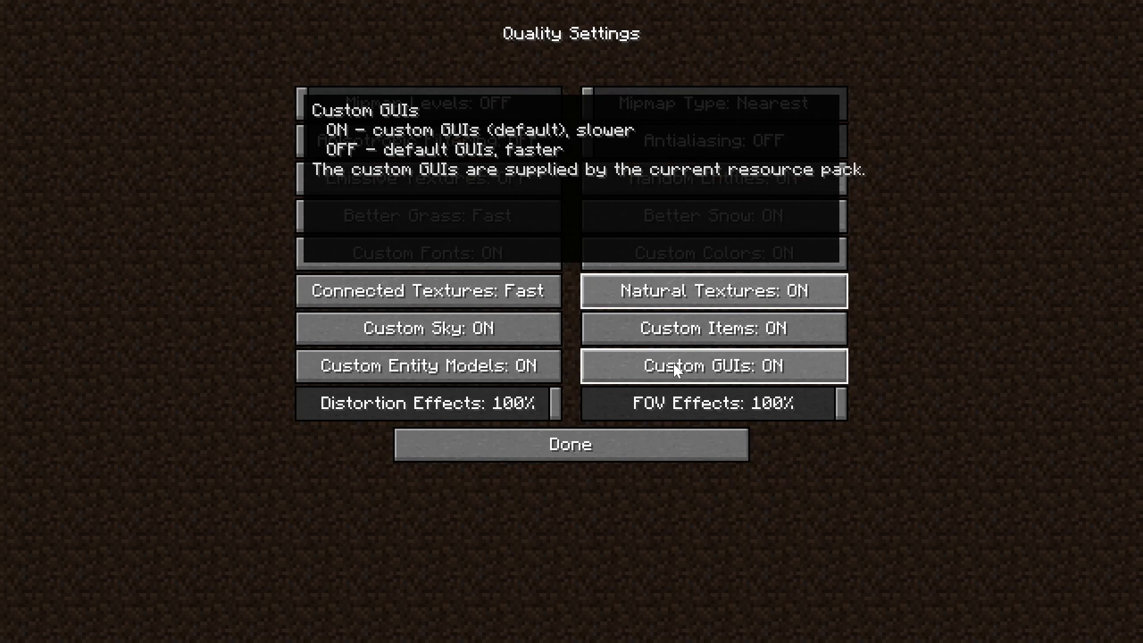
mouse_move(684, 370)
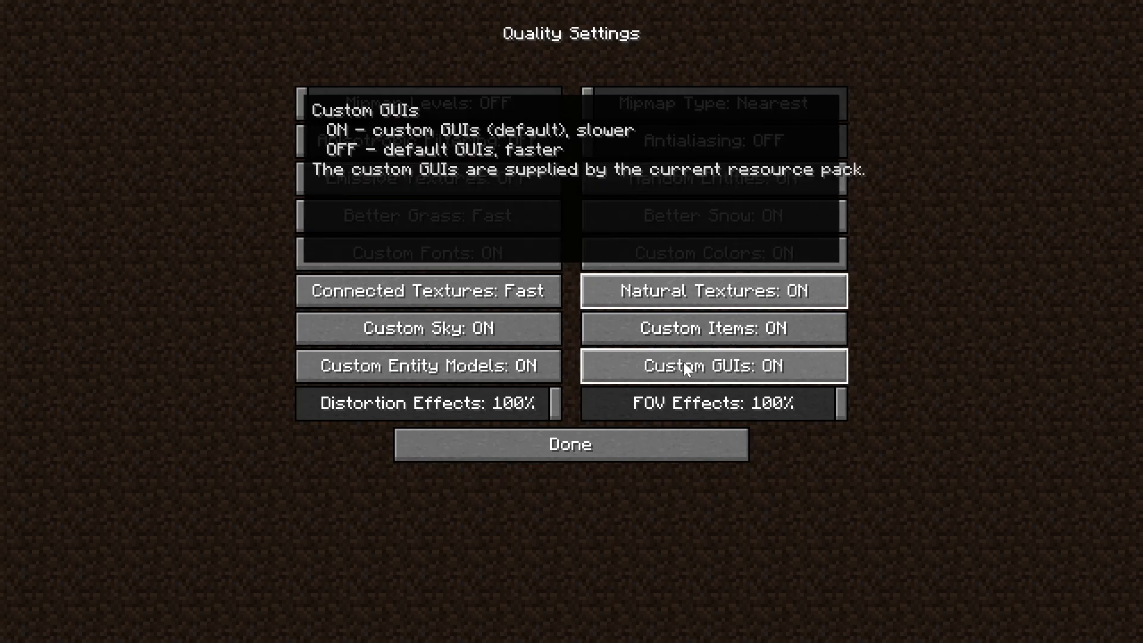
mouse_move(916, 344)
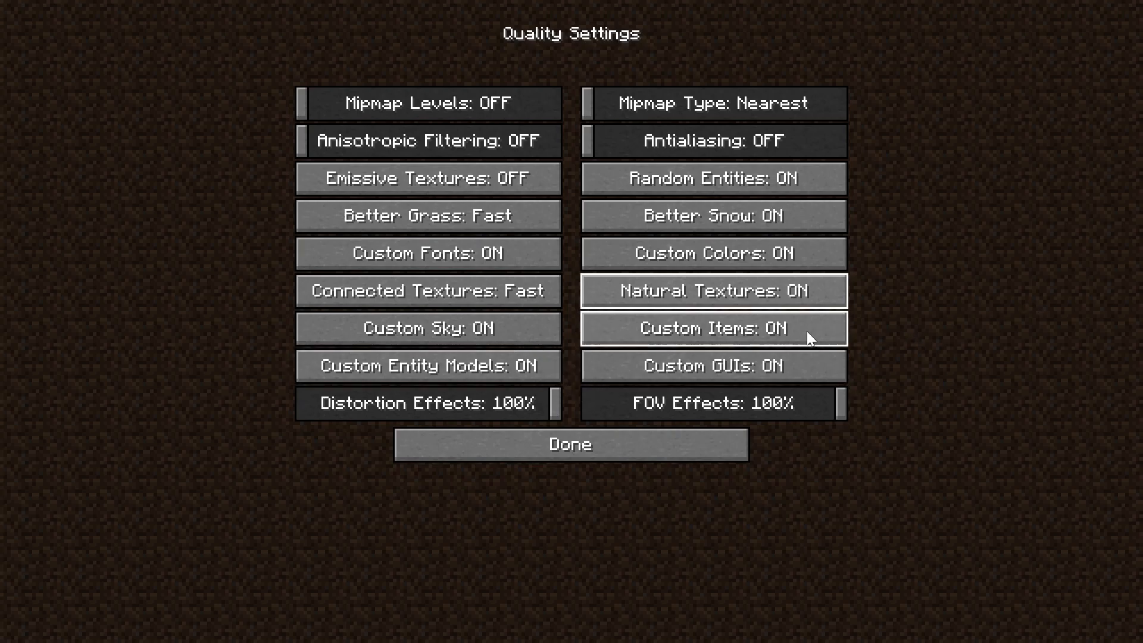
mouse_move(519, 291)
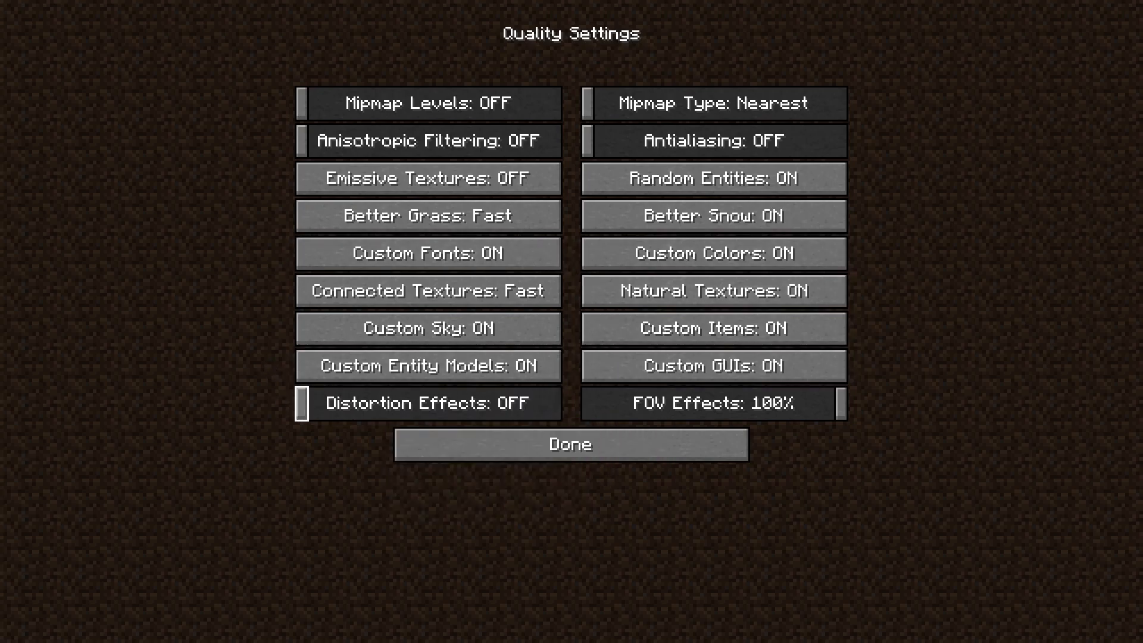
mouse_move(310, 449)
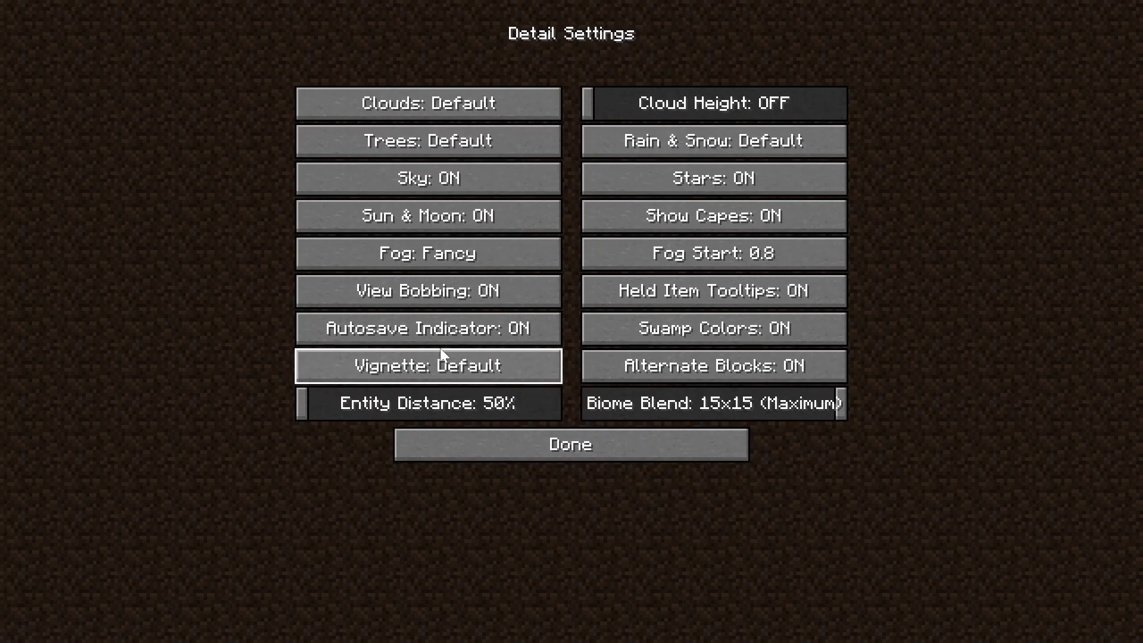
mouse_move(499, 78)
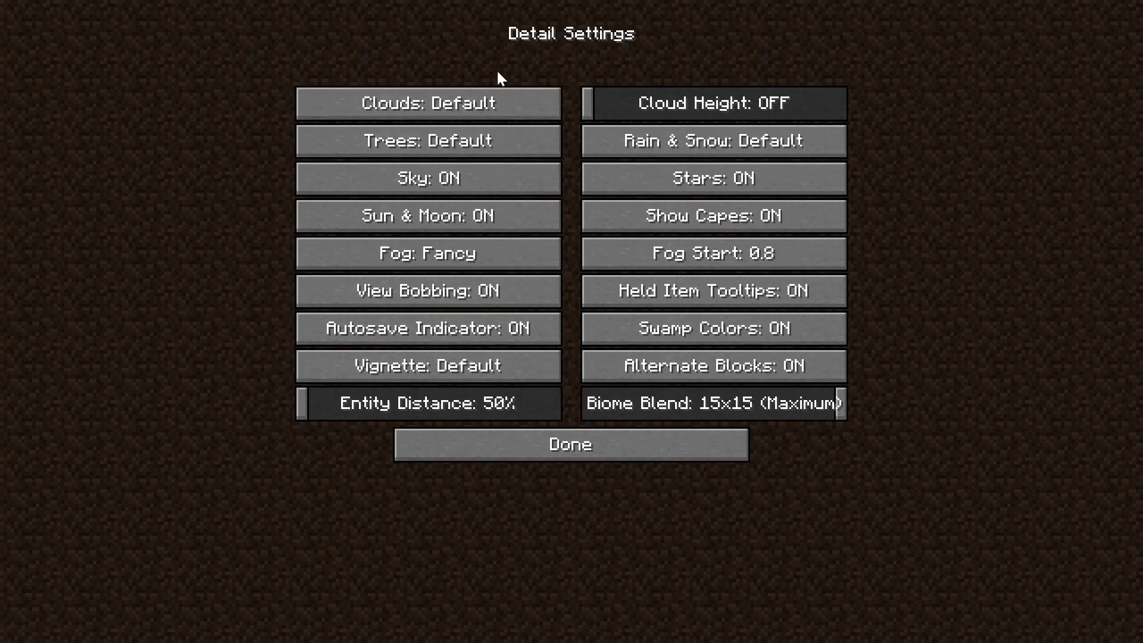
Set Clouds Fast, Trees Smart, Rain & Snow Fast, Fog off, keeping Show Capes on.
left_click(427, 102)
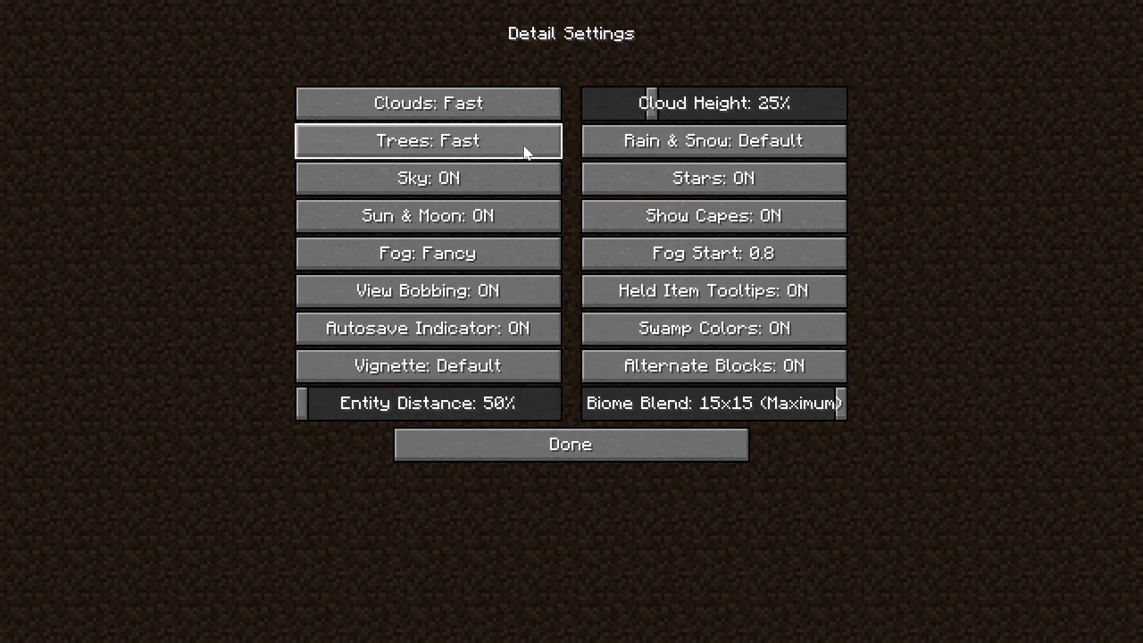
left_click(428, 140)
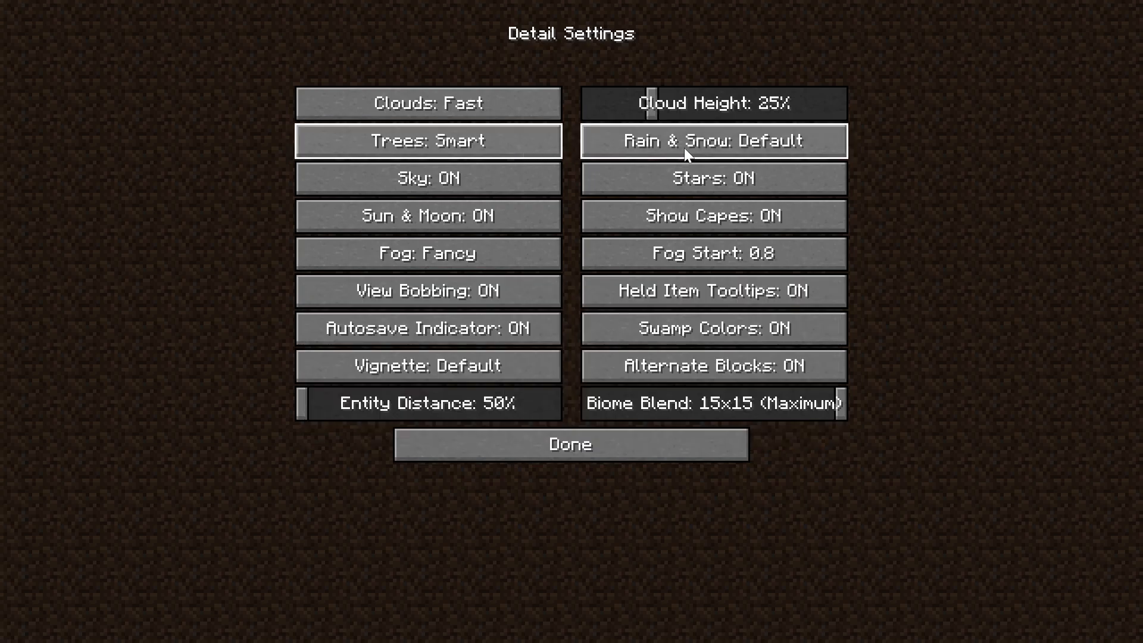
left_click(712, 141)
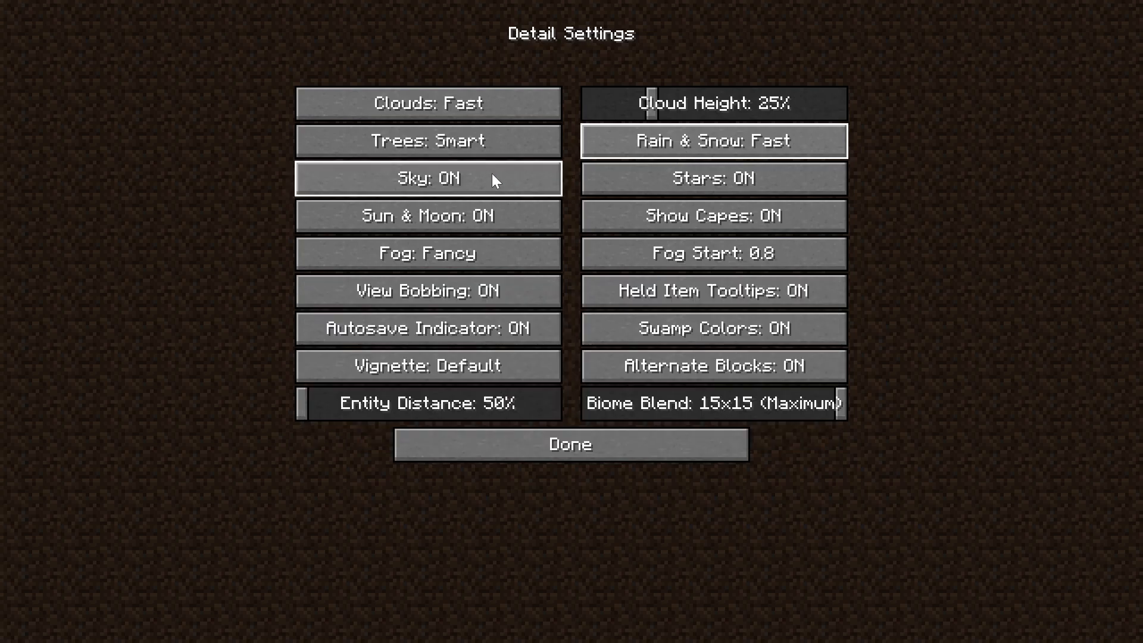
mouse_move(428, 215)
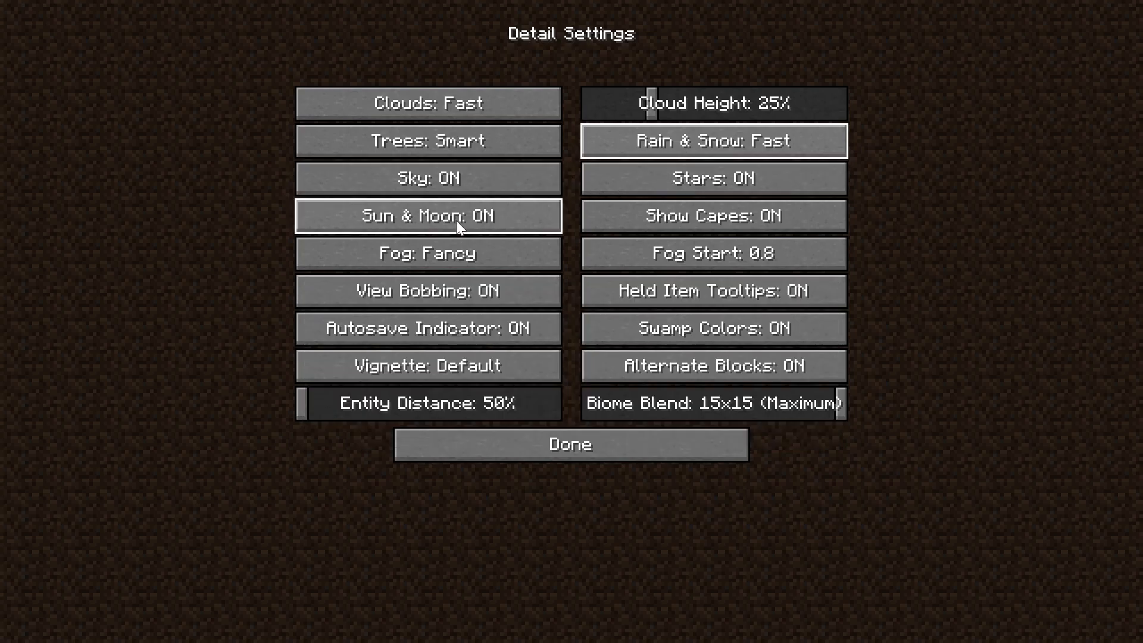
mouse_move(452, 212)
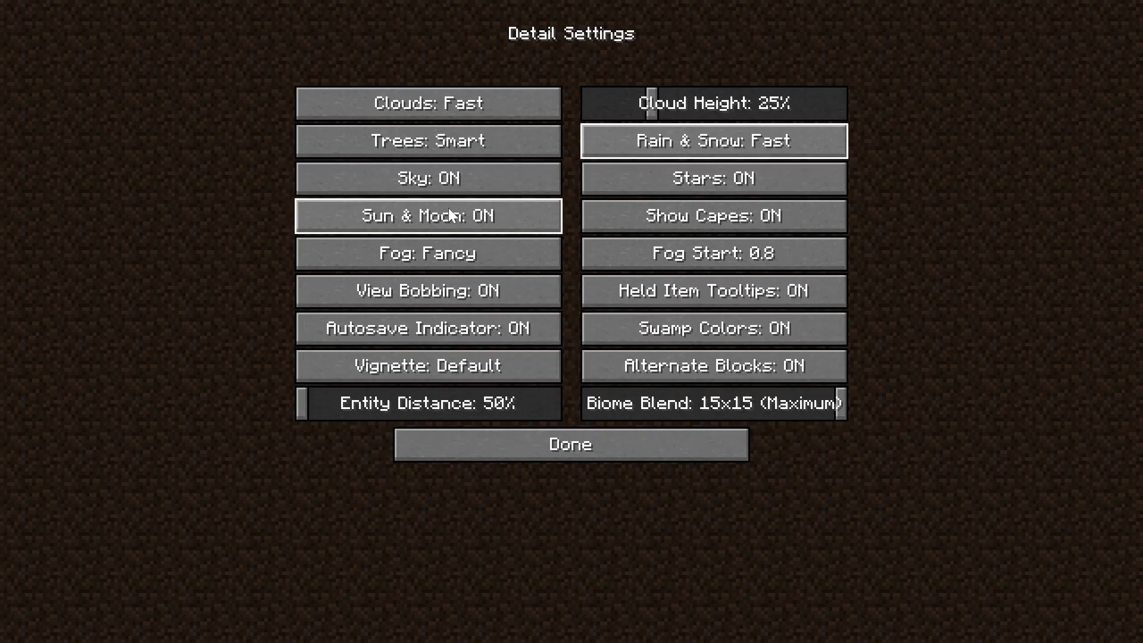
mouse_move(602, 222)
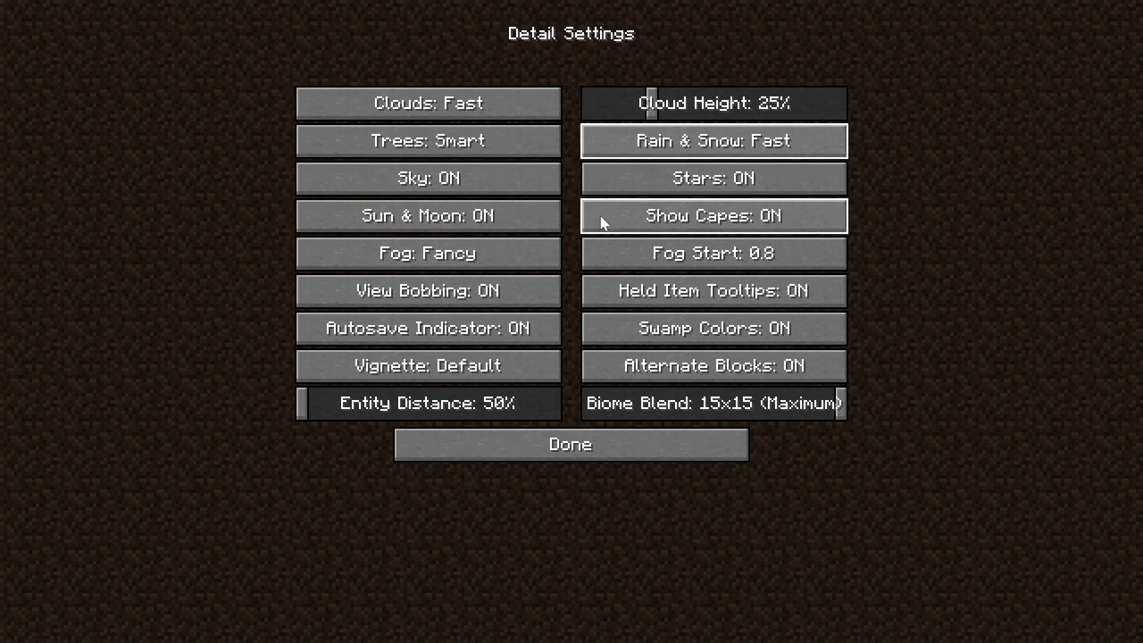
left_click(712, 216)
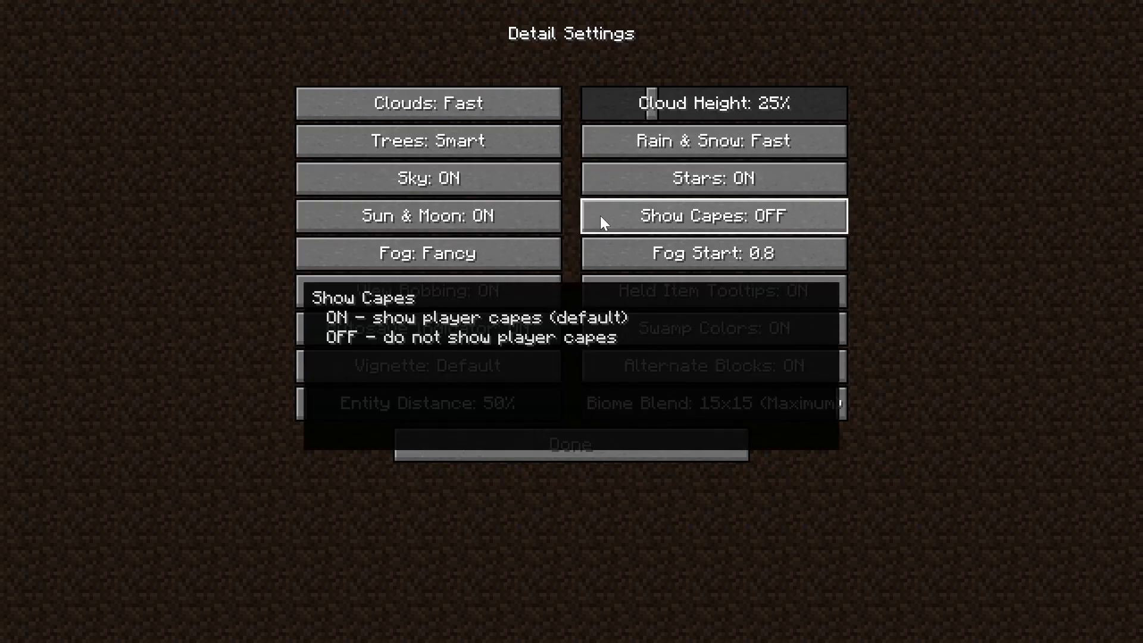
left_click(711, 215)
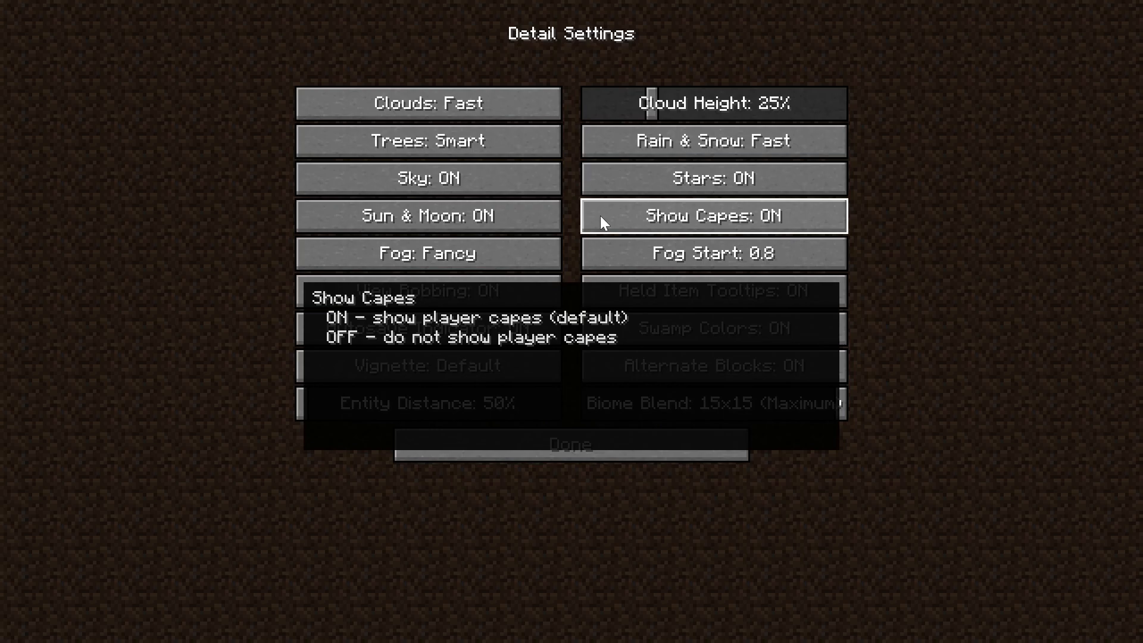
mouse_move(531, 241)
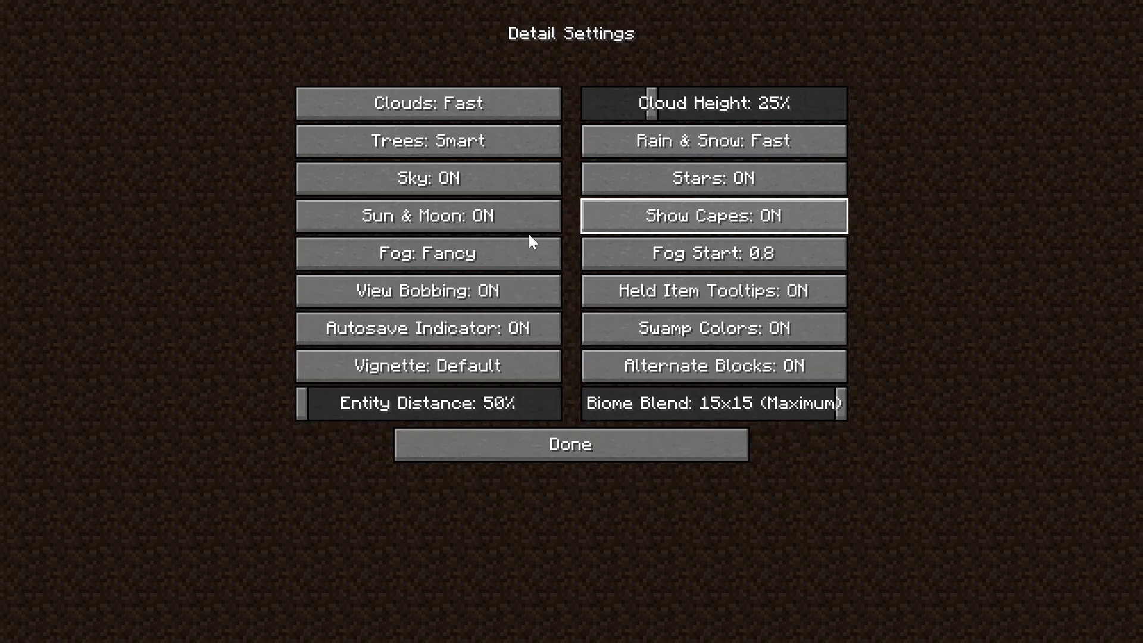
left_click(427, 252)
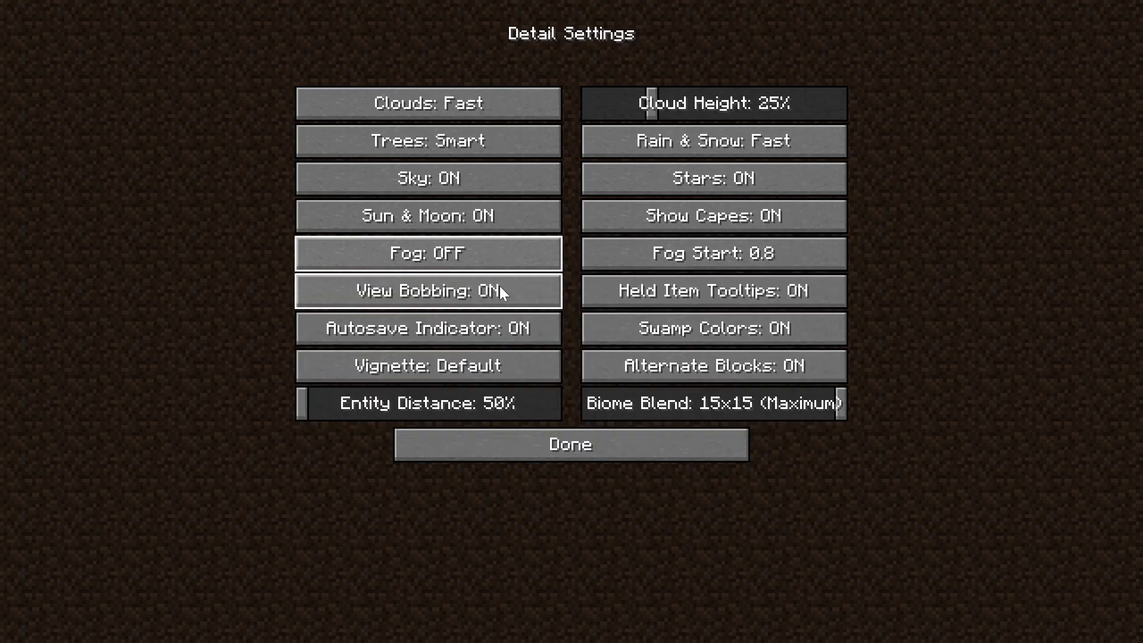
mouse_move(706, 290)
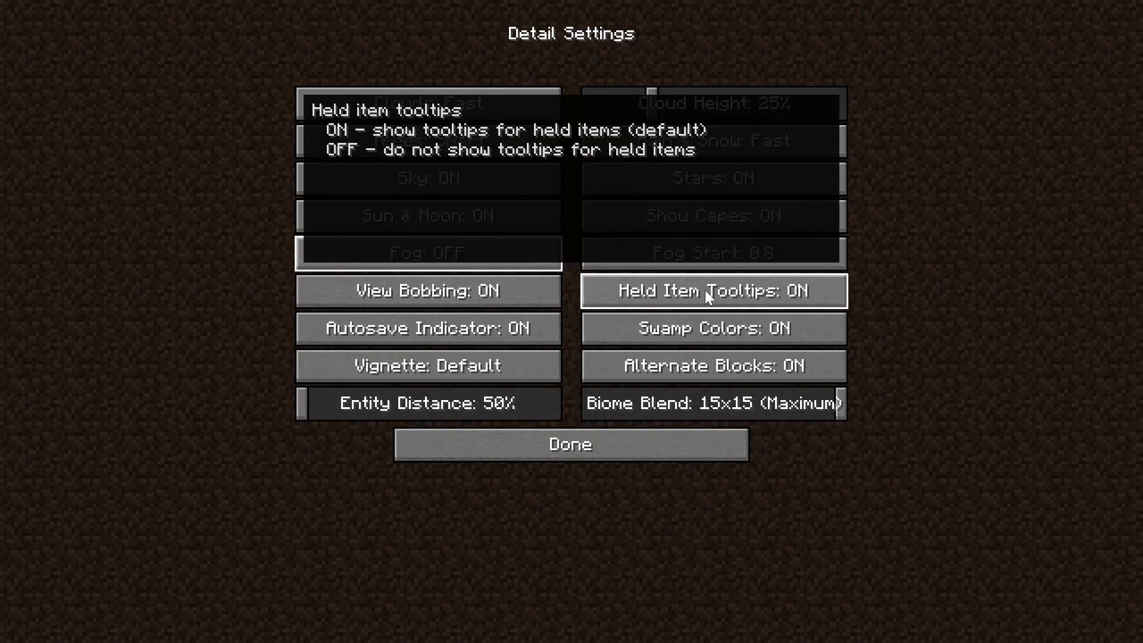
mouse_move(429, 328)
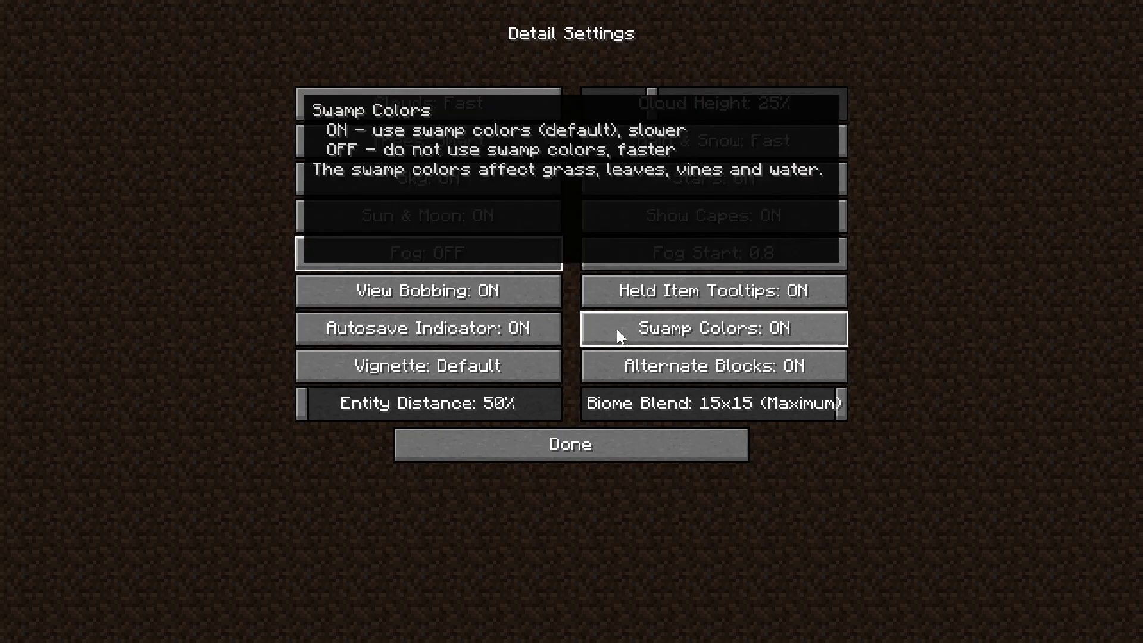
Set Vignette to Fast and return to the Video Settings.
left_click(427, 366)
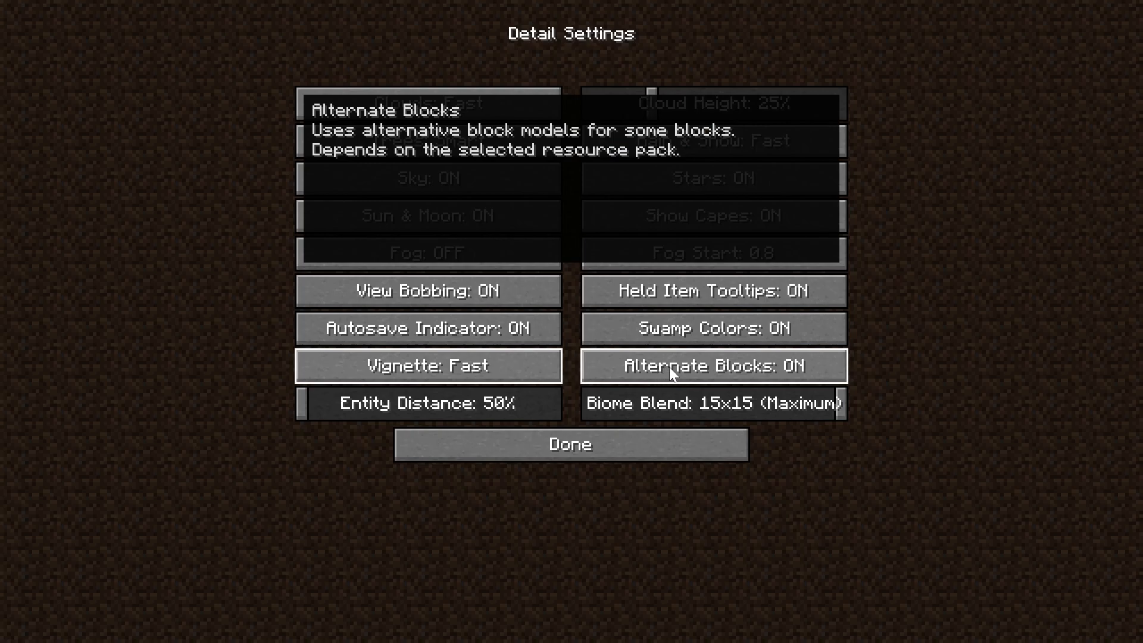
mouse_move(443, 423)
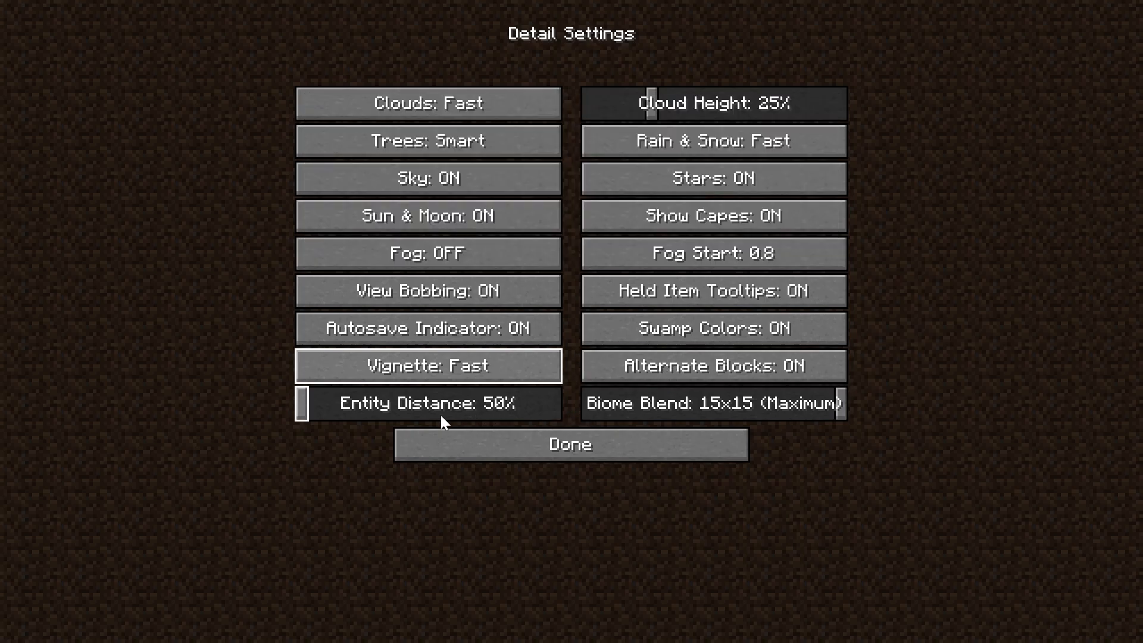
mouse_move(614, 416)
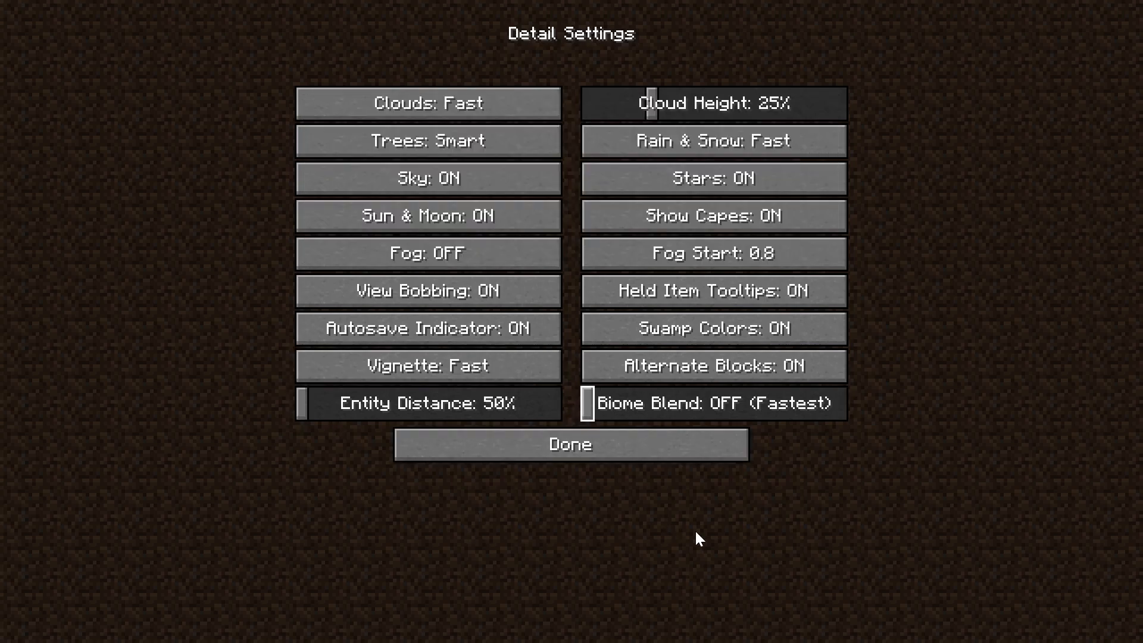
mouse_move(671, 475)
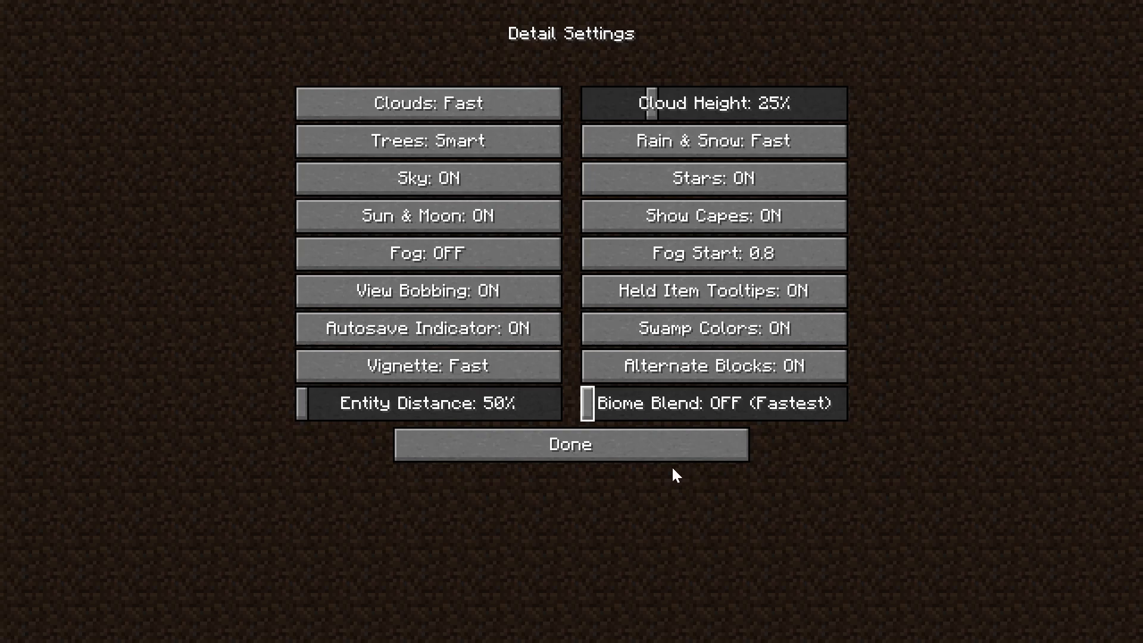
left_click(569, 444)
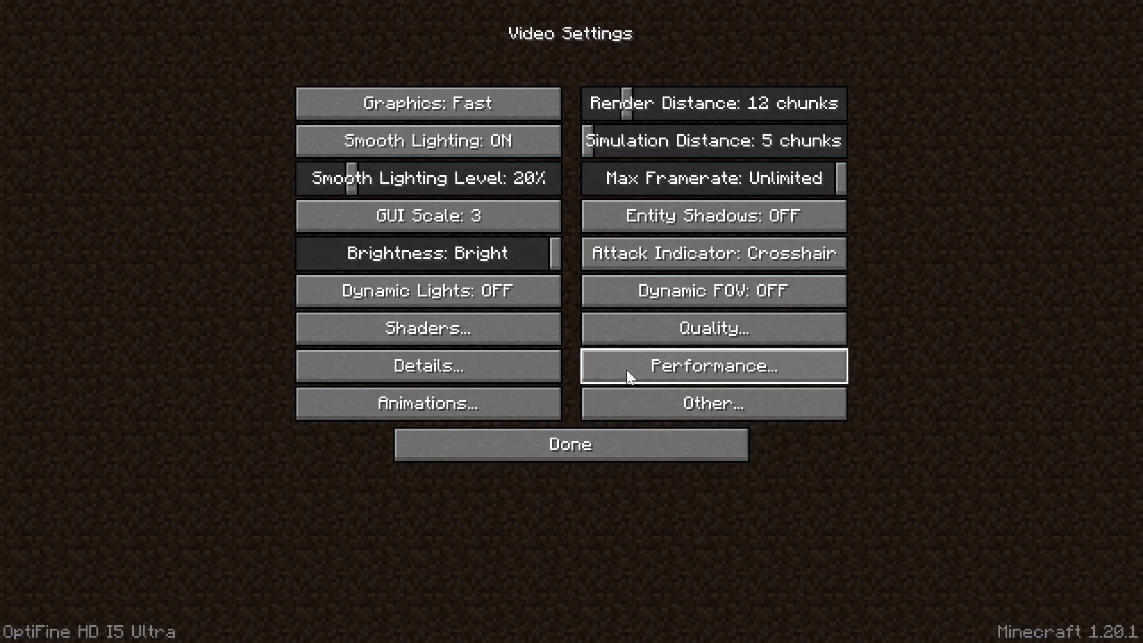
Set Render Regions on, Fast Math on, Smooth World off, Dynamic Updates on, Chunk Builder Semi Blocking.
left_click(712, 366)
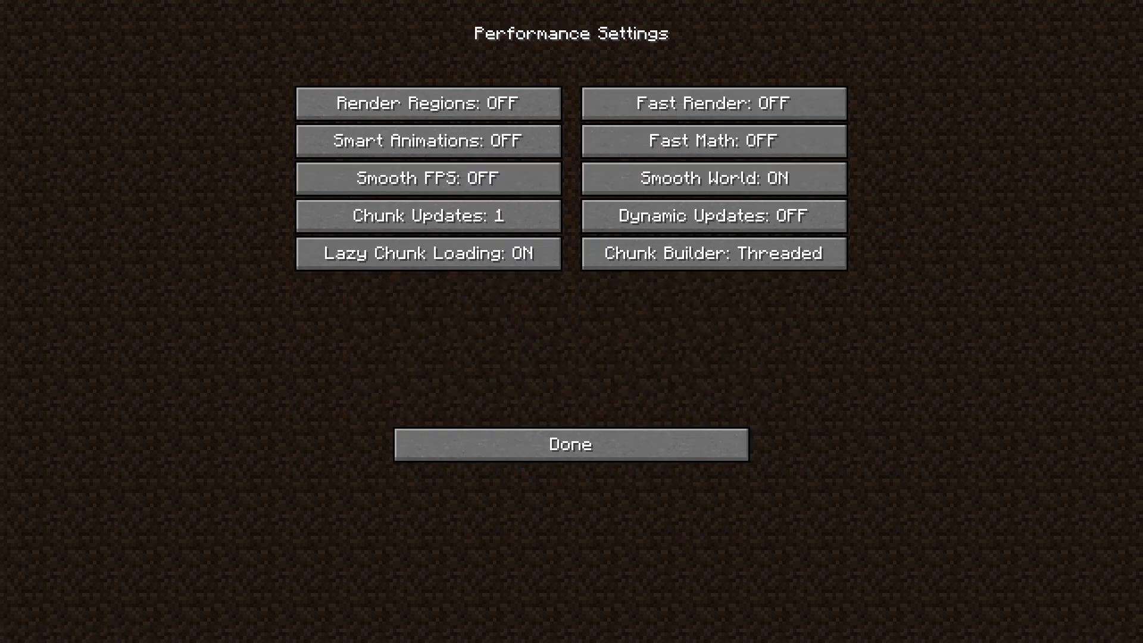
mouse_move(235, 291)
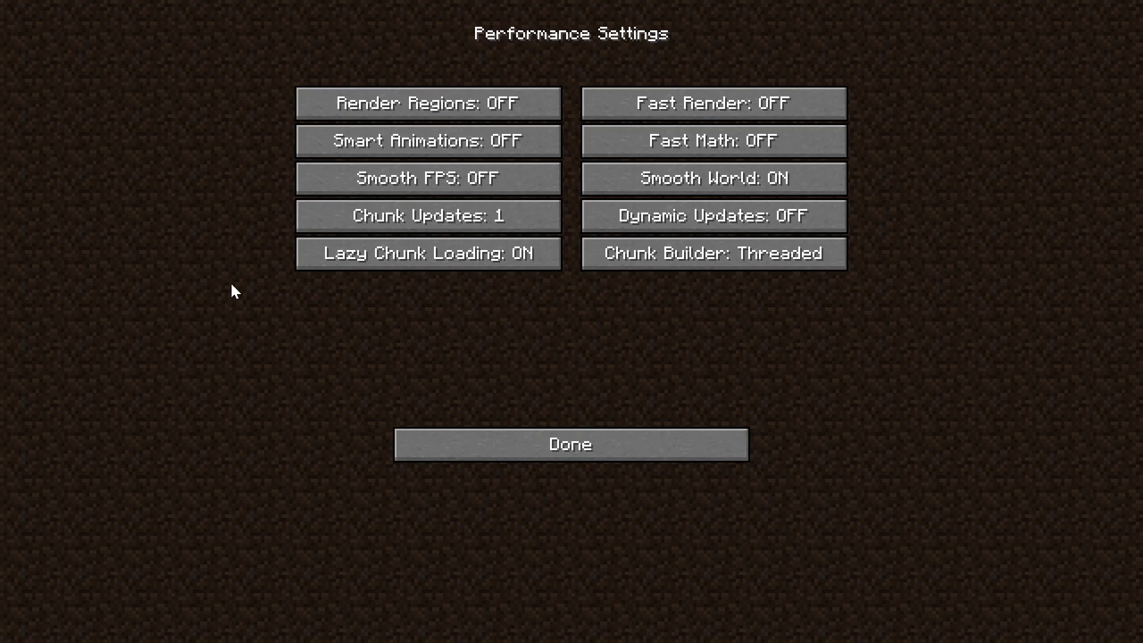
mouse_move(578, 86)
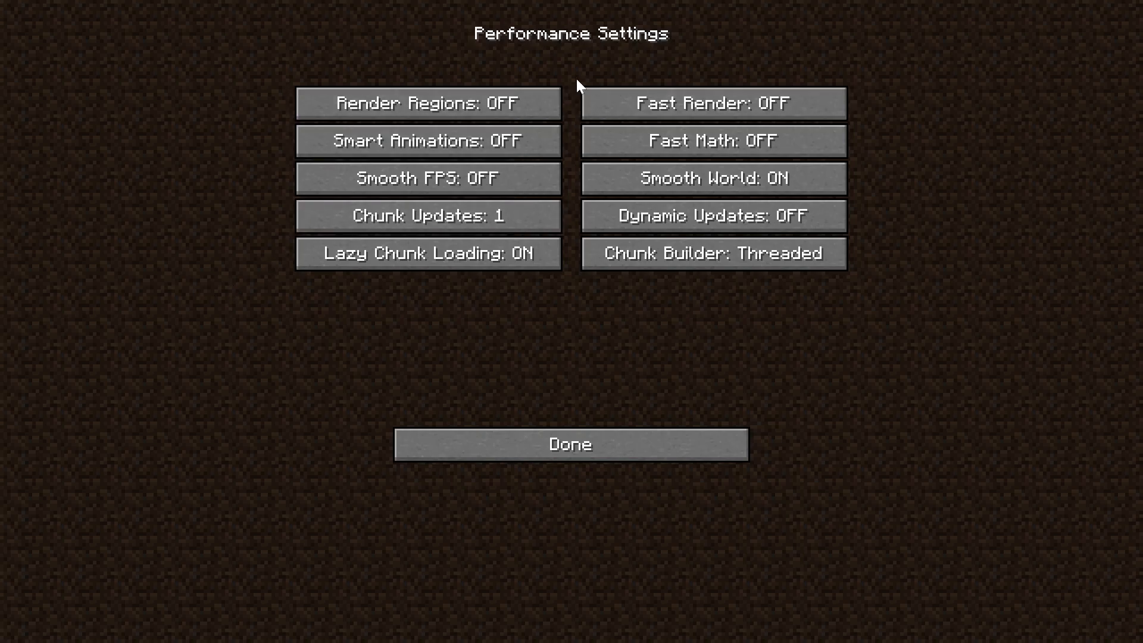
mouse_move(523, 107)
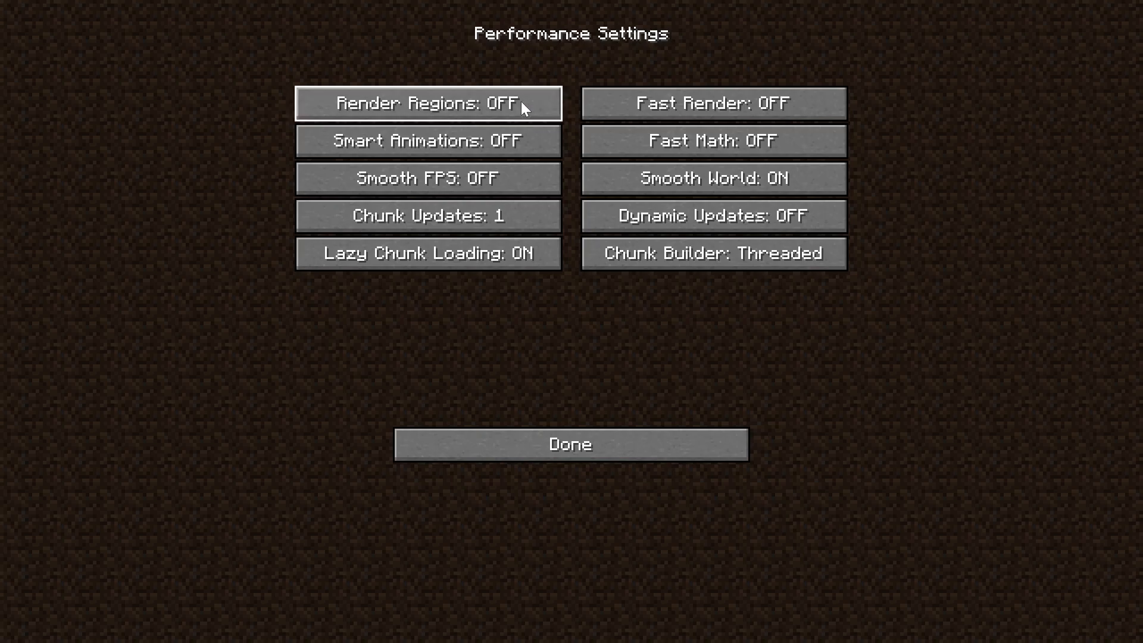
left_click(712, 103)
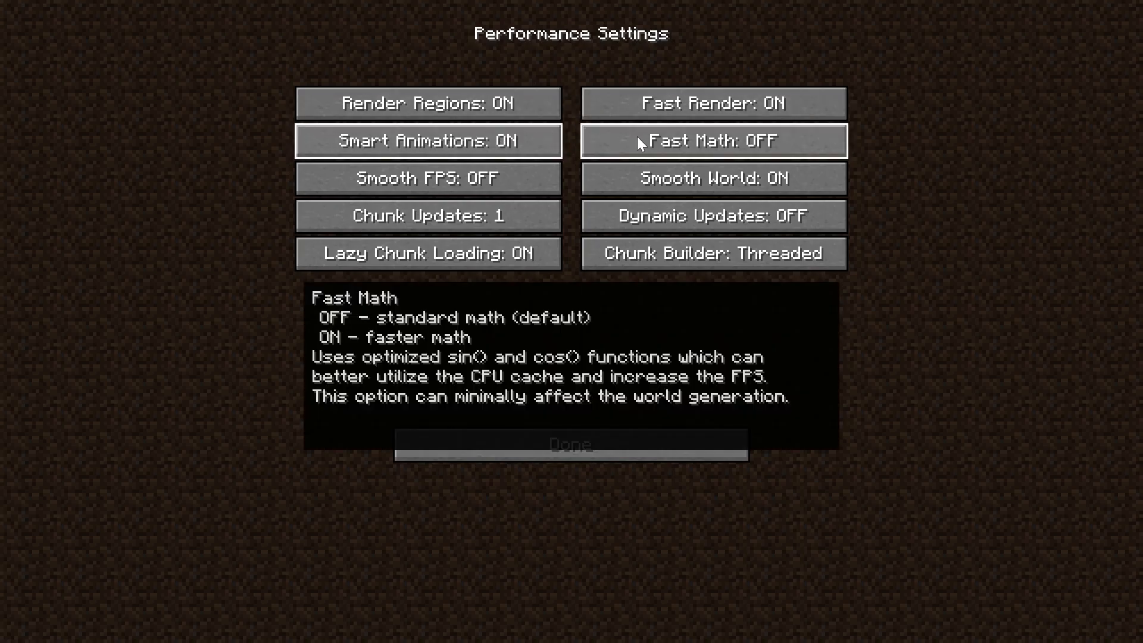
left_click(713, 141)
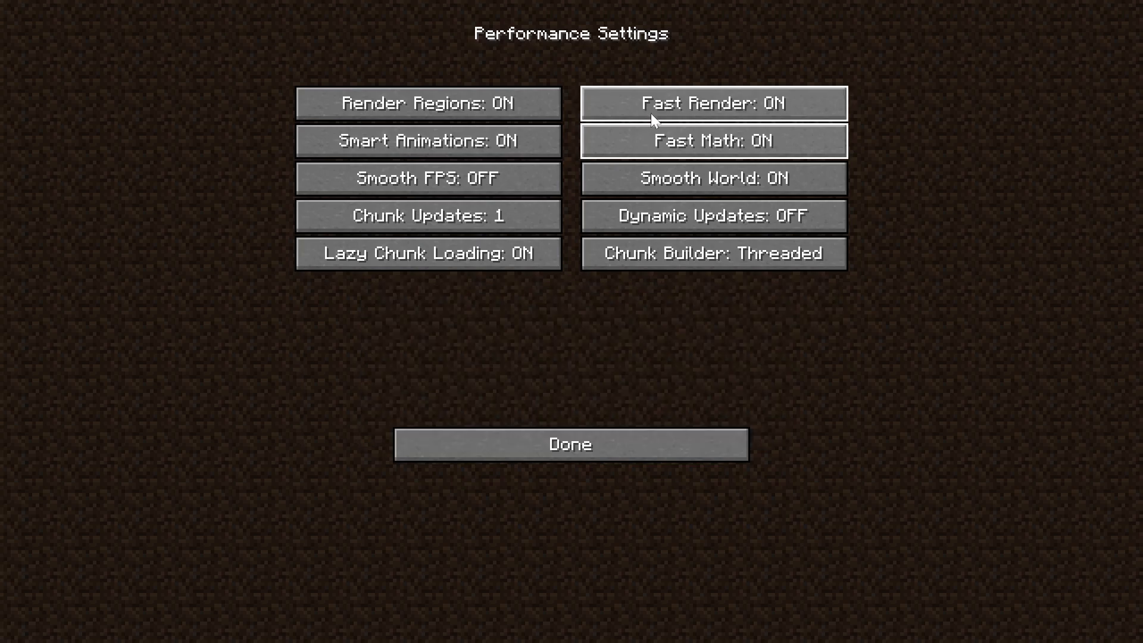
mouse_move(714, 140)
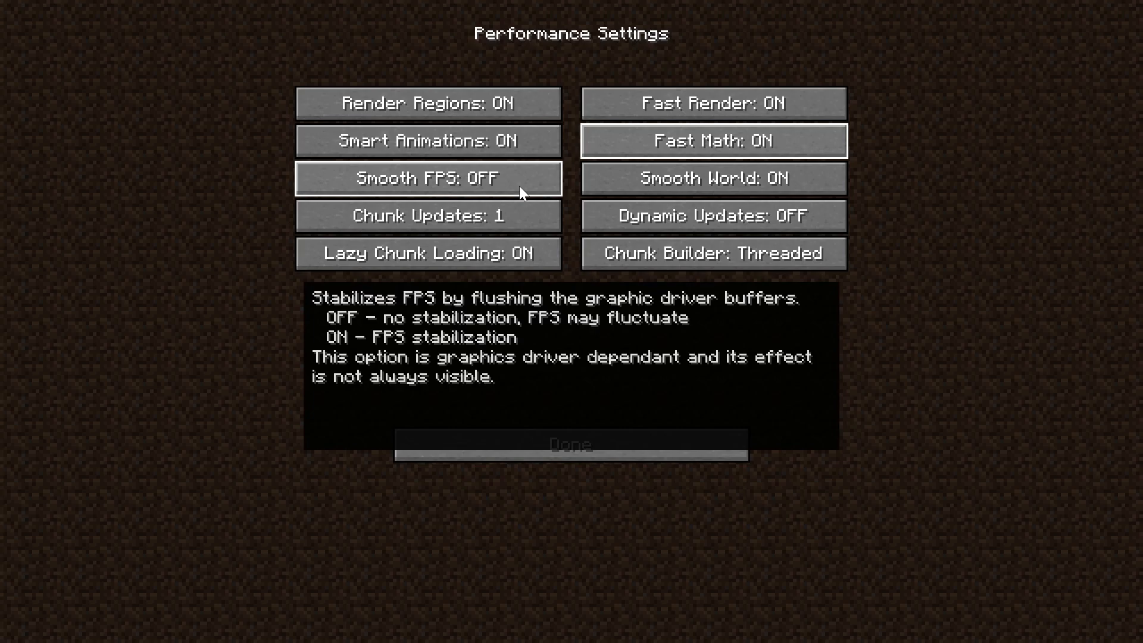
mouse_move(392, 185)
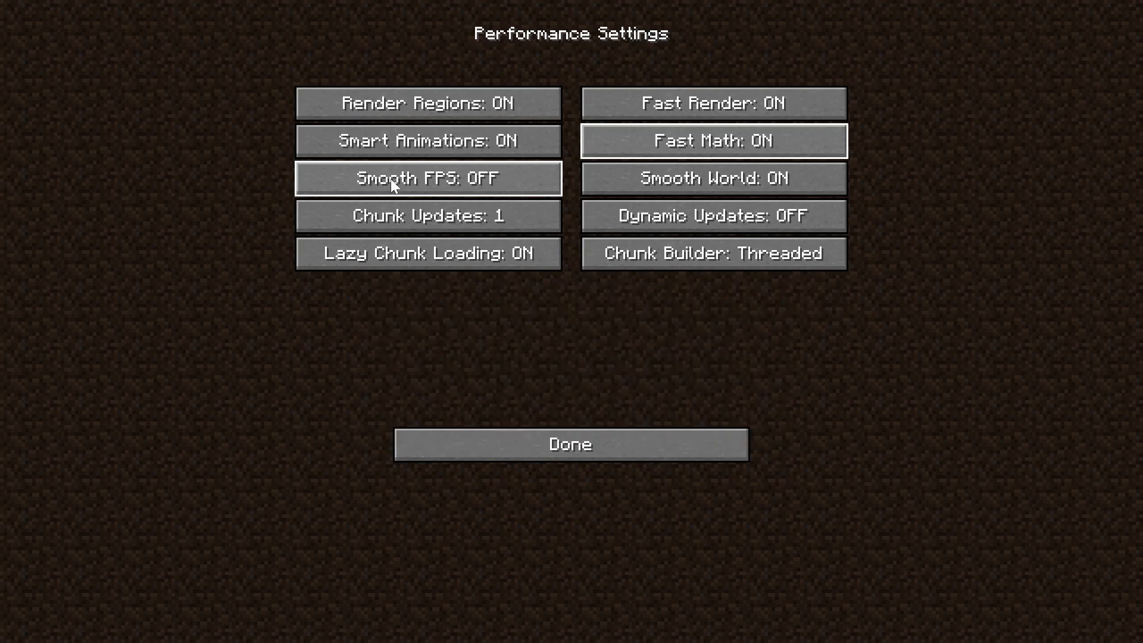
mouse_move(416, 179)
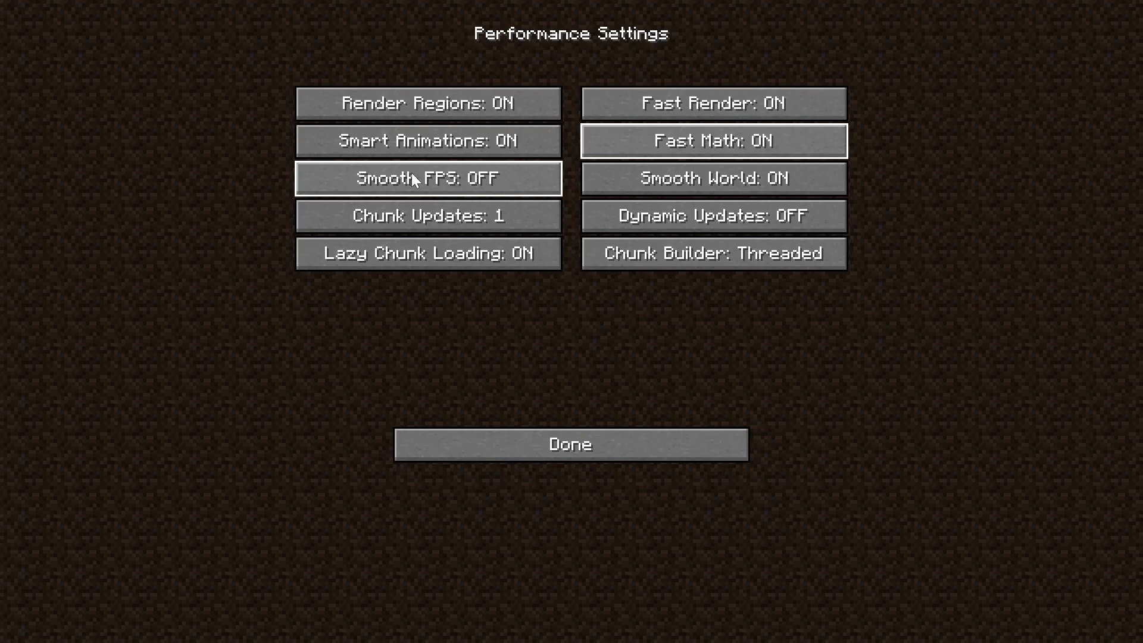
left_click(713, 177)
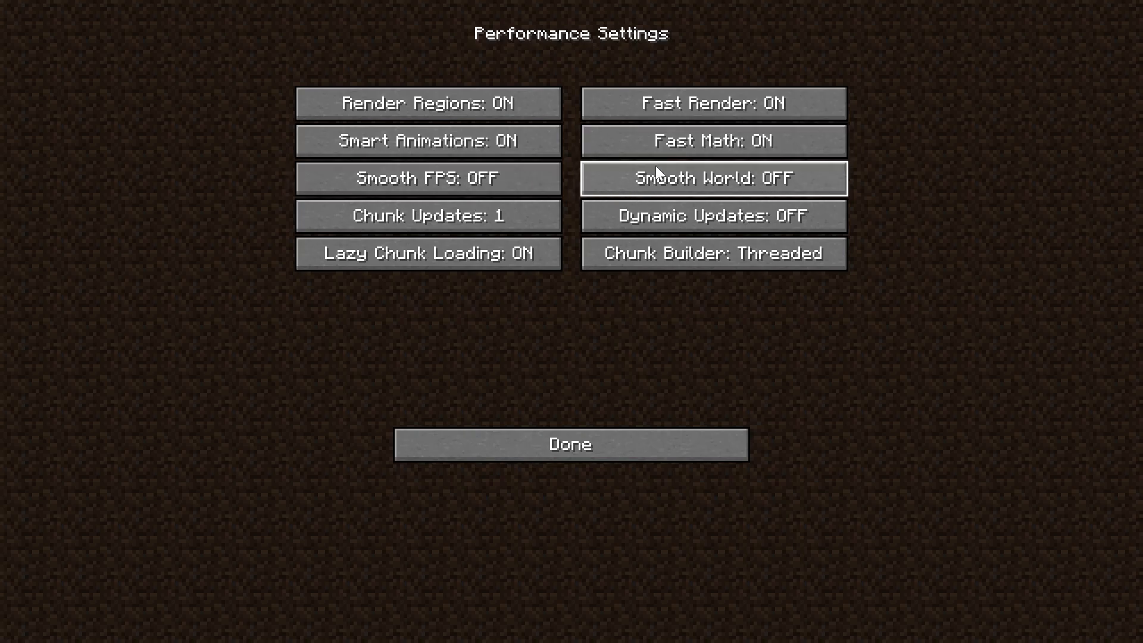
mouse_move(907, 193)
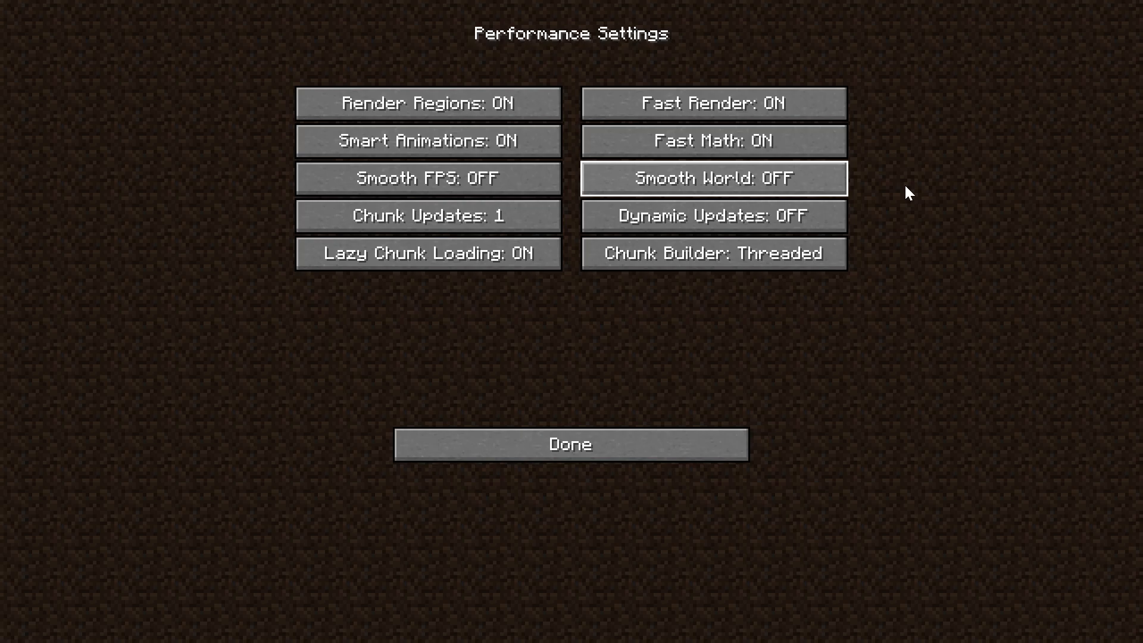
mouse_move(638, 162)
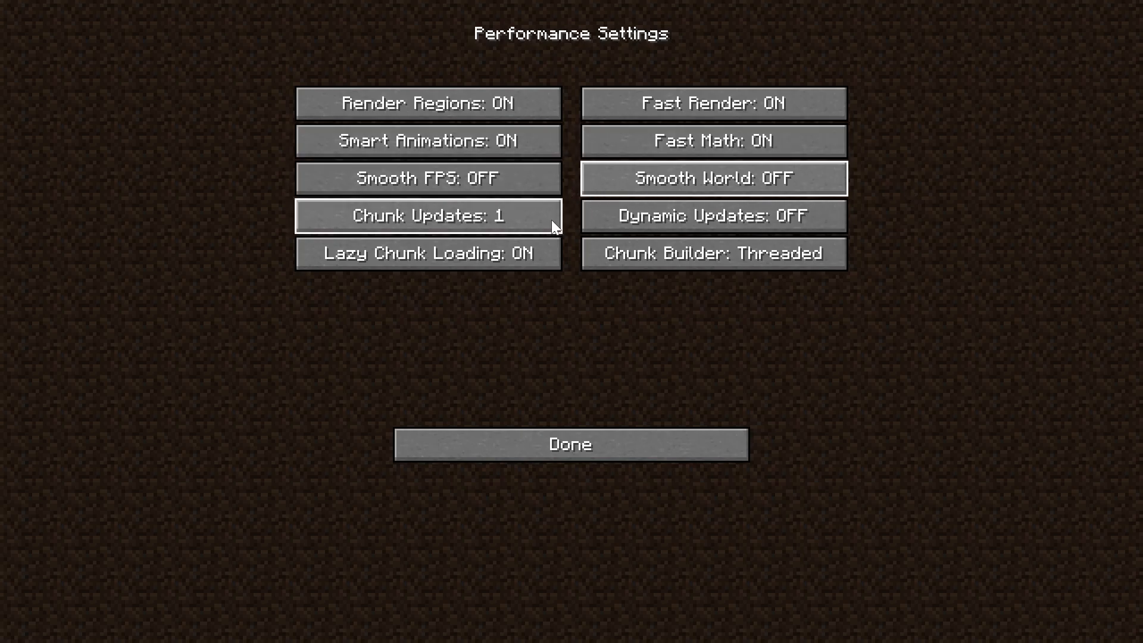
mouse_move(616, 233)
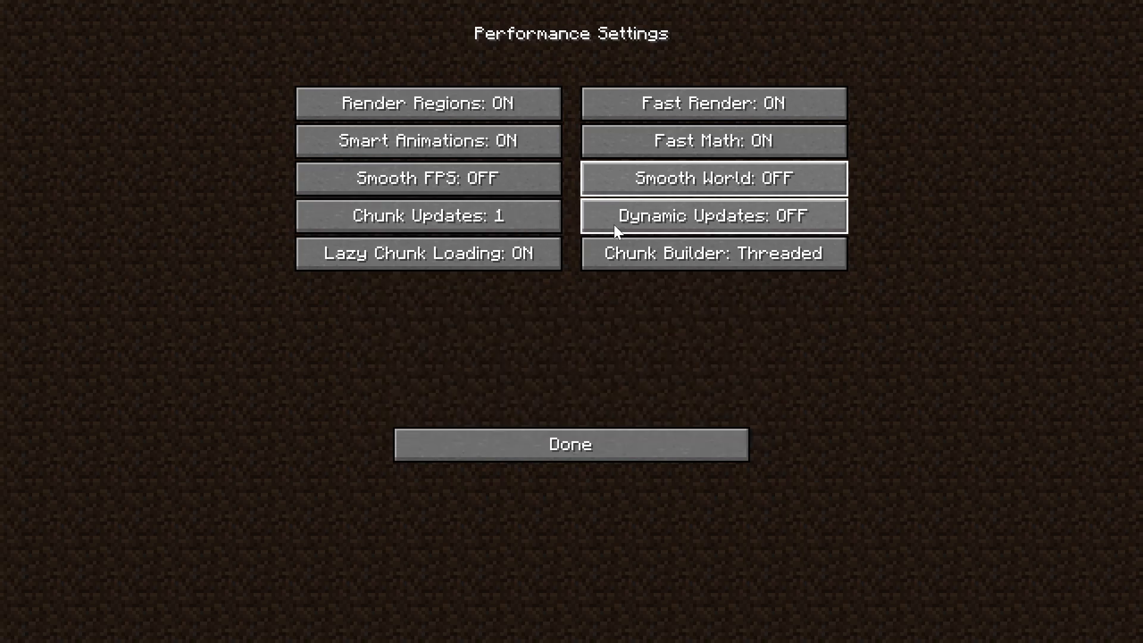
left_click(713, 215)
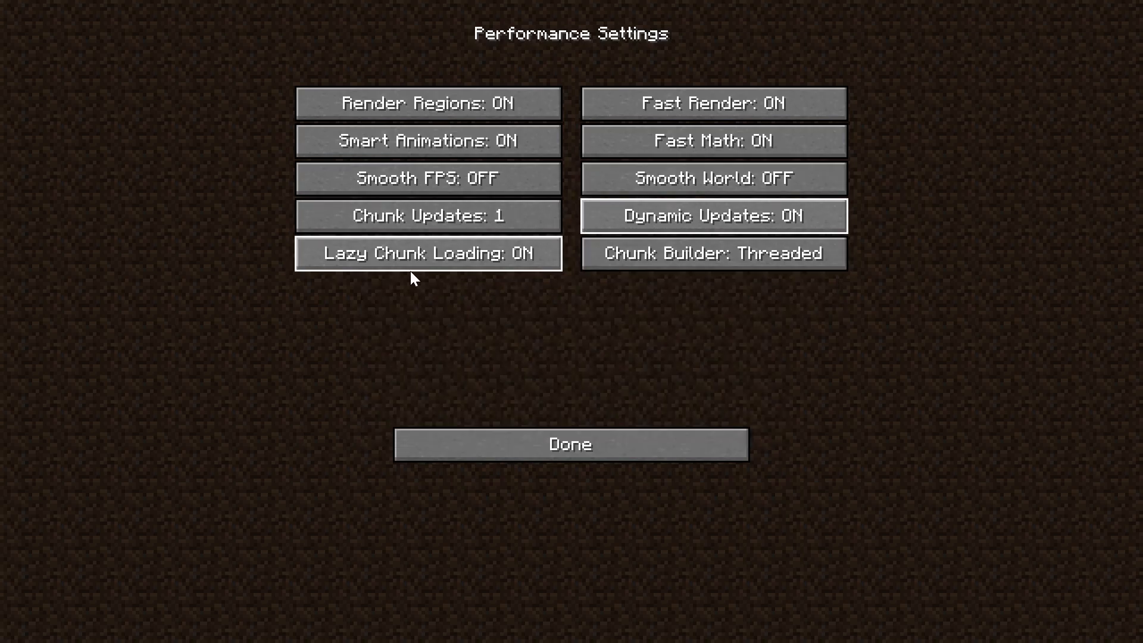
left_click(713, 252)
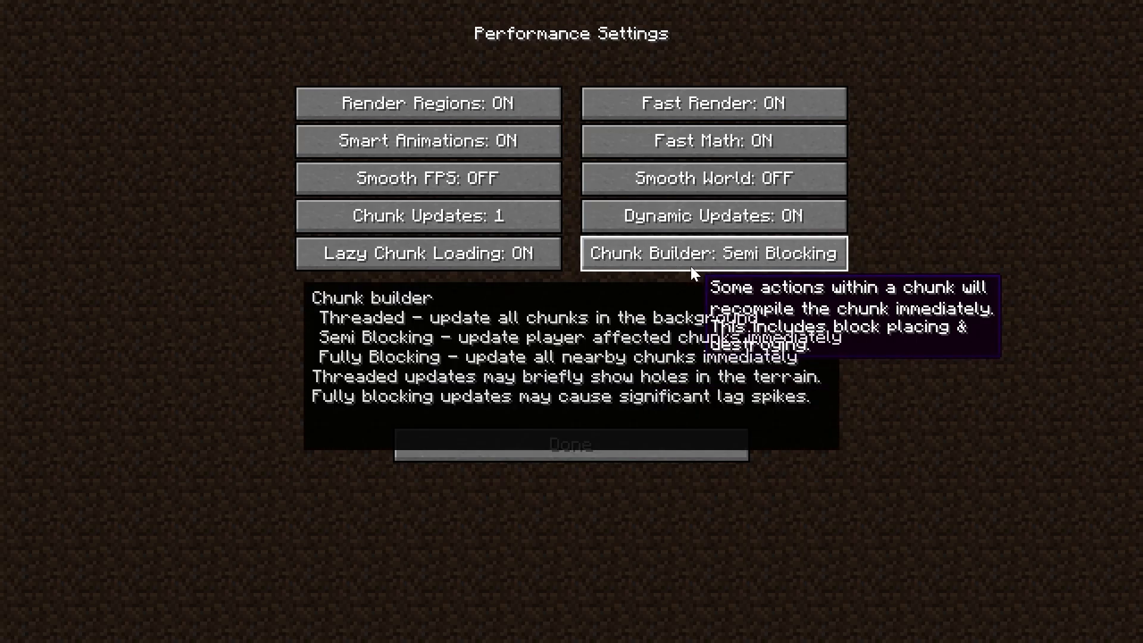
mouse_move(913, 265)
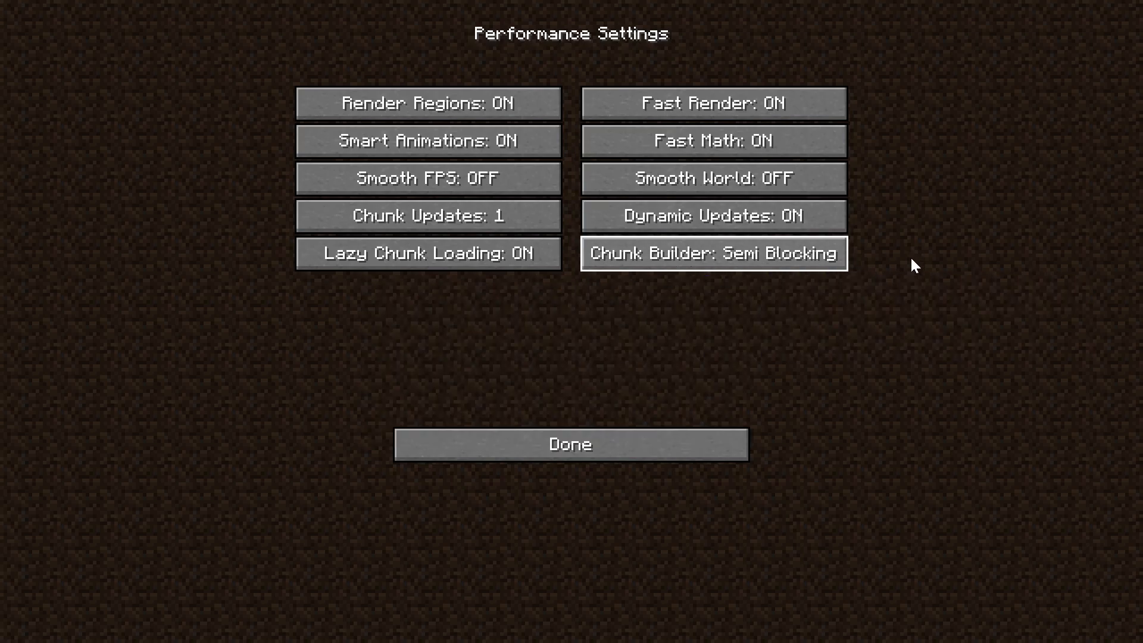
mouse_move(457, 33)
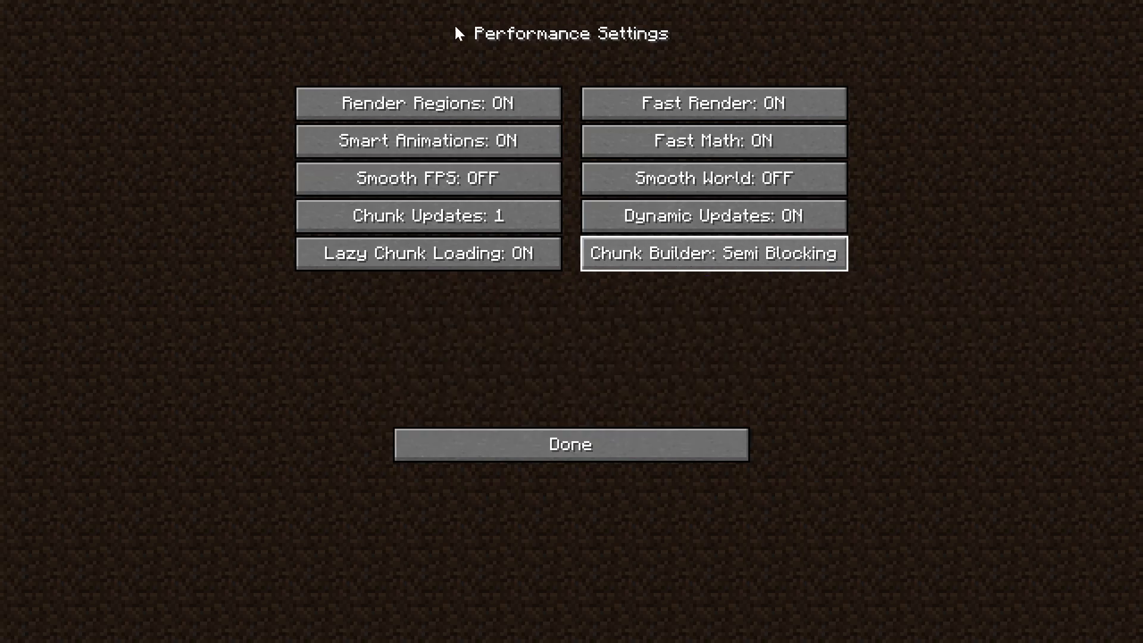
mouse_move(829, 317)
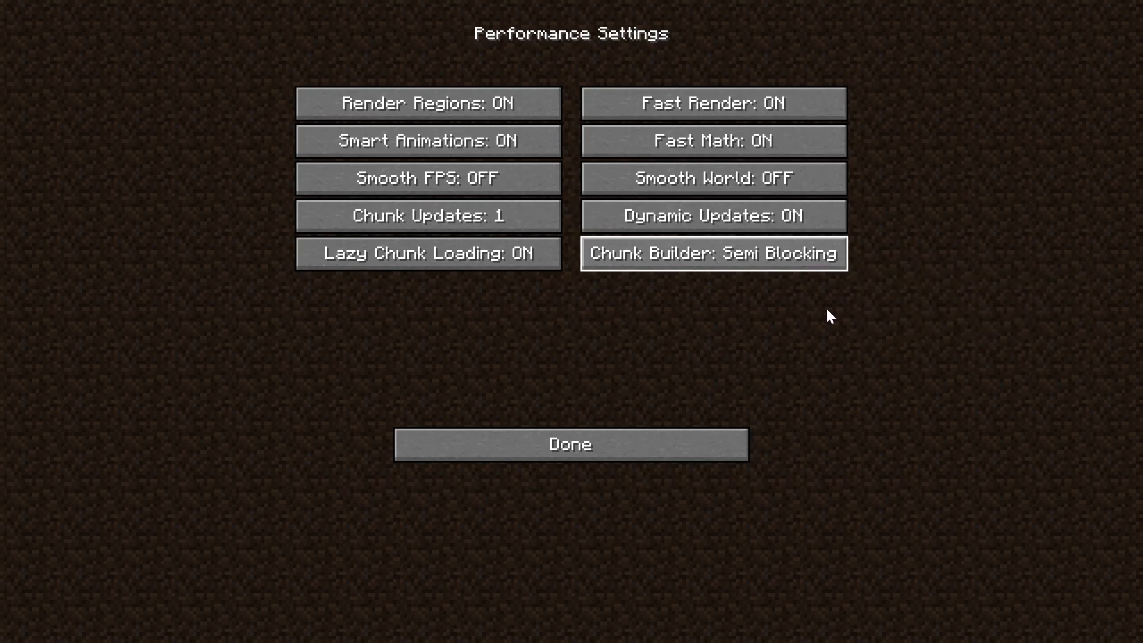
mouse_move(792, 357)
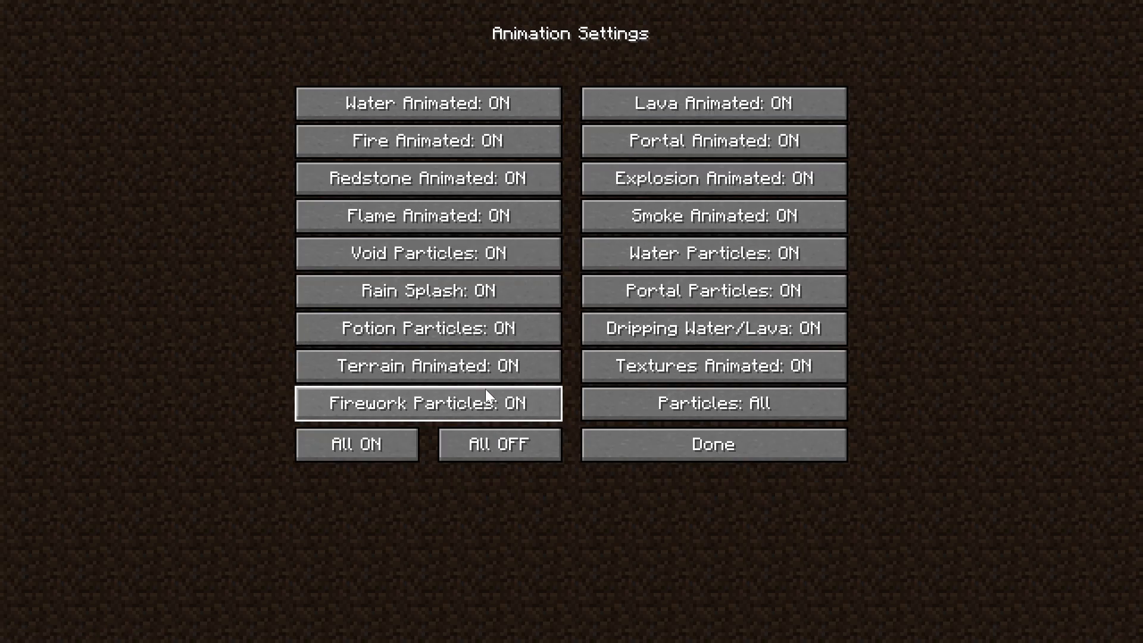
Turn every animation and particle effect OFF with Particles at Minimal.
left_click(498, 445)
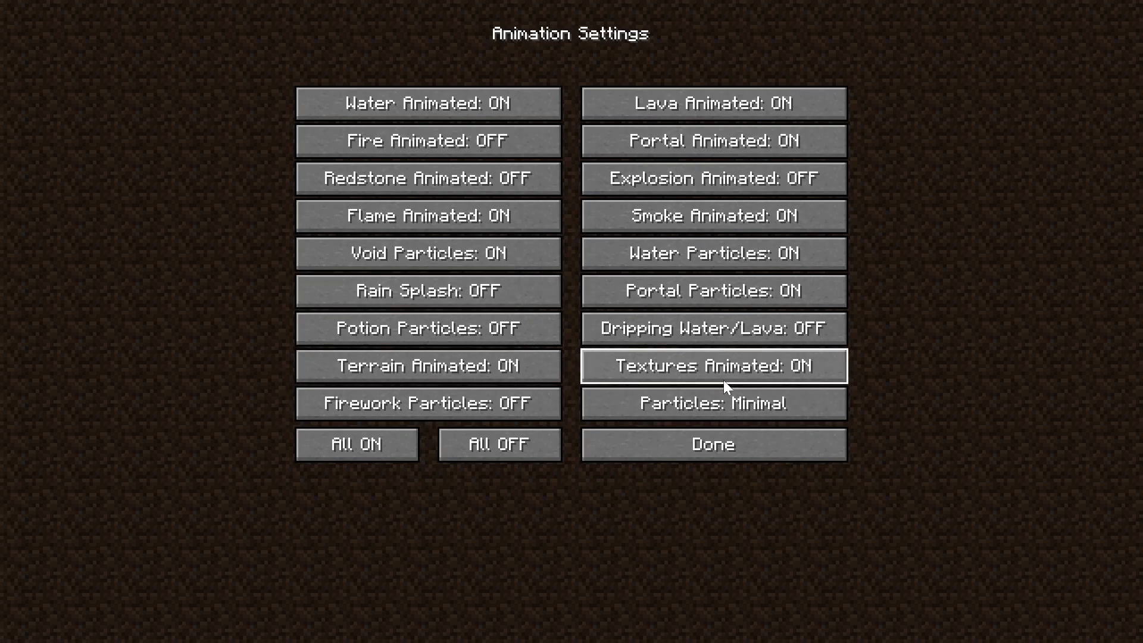
left_click(498, 444)
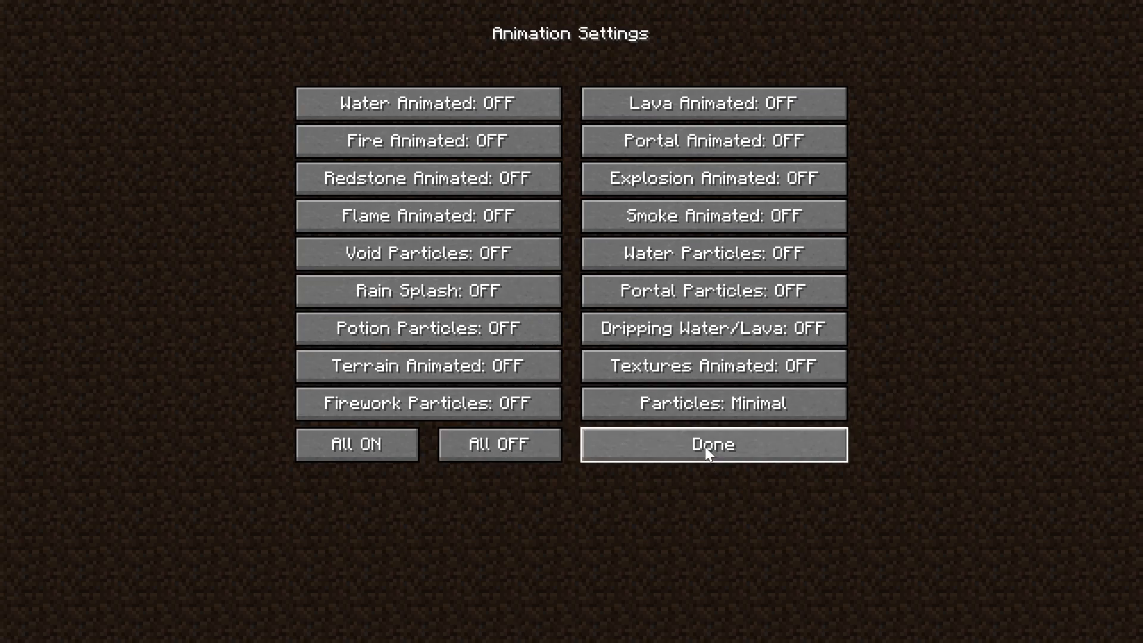
left_click(712, 444)
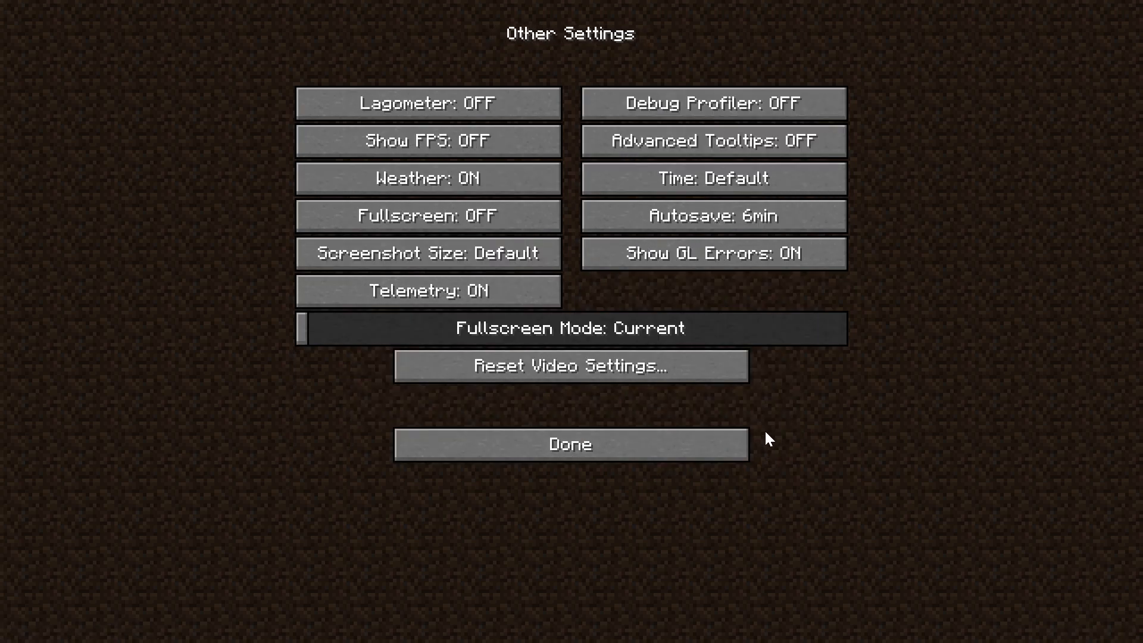
Set Show FPS to ON and Autosave to 3min in Other Settings.
left_click(428, 141)
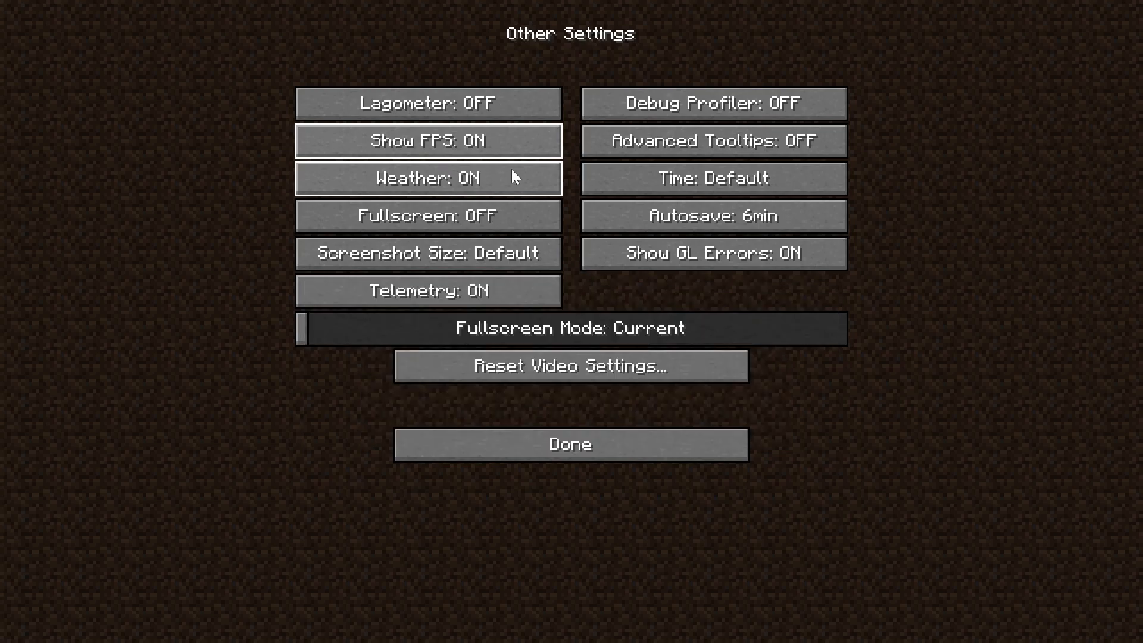
mouse_move(713, 177)
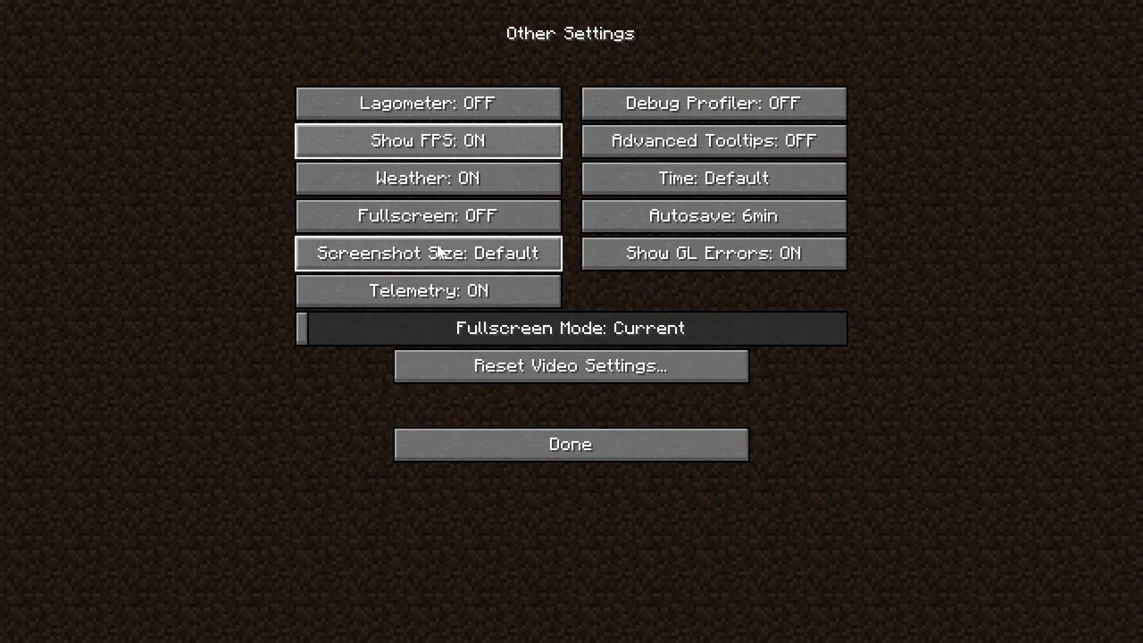
mouse_move(315, 295)
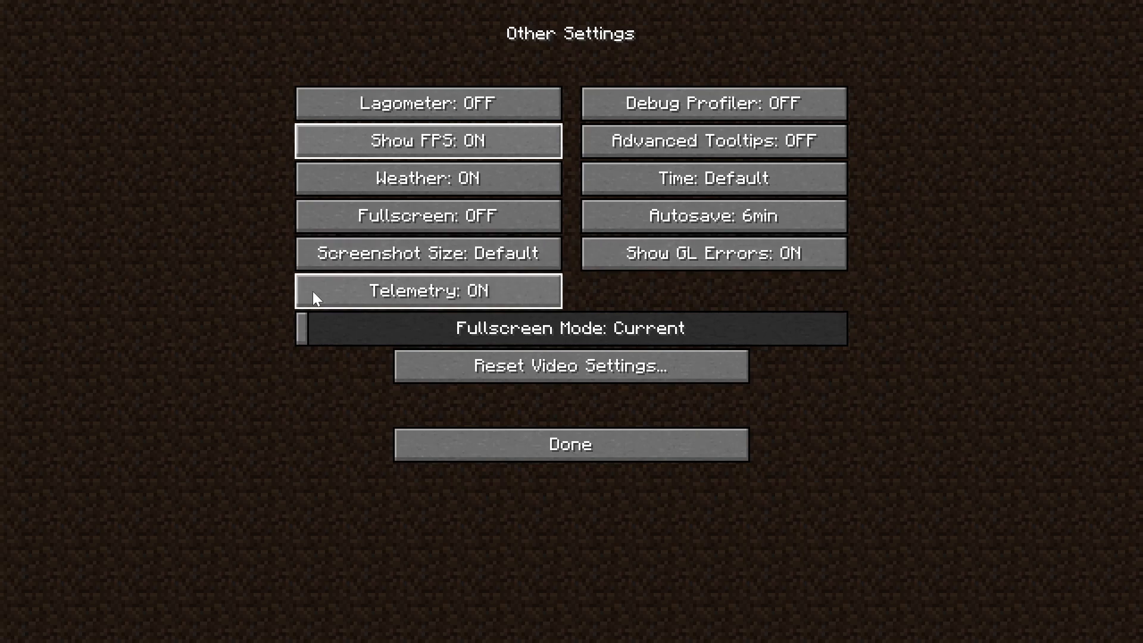
mouse_move(428, 291)
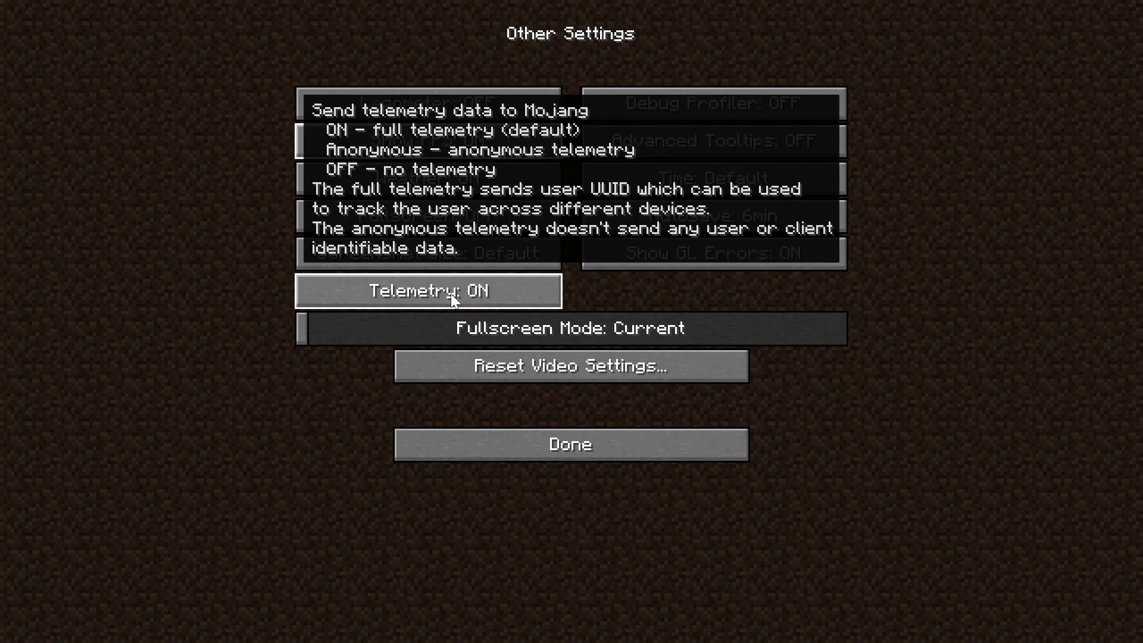
mouse_move(713, 216)
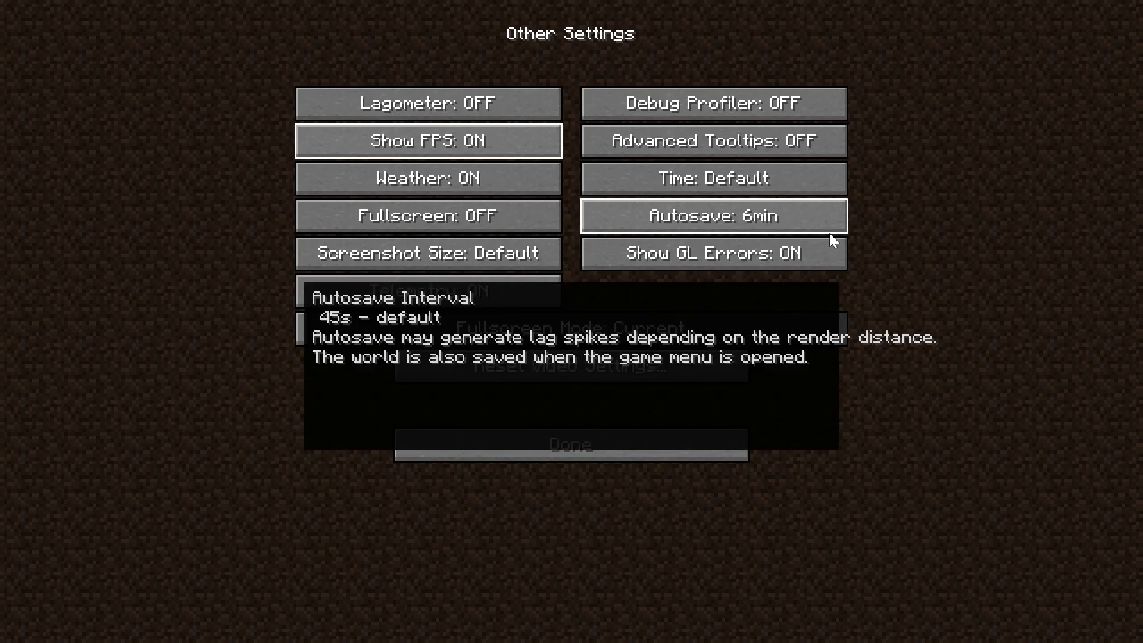
left_click(713, 215)
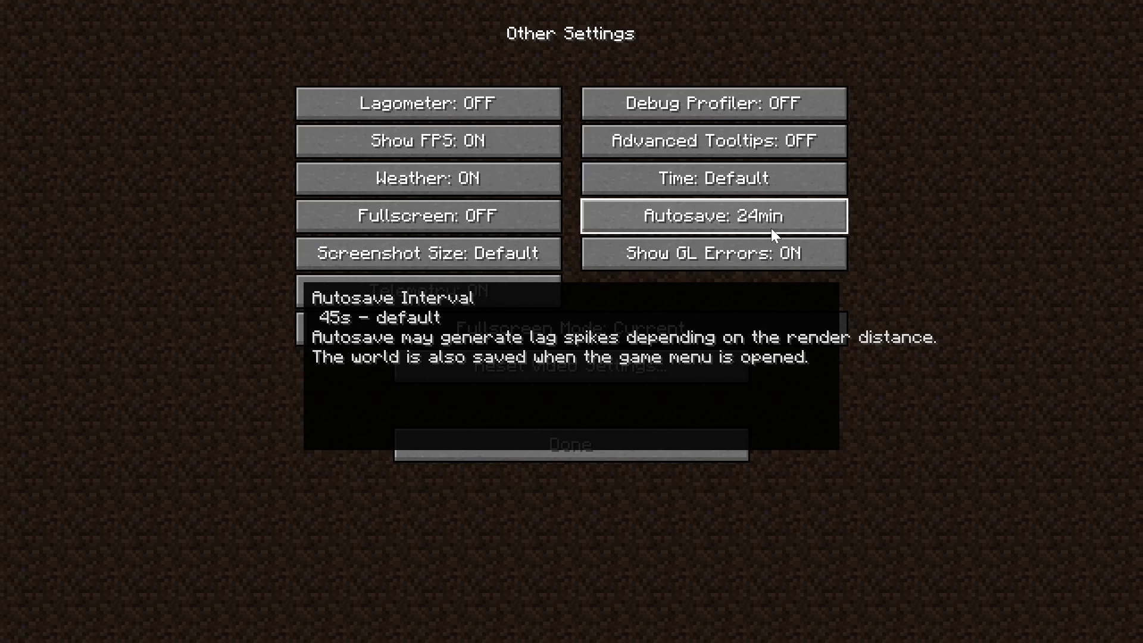
left_click(713, 215)
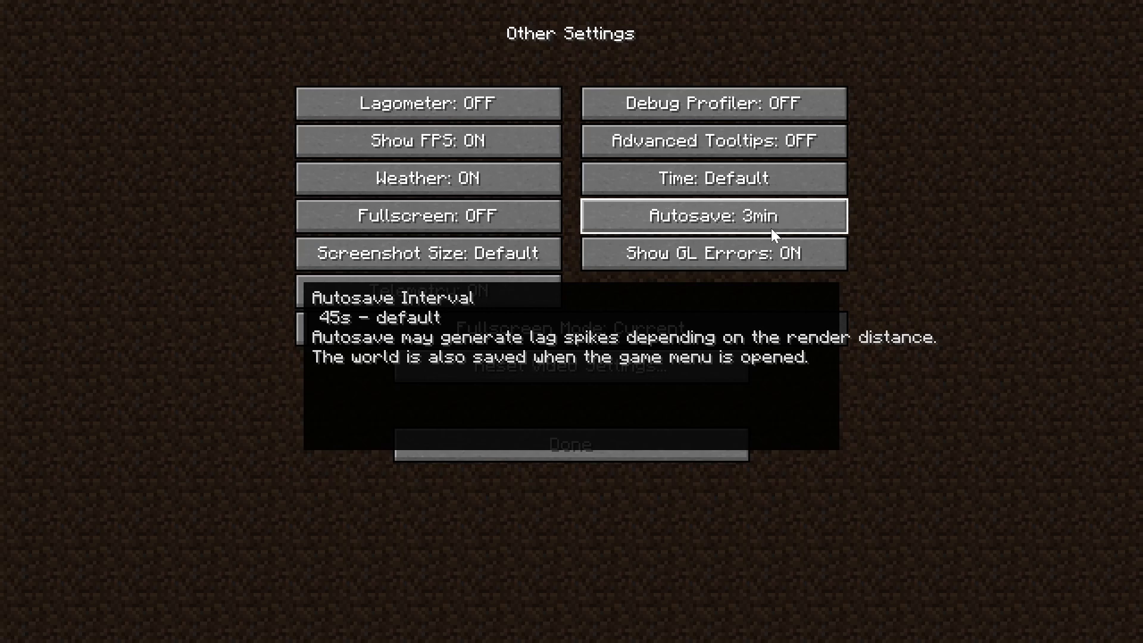
left_click(569, 445)
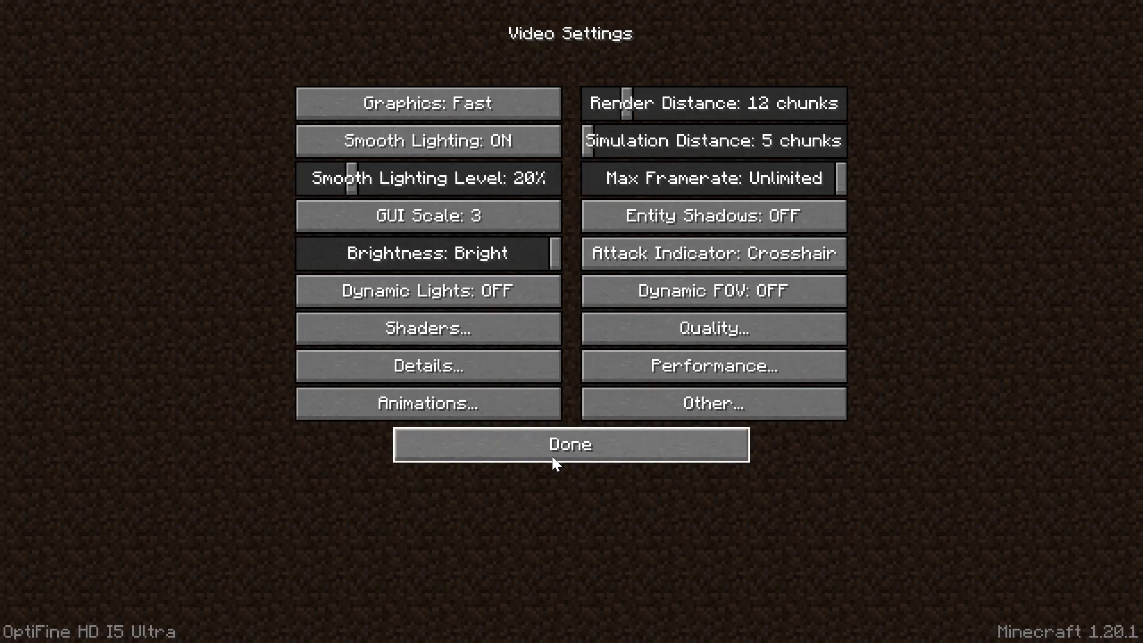
mouse_move(345, 454)
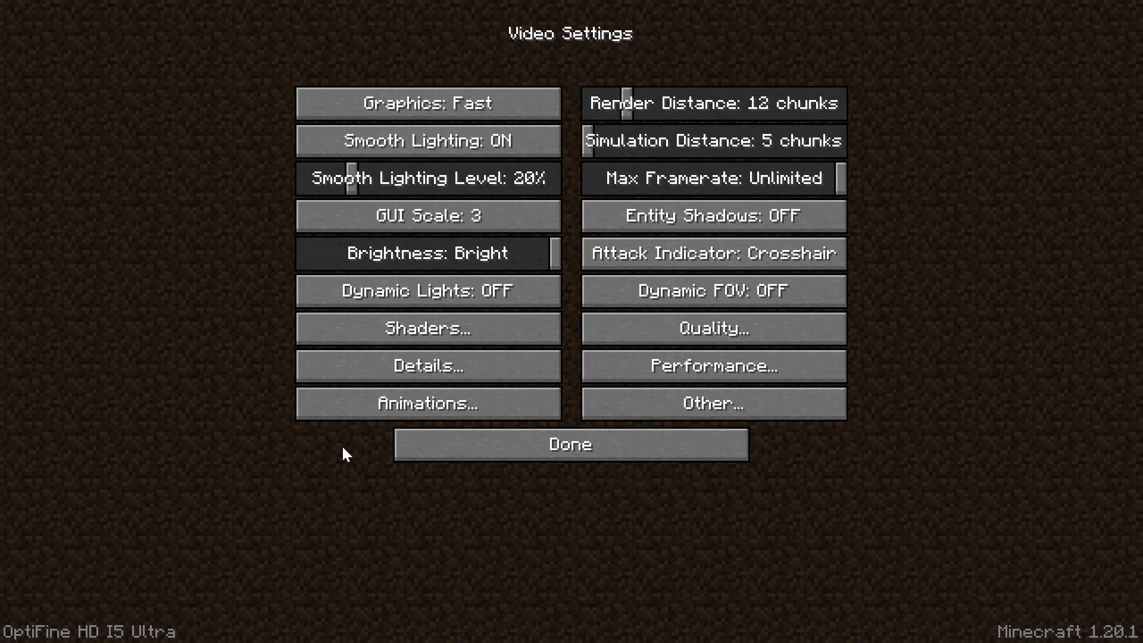
Leave the settings for the title screen and load the singleplayer world.
left_click(569, 444)
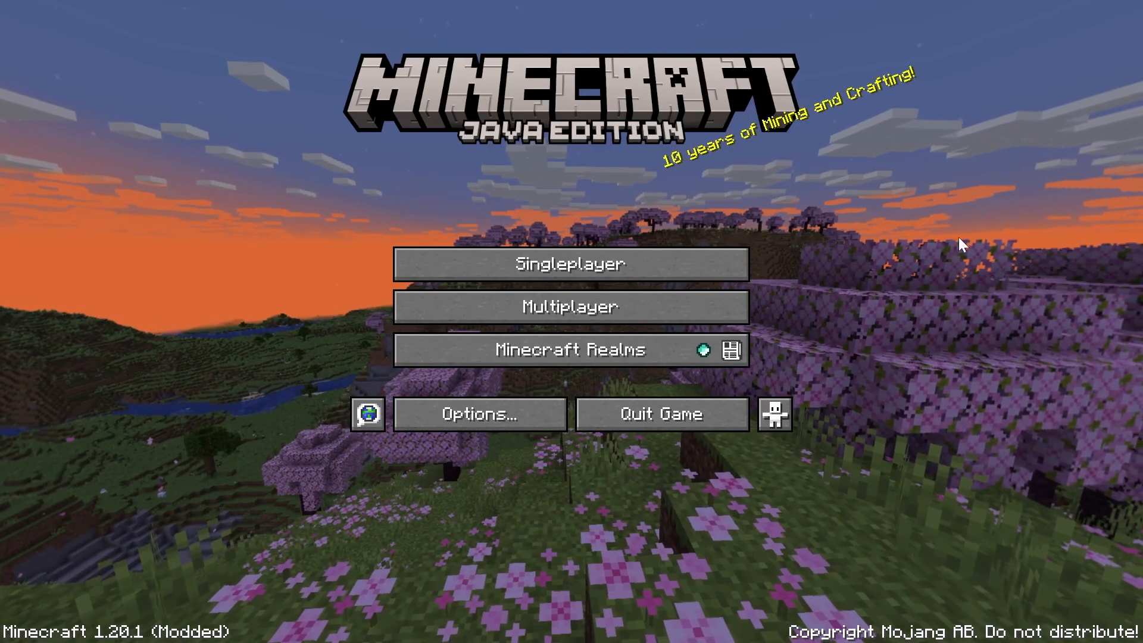
left_click(570, 306)
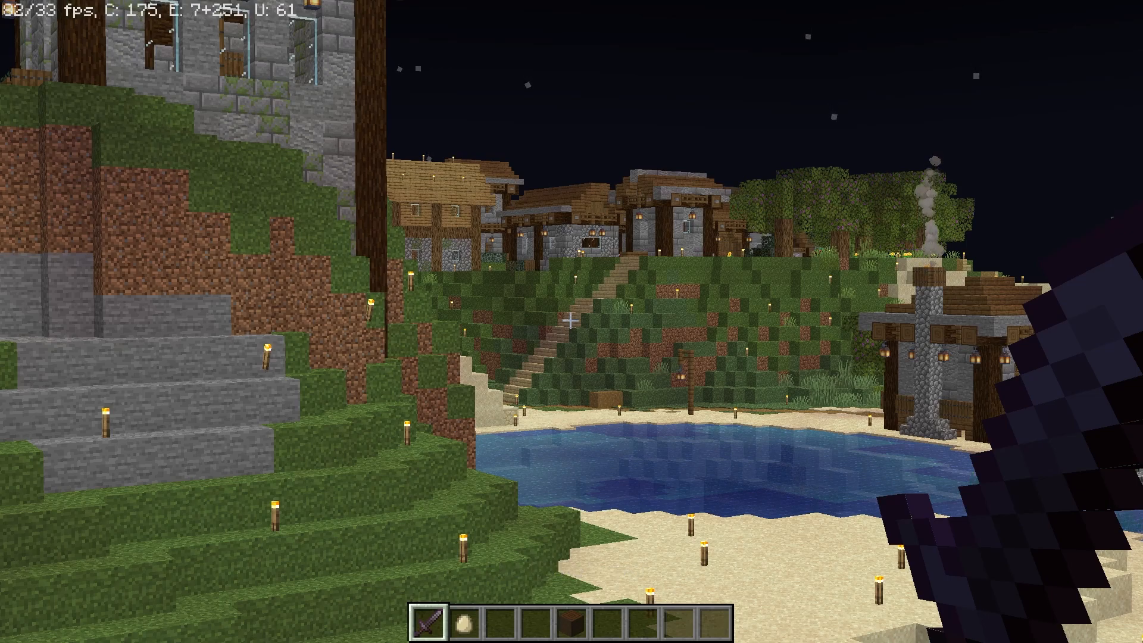
Show the full F3 debug overlay to read the fps in the village world.
key("f3")
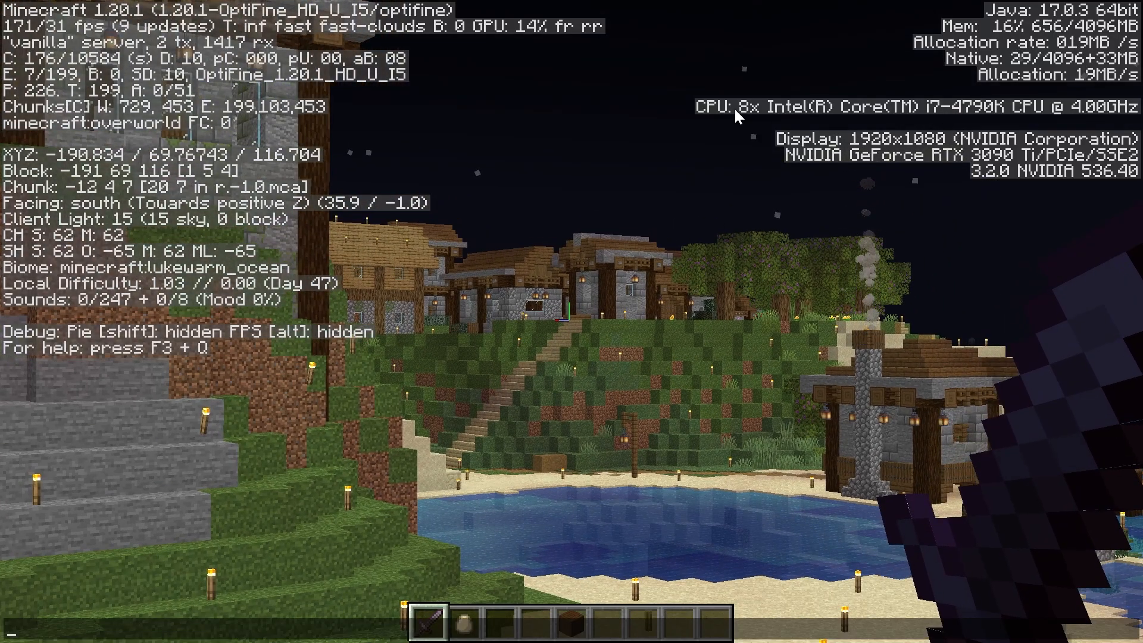
mouse_move(979, 123)
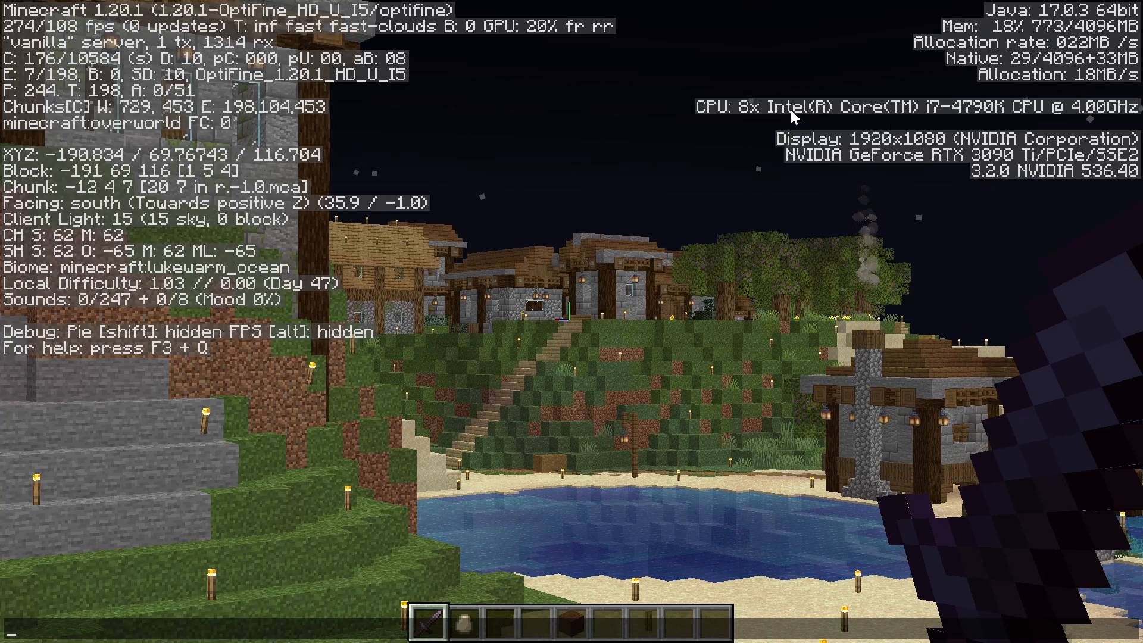
mouse_move(900, 120)
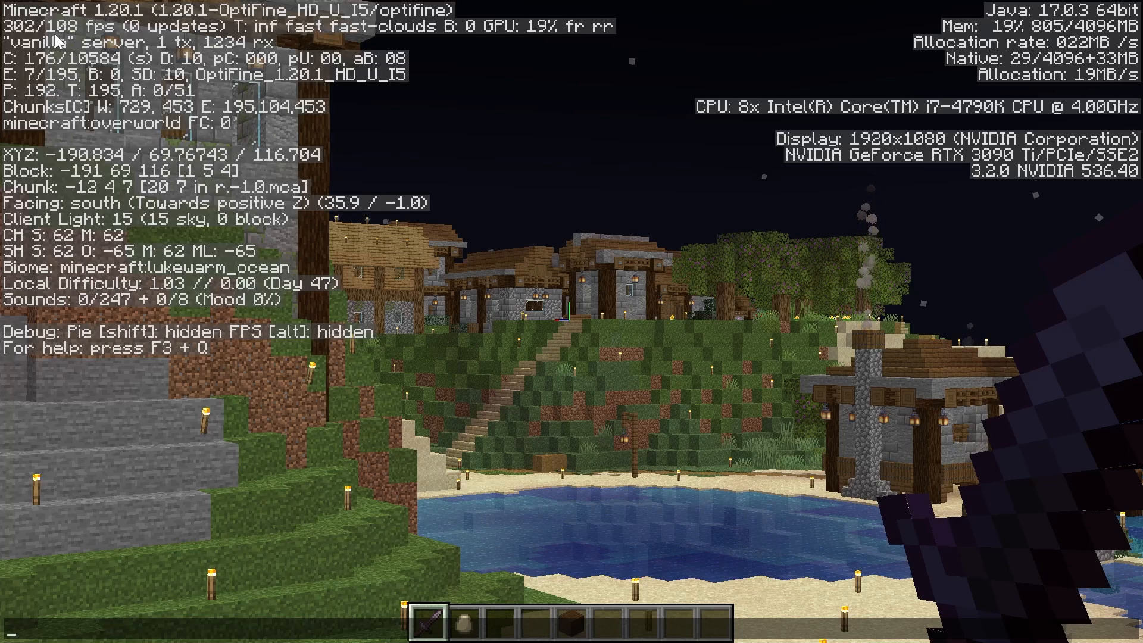
mouse_move(285, 222)
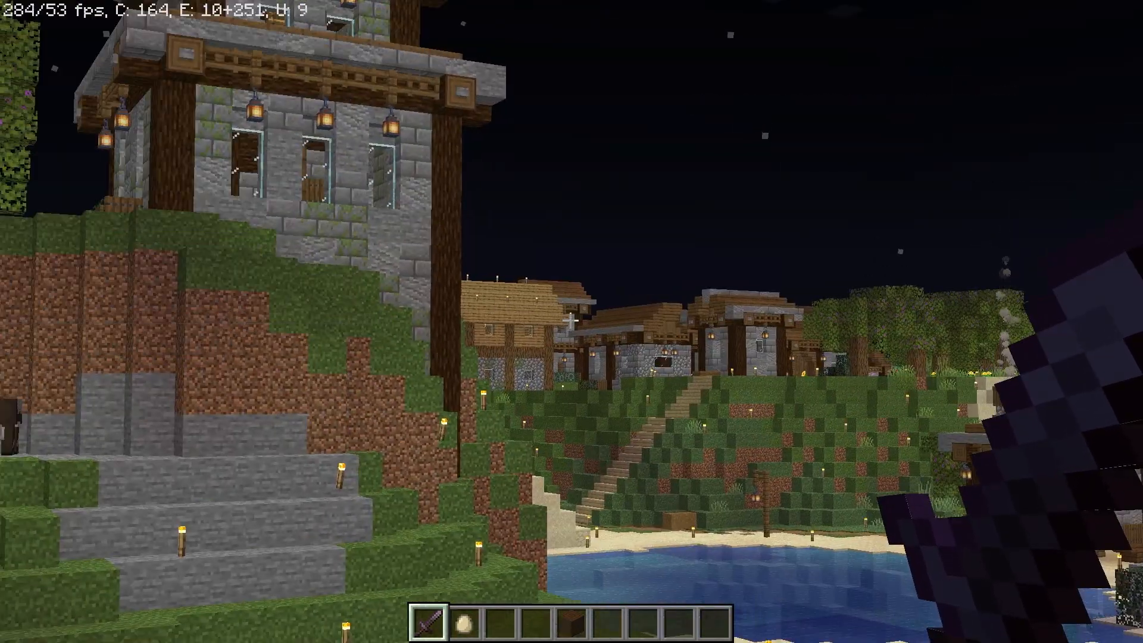
mouse_move(571, 321)
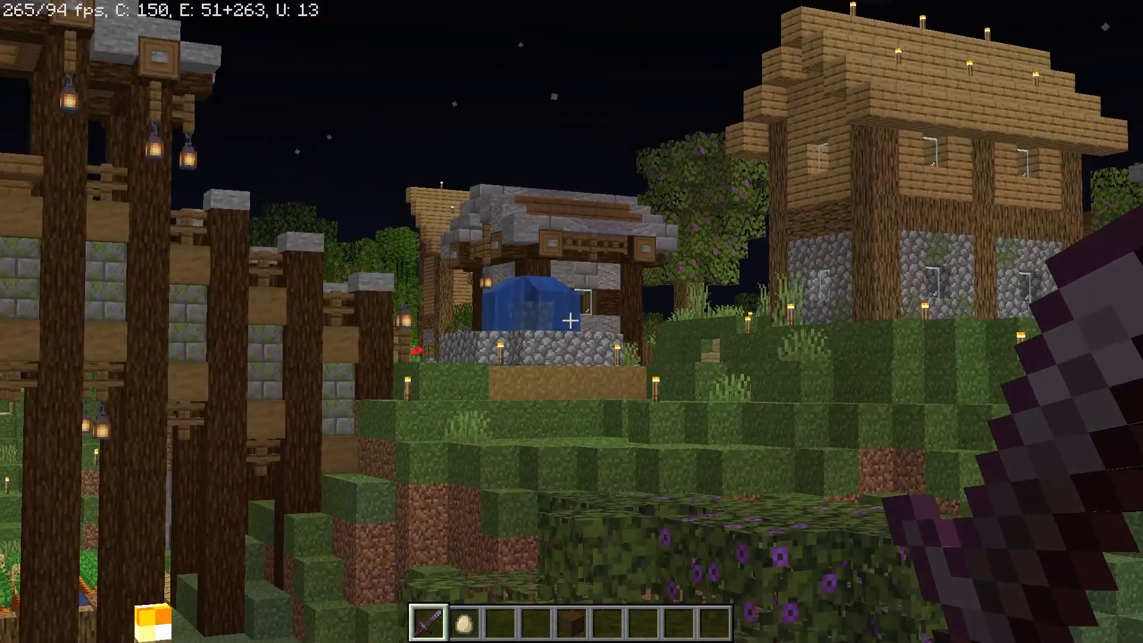
mouse_move(572, 321)
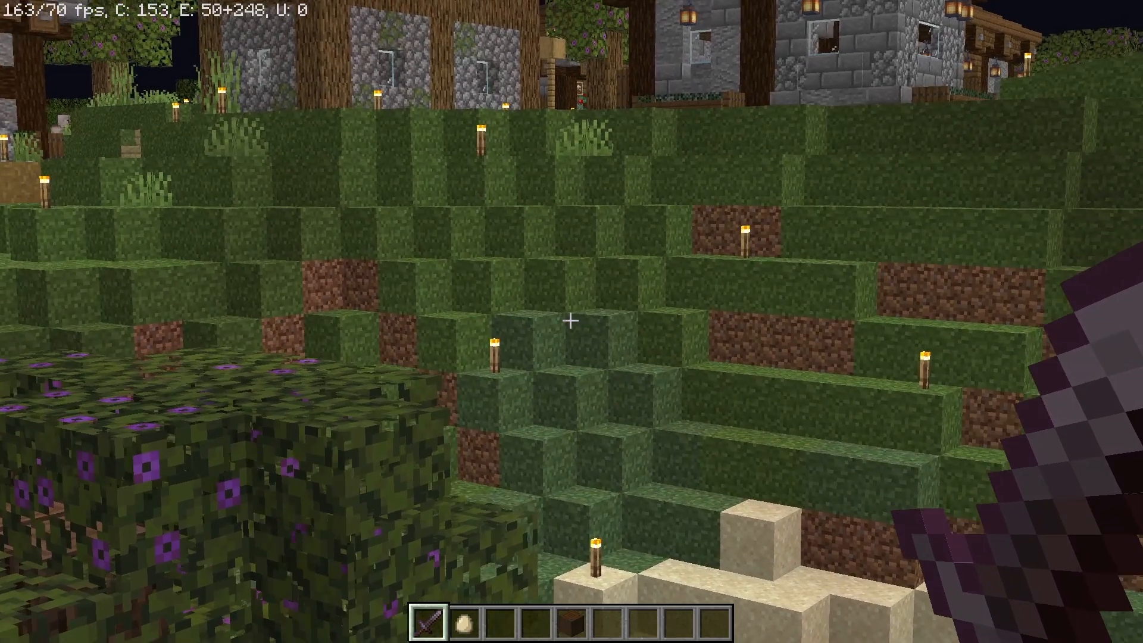